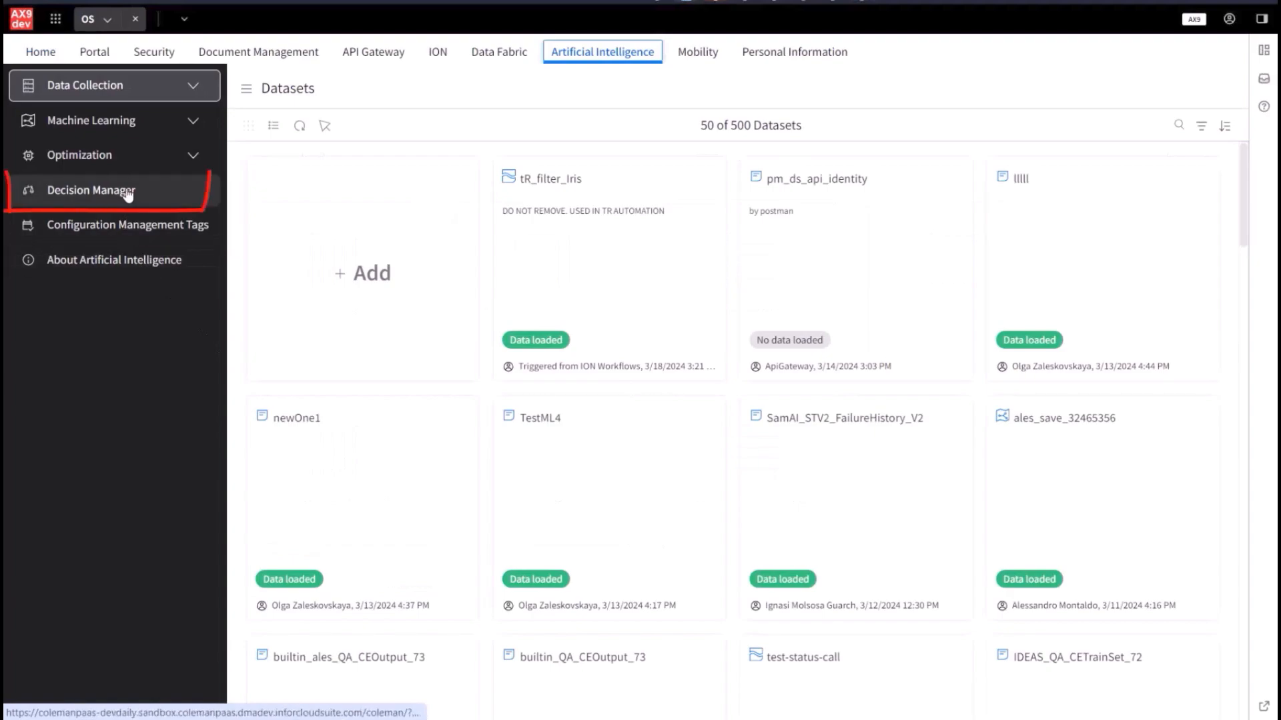
Open decision plan plan_534 from the Decision Manager plan list.
left_click(115, 190)
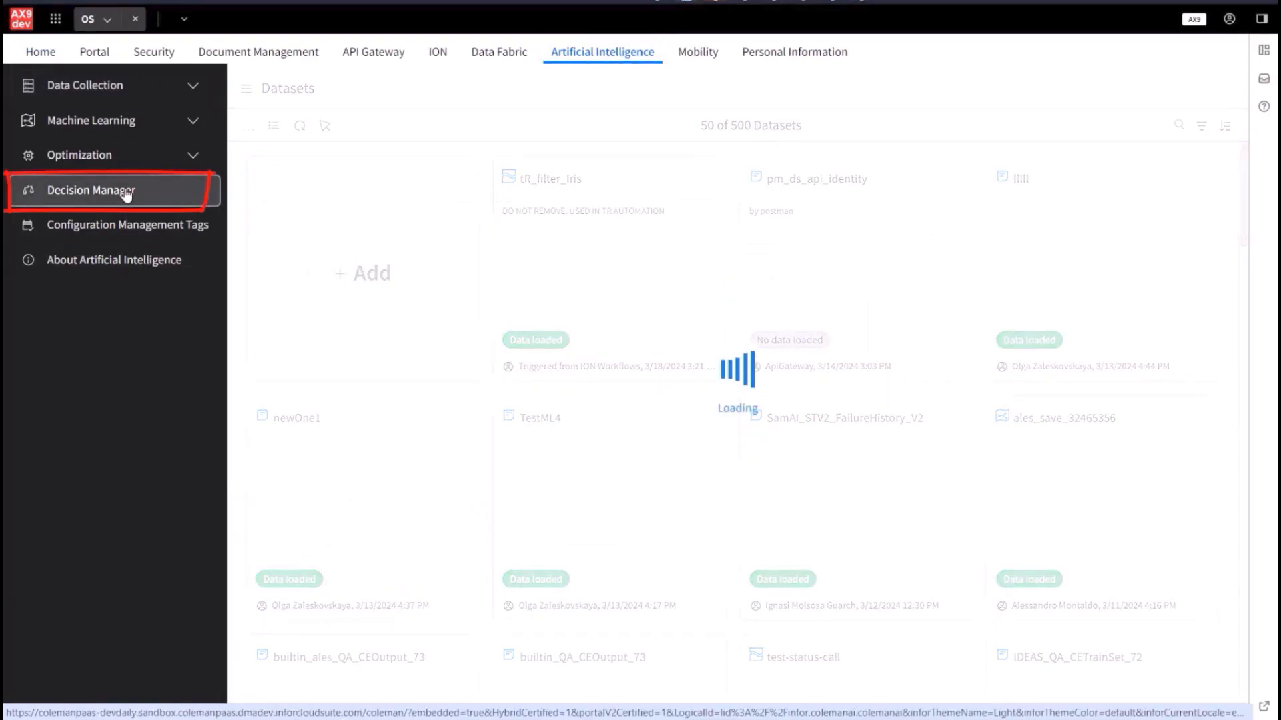
left_click(92, 190)
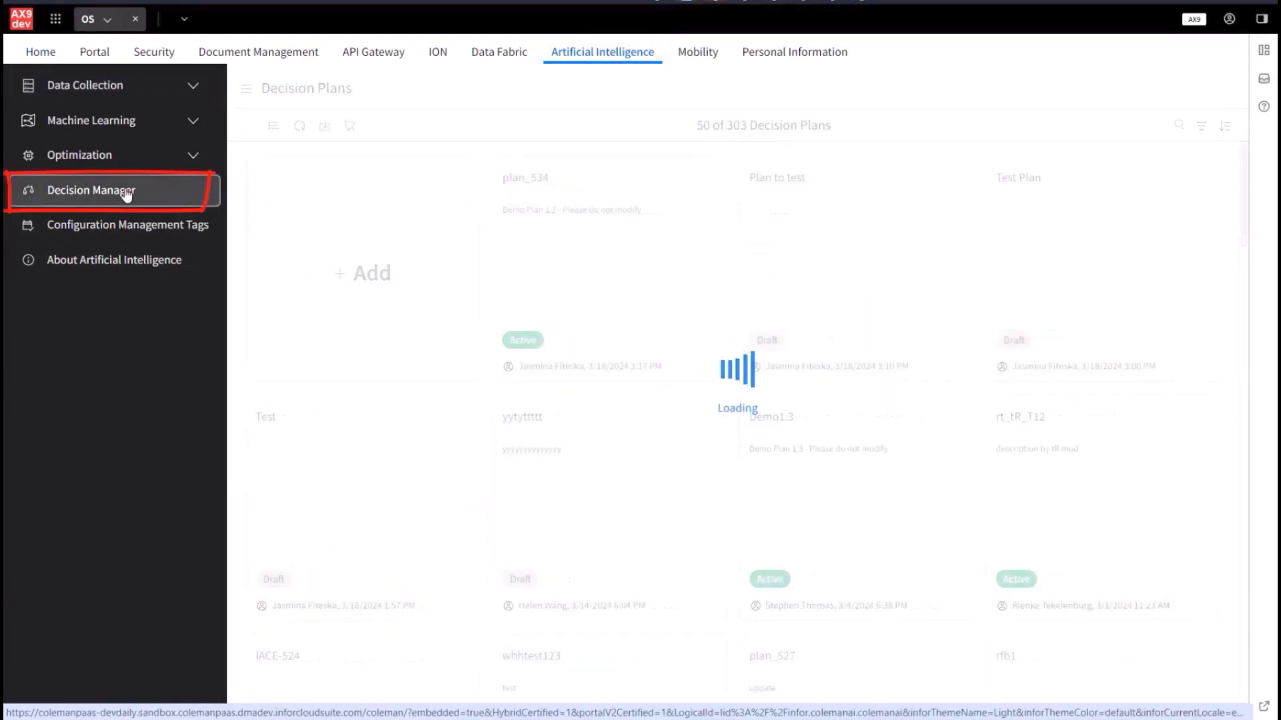
left_click(526, 178)
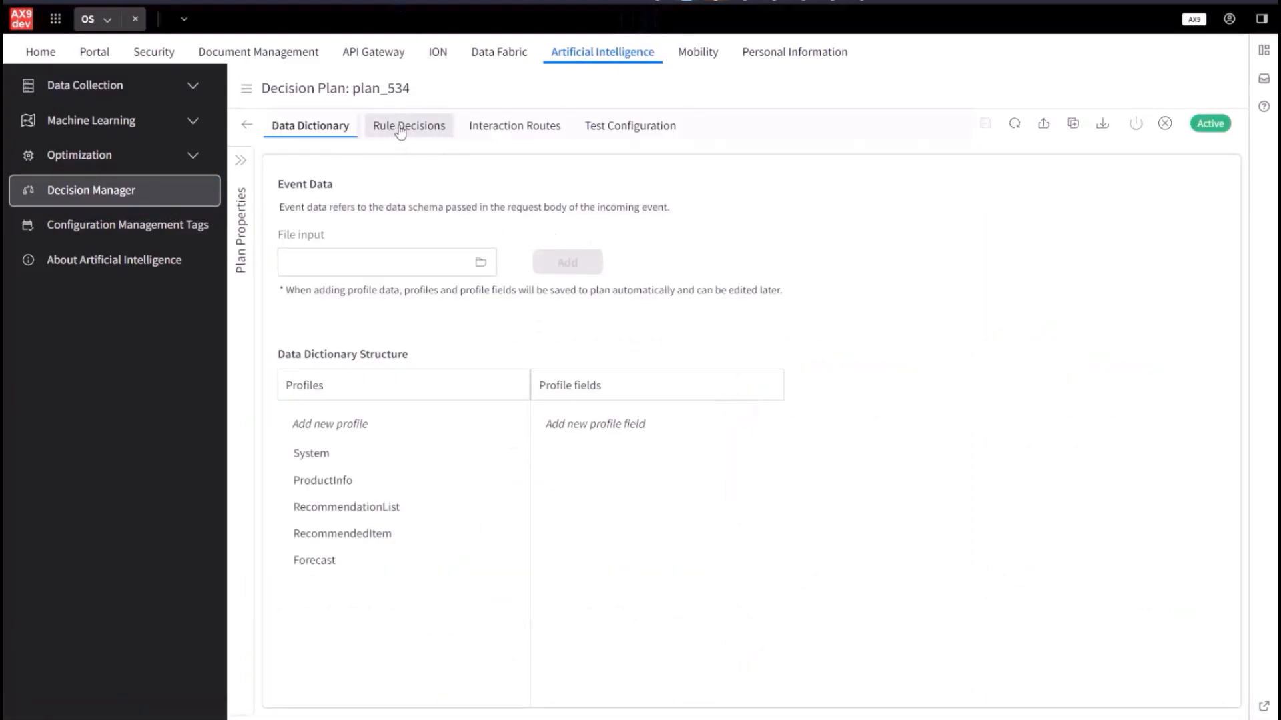
Review the InventoryRules rule decision's activation, decision attributes and arbitration settings.
left_click(408, 126)
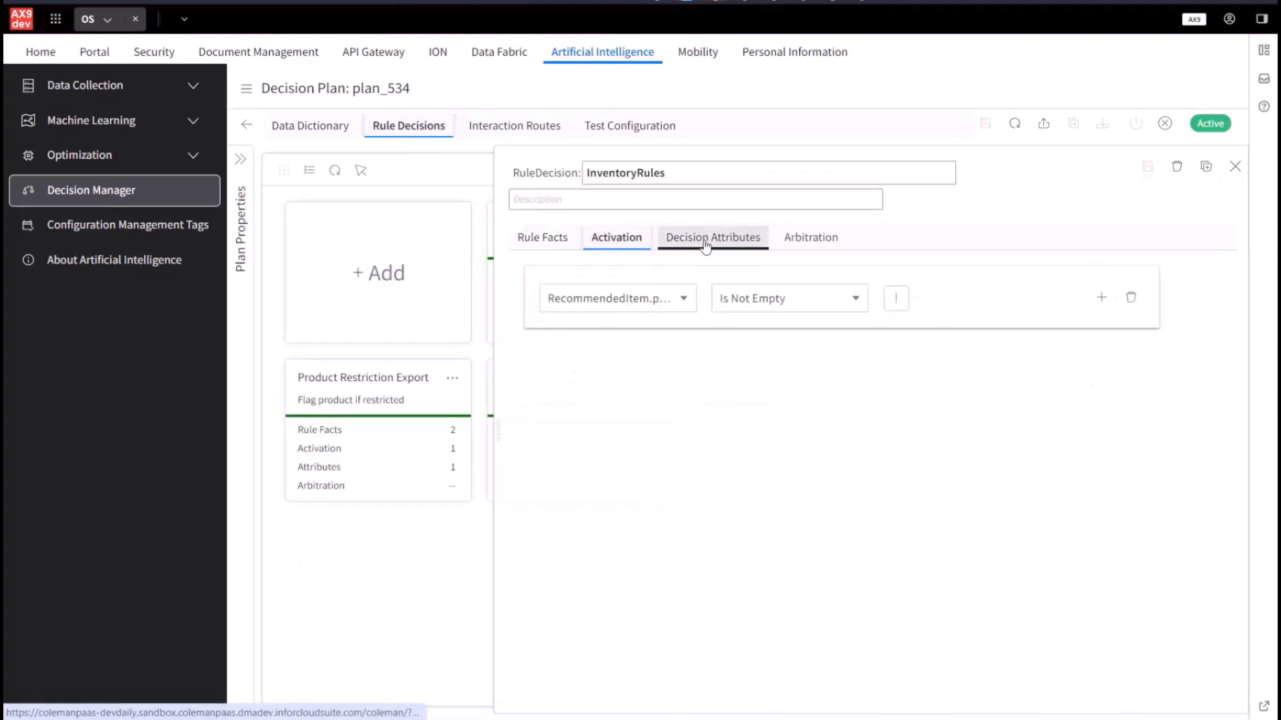
left_click(810, 237)
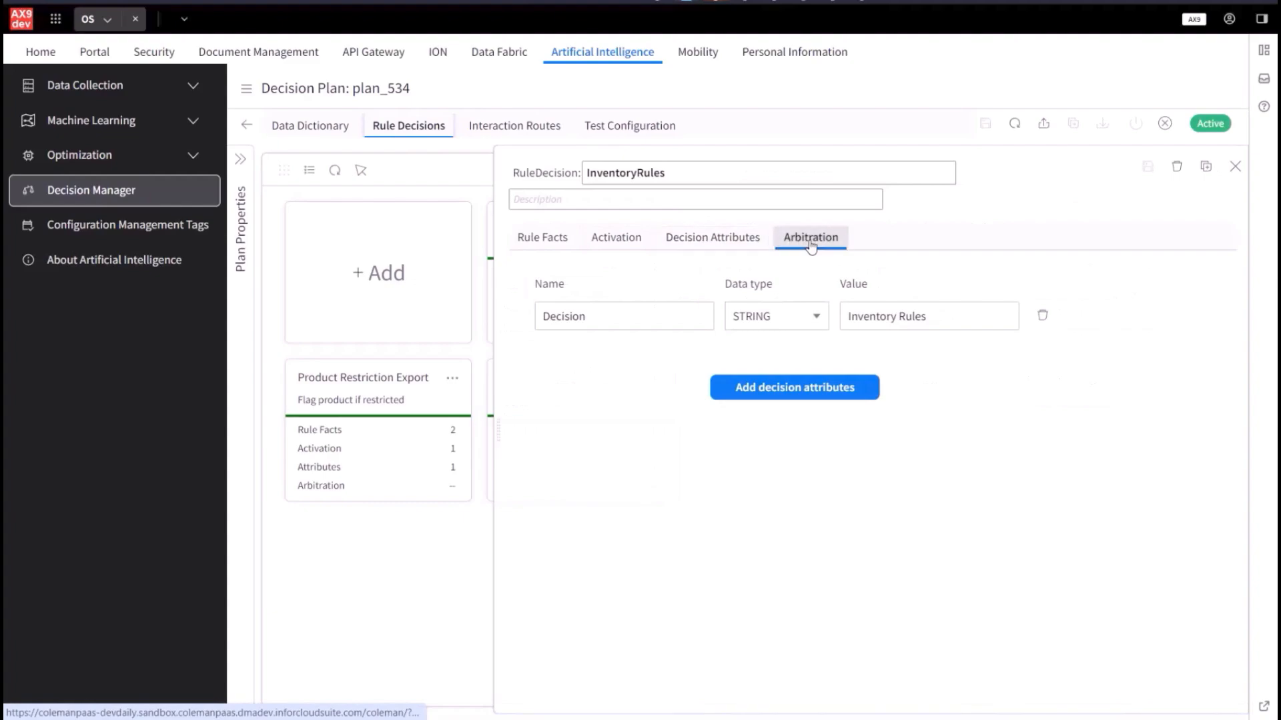
left_click(309, 126)
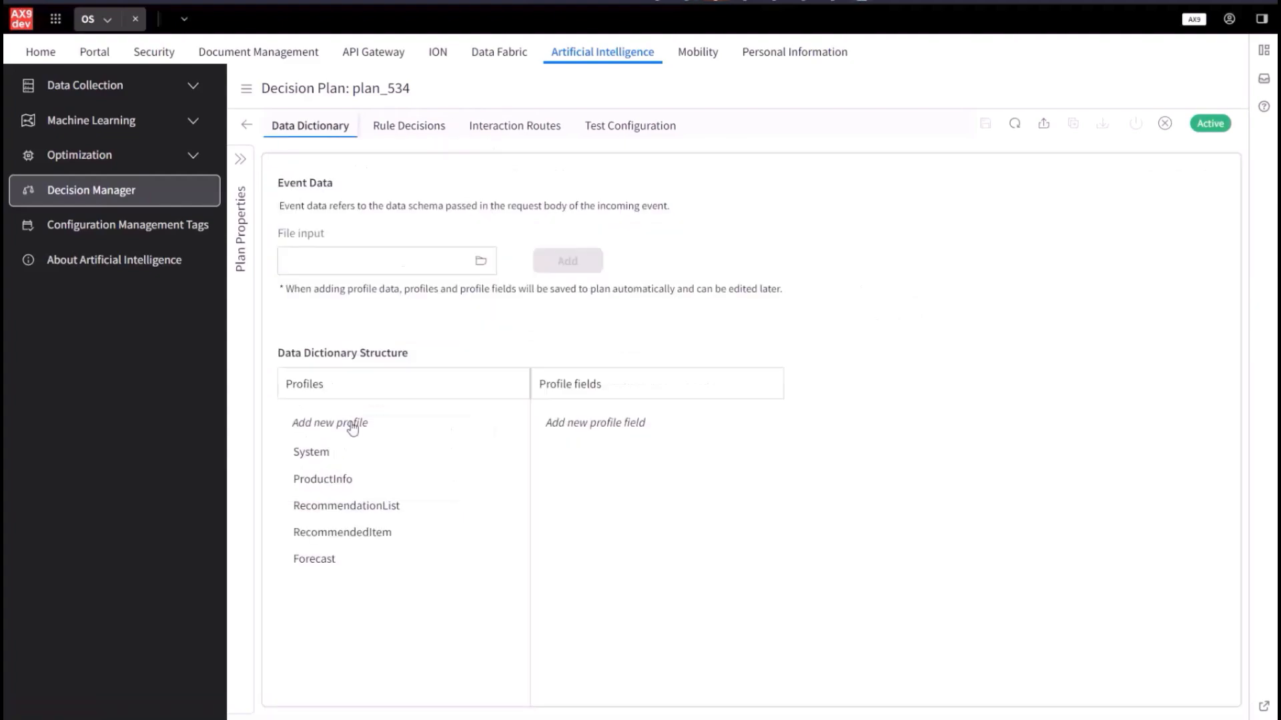
mouse_move(365, 198)
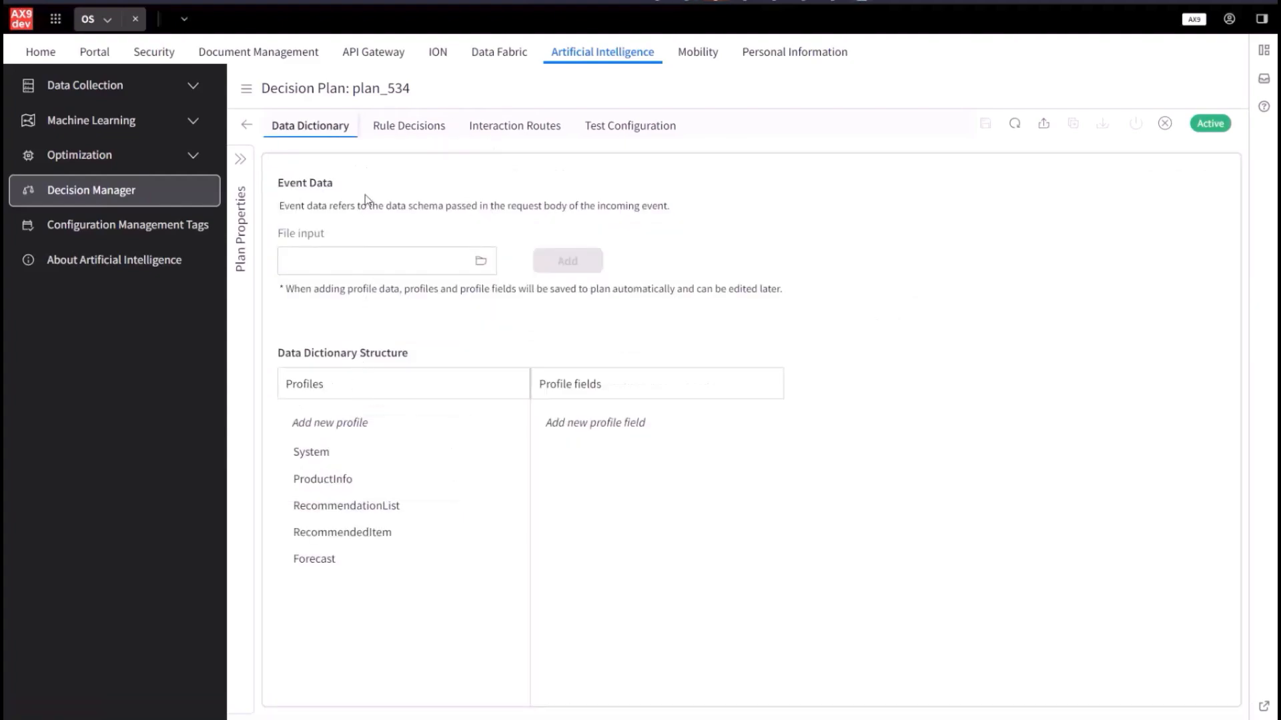
mouse_move(364, 428)
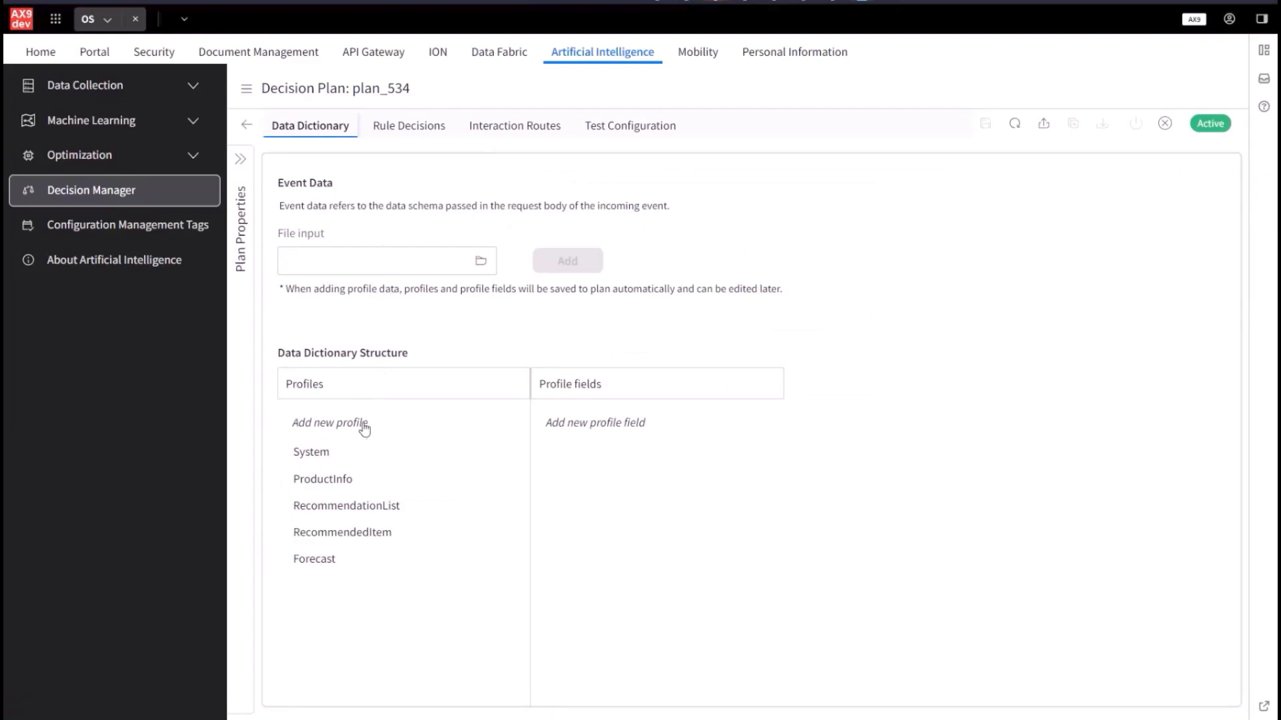
Inspect the ProductInfo, RecommendedItem and Forecast profiles and the storeId field details.
left_click(322, 479)
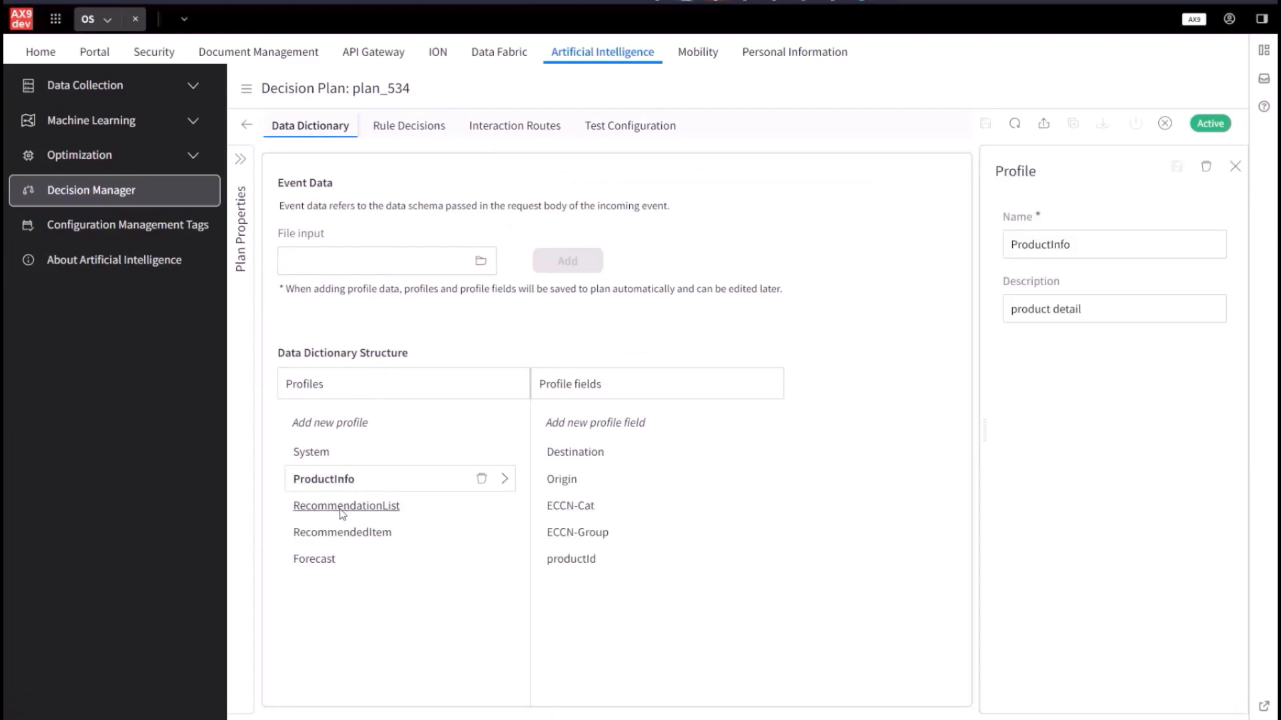
left_click(343, 532)
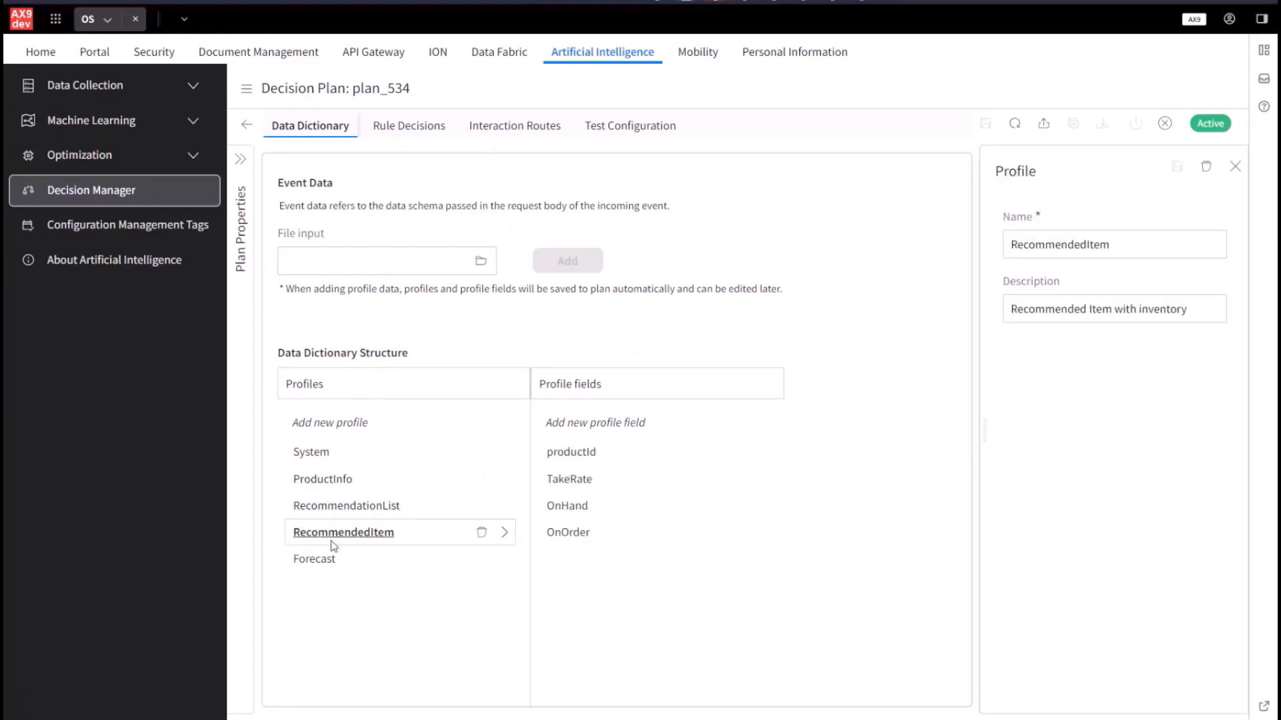
left_click(315, 559)
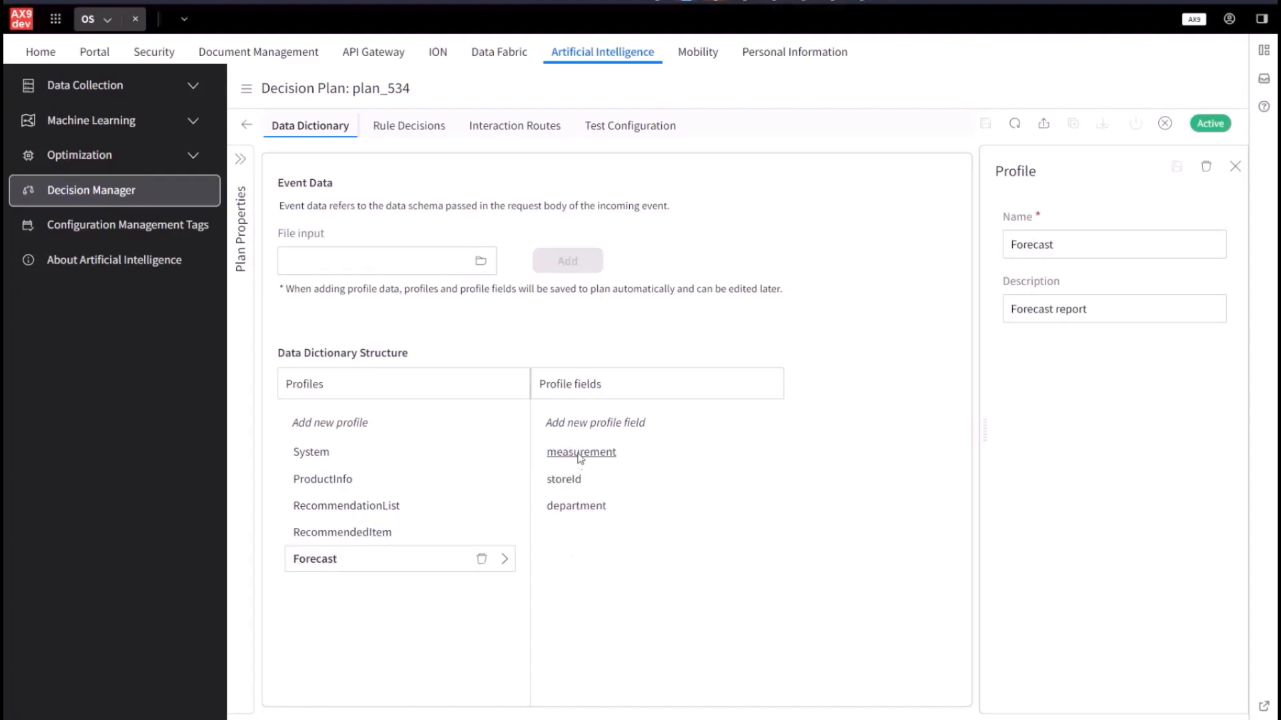
left_click(563, 479)
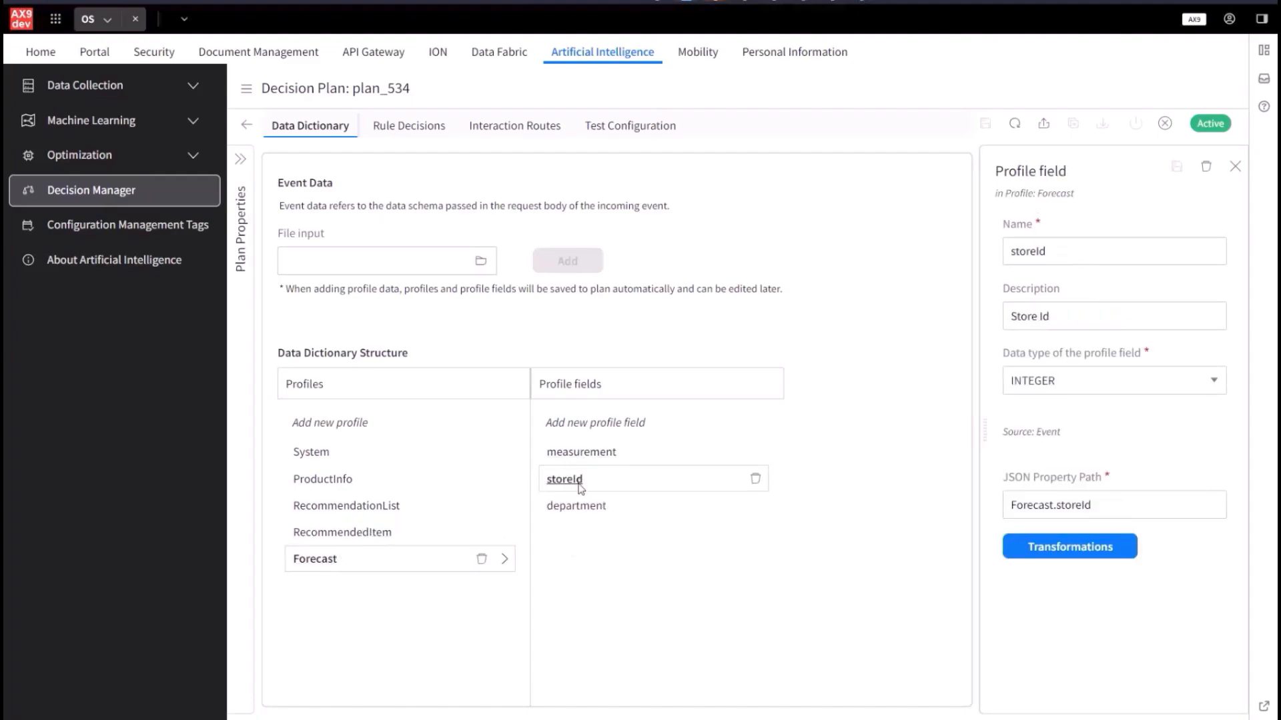
View the Forecast department field's transformation pipeline and close it without changes.
left_click(1069, 547)
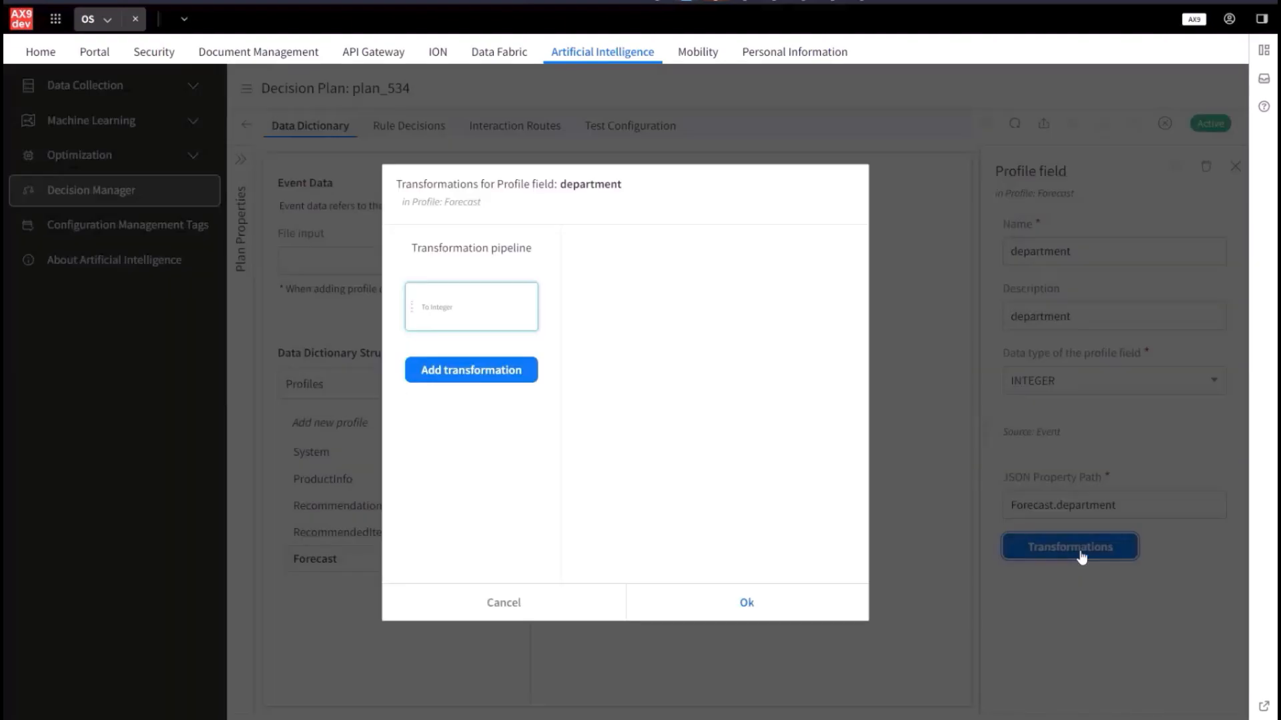
left_click(471, 370)
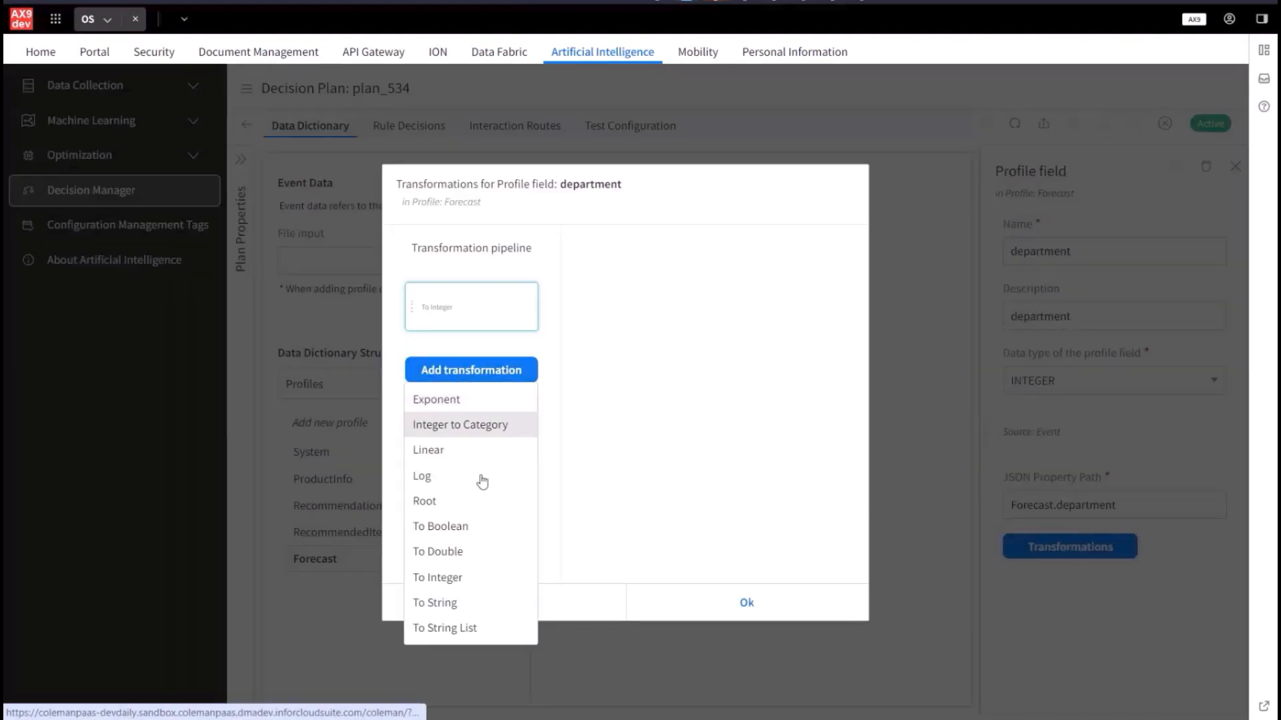
left_click(551, 550)
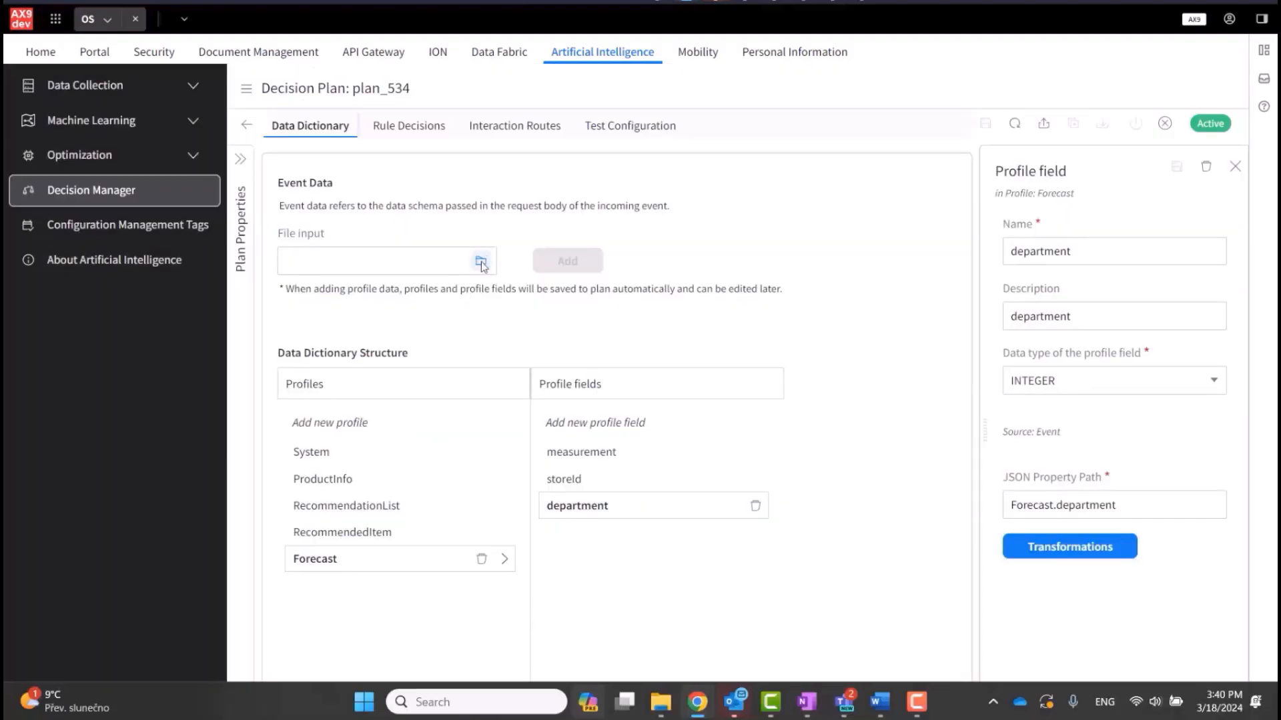
Start loading an event schema file and cancel the file picker.
left_click(482, 260)
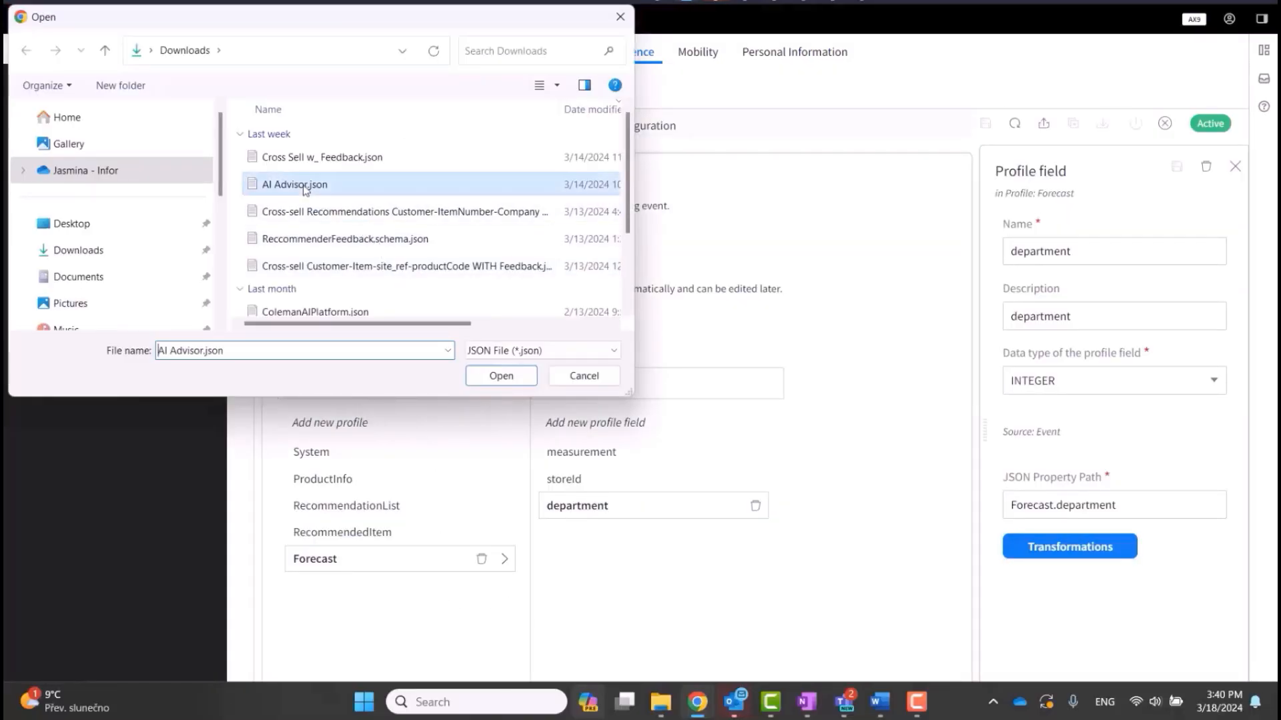
left_click(500, 376)
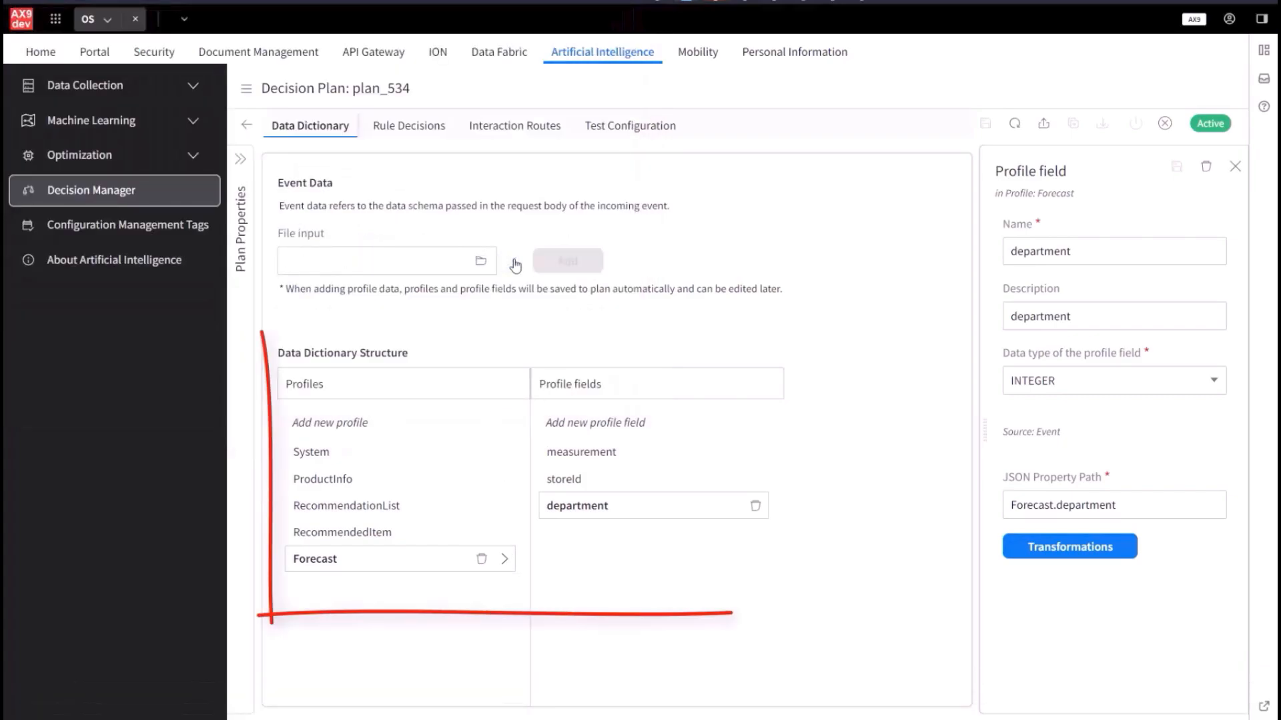
Start a new profile named 'Example Profile', discard it, then view the System profile's time fields.
left_click(330, 423)
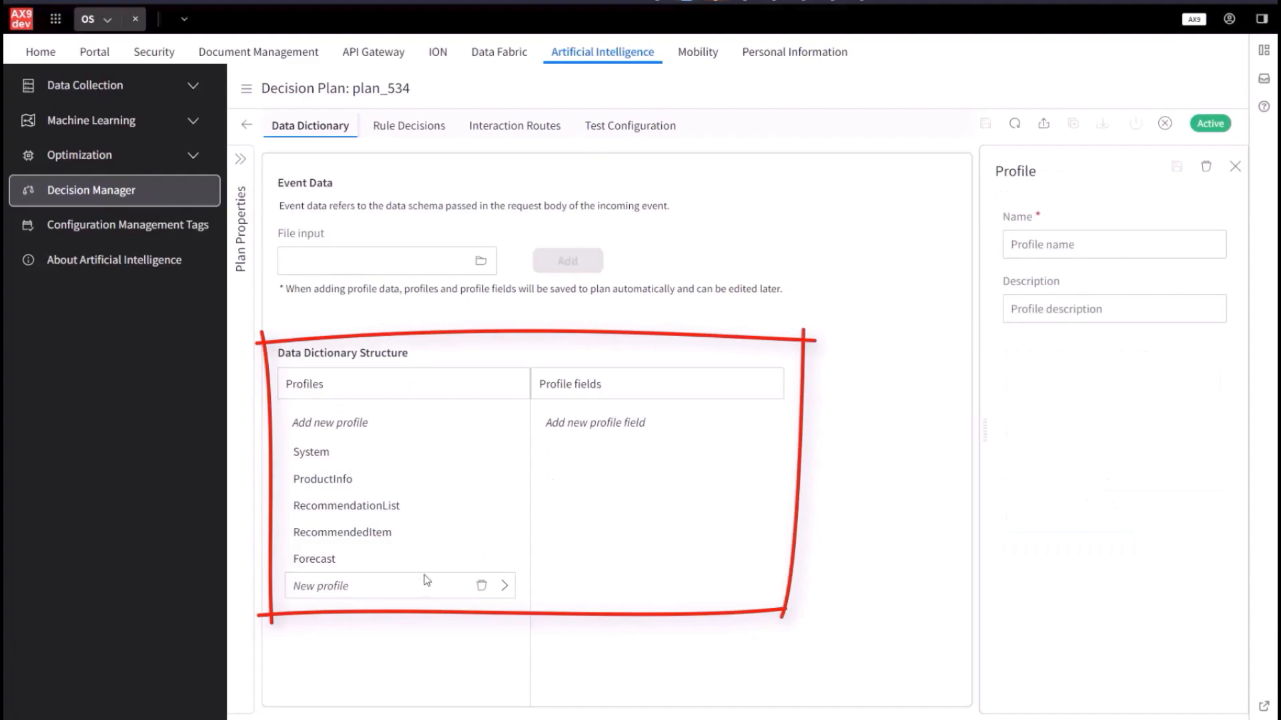
mouse_move(1089, 244)
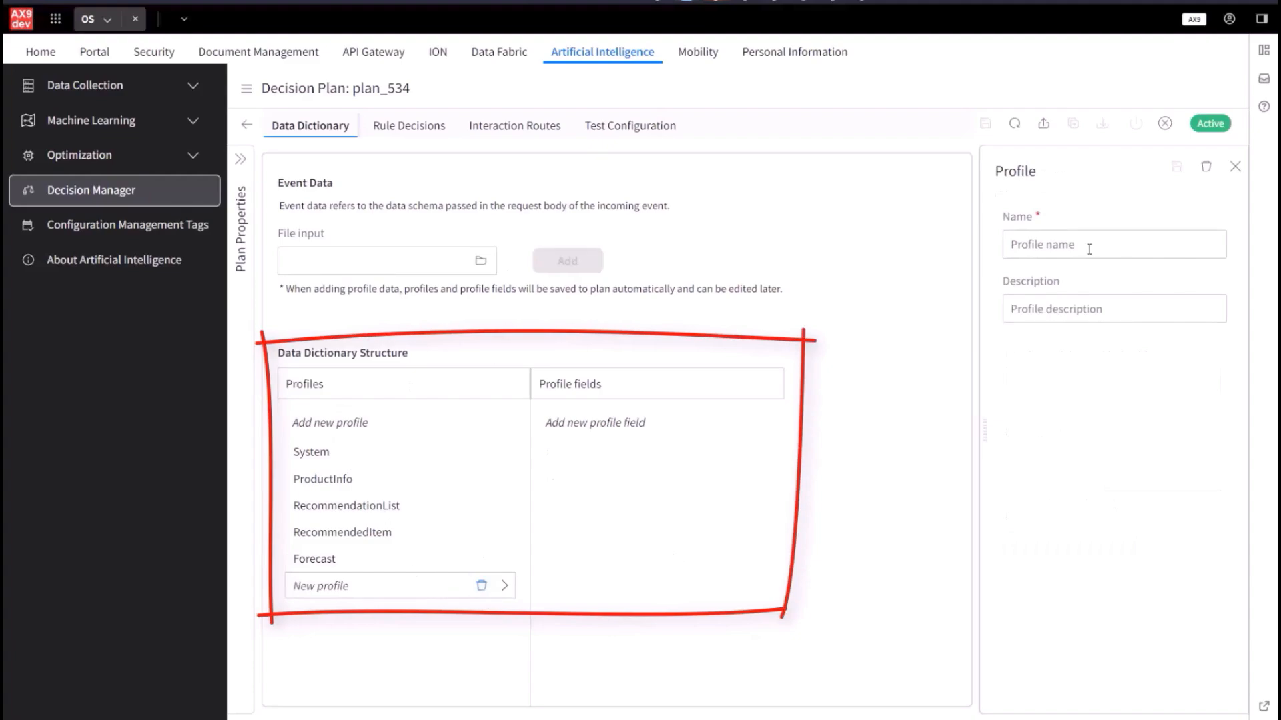
type("Example Profile")
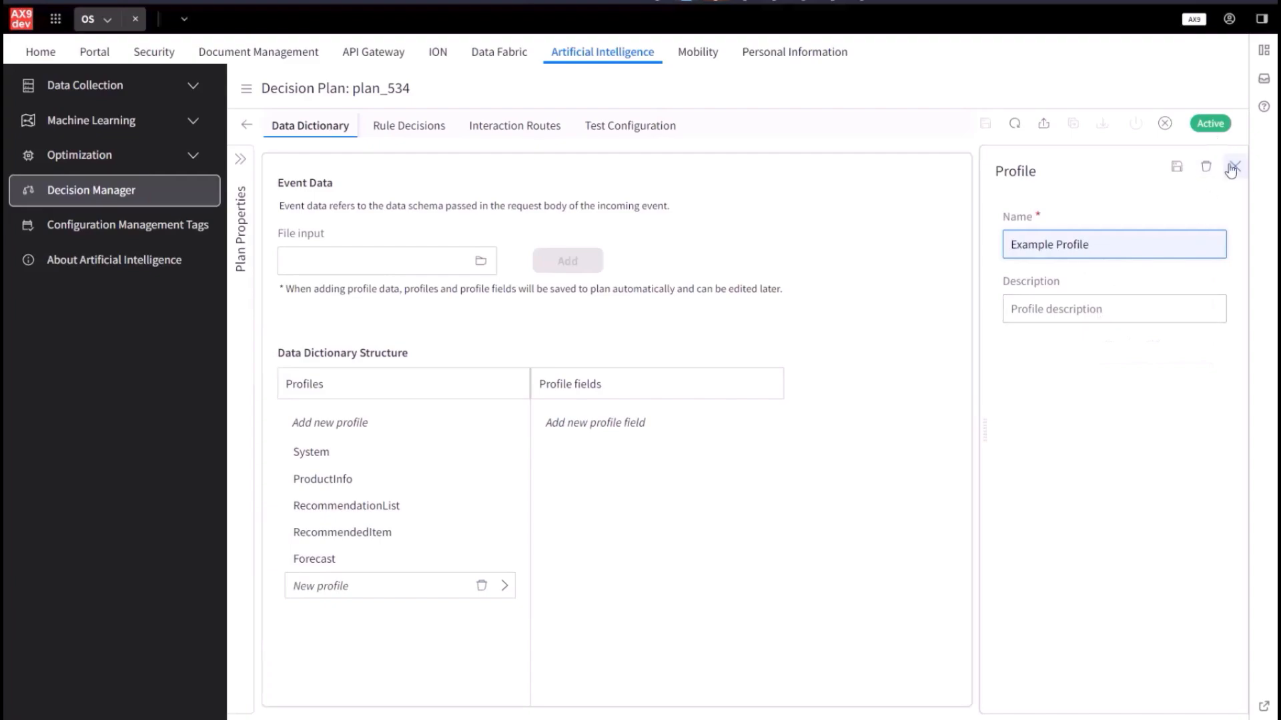
left_click(1231, 168)
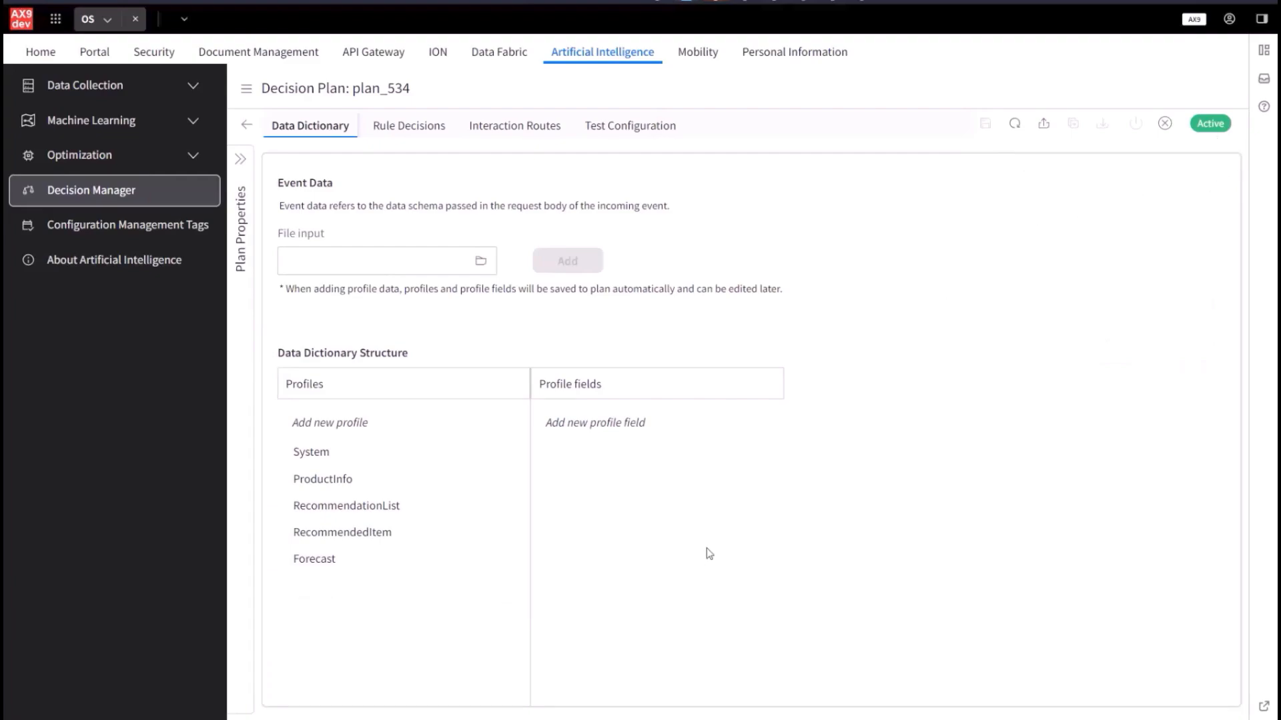
mouse_move(311, 453)
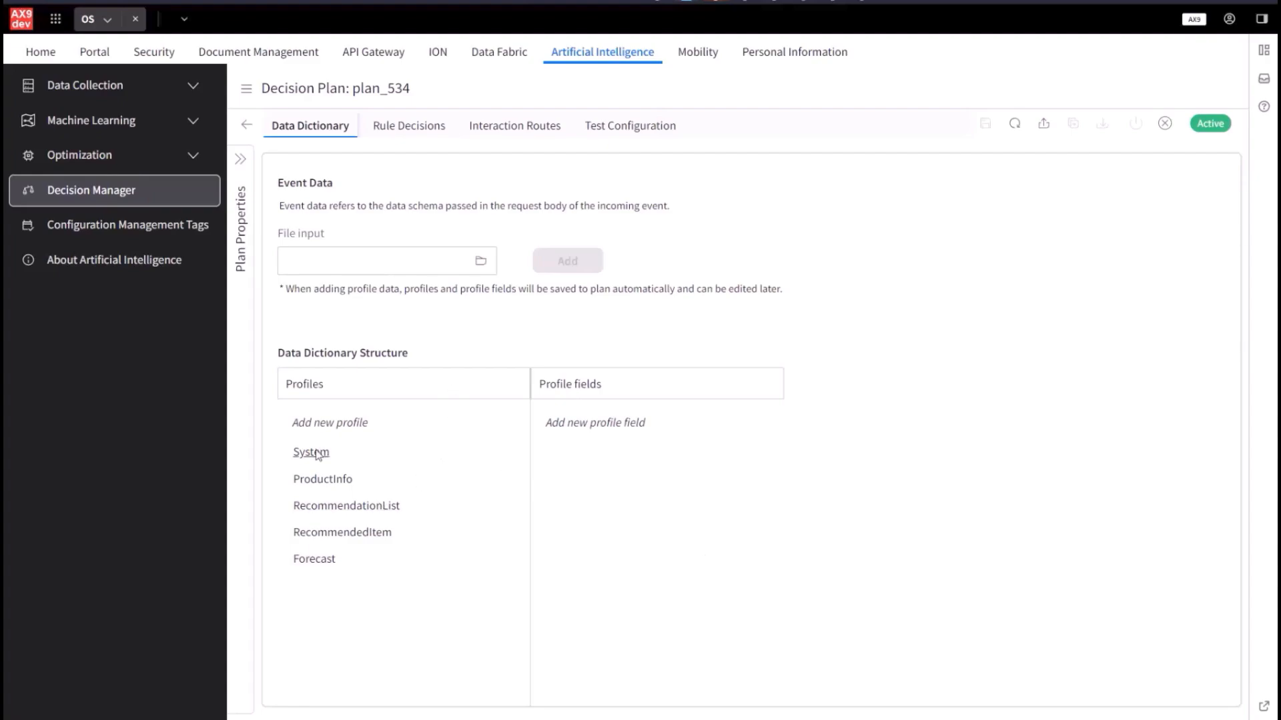
left_click(311, 452)
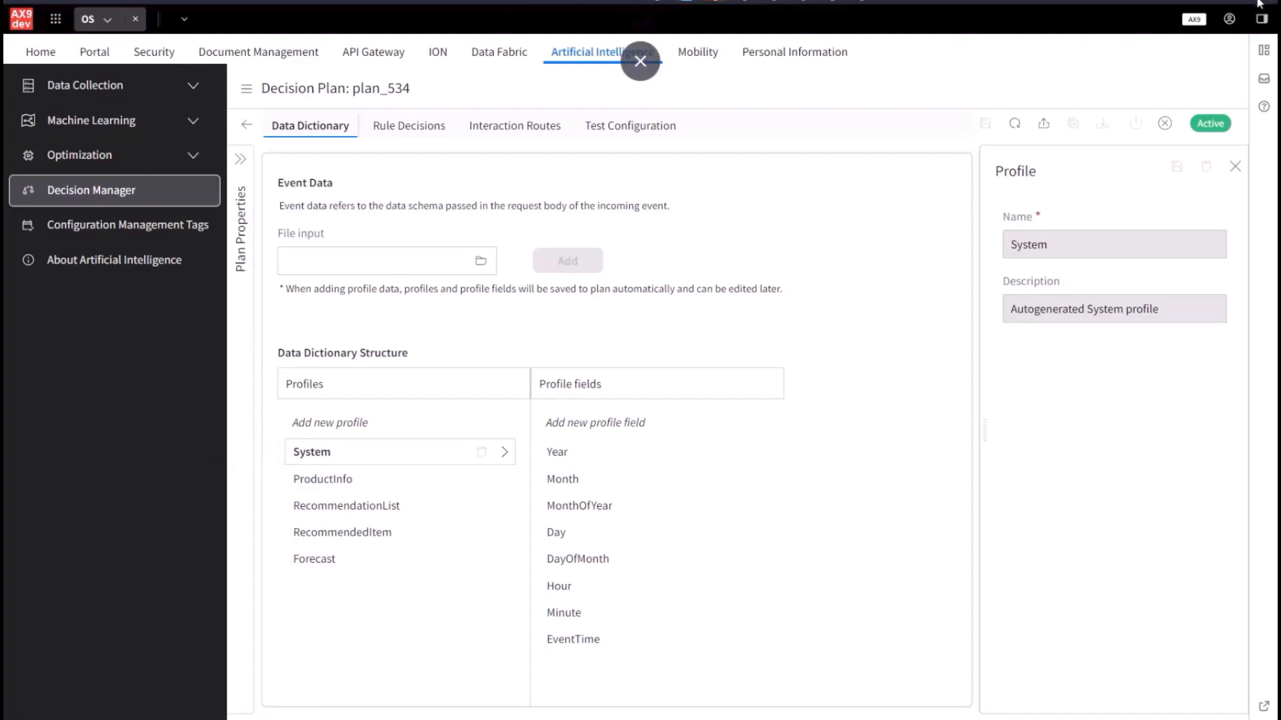
Review Forecast Disruptions' rule facts, activation and arbitration, confirming Yes to save changes.
left_click(409, 125)
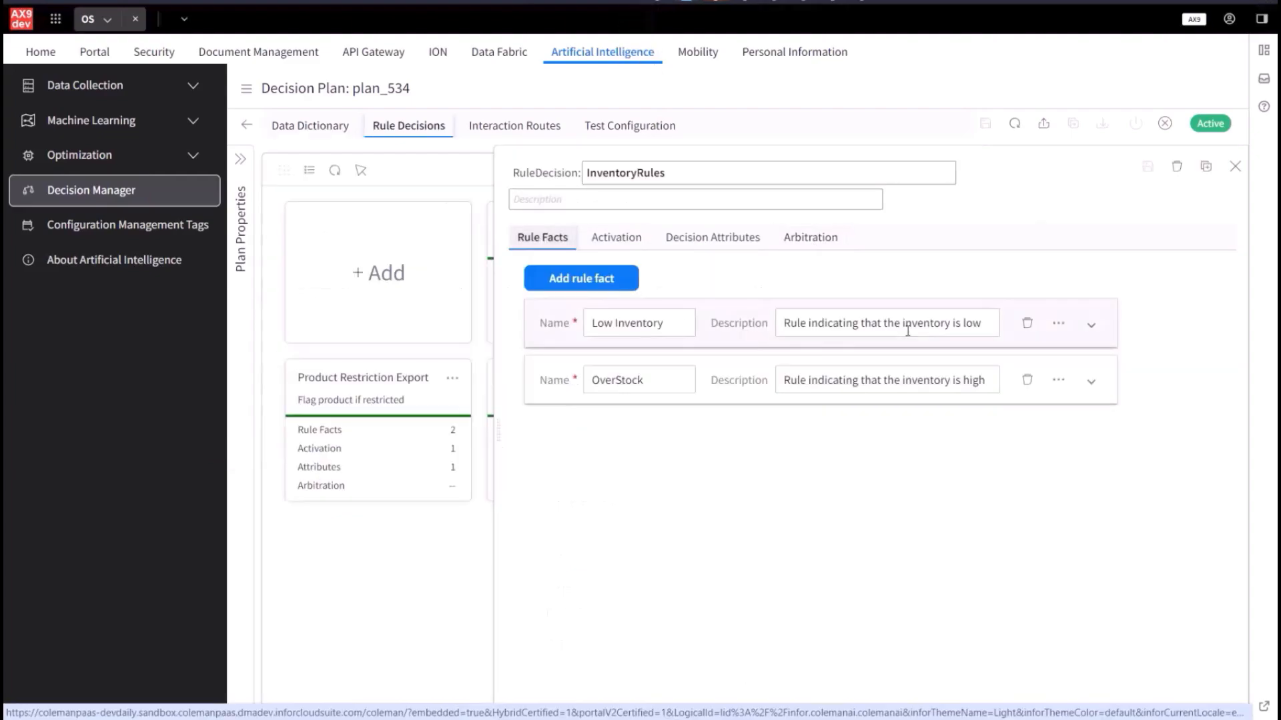
left_click(1236, 167)
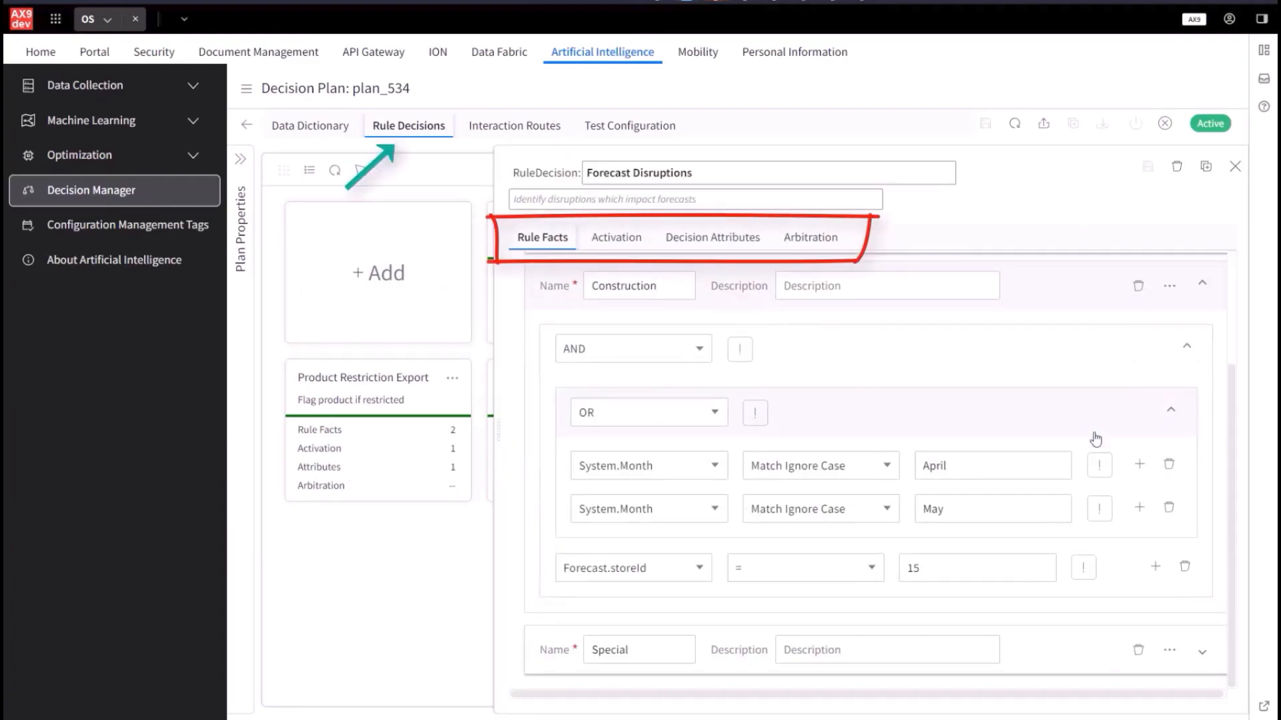
left_click(616, 238)
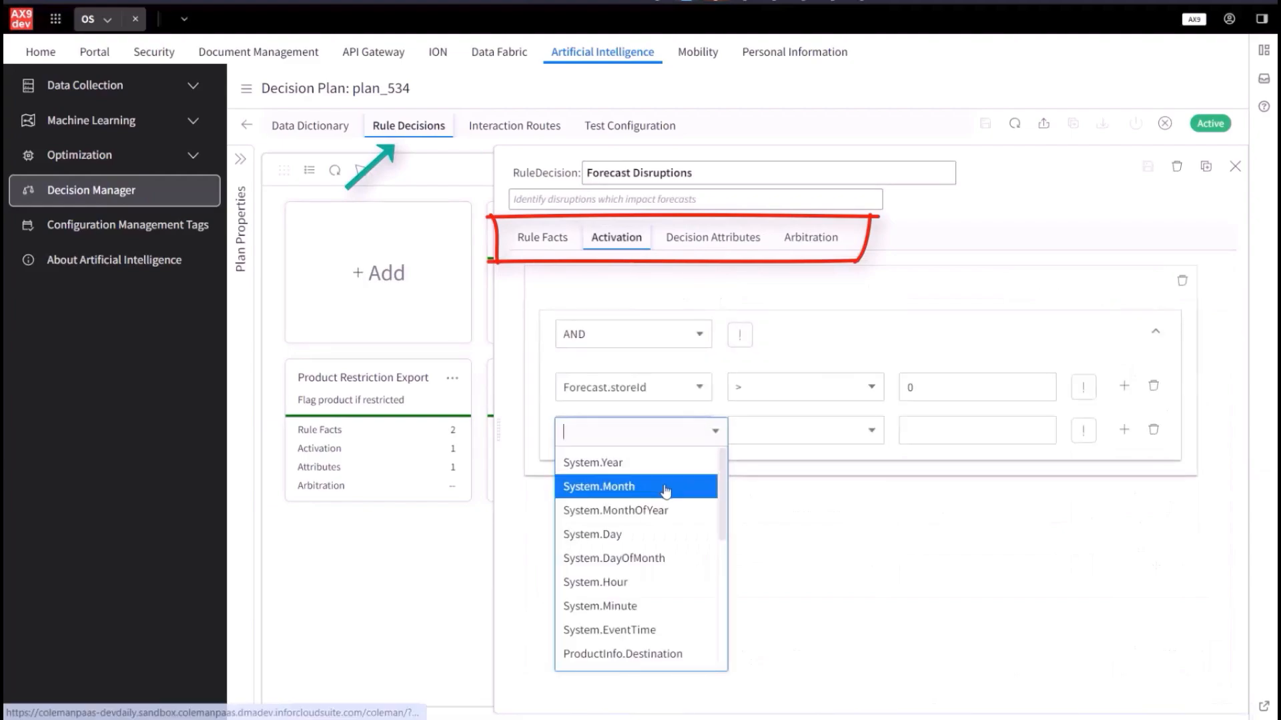
left_click(711, 238)
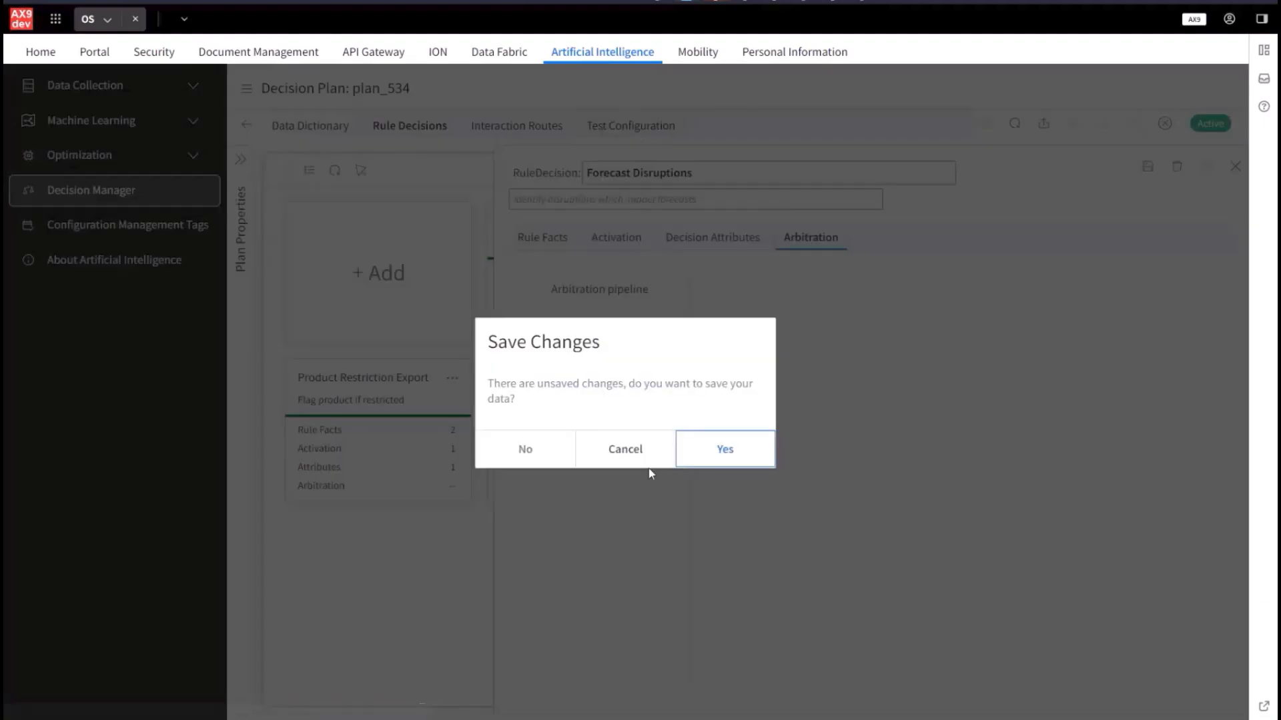
left_click(724, 449)
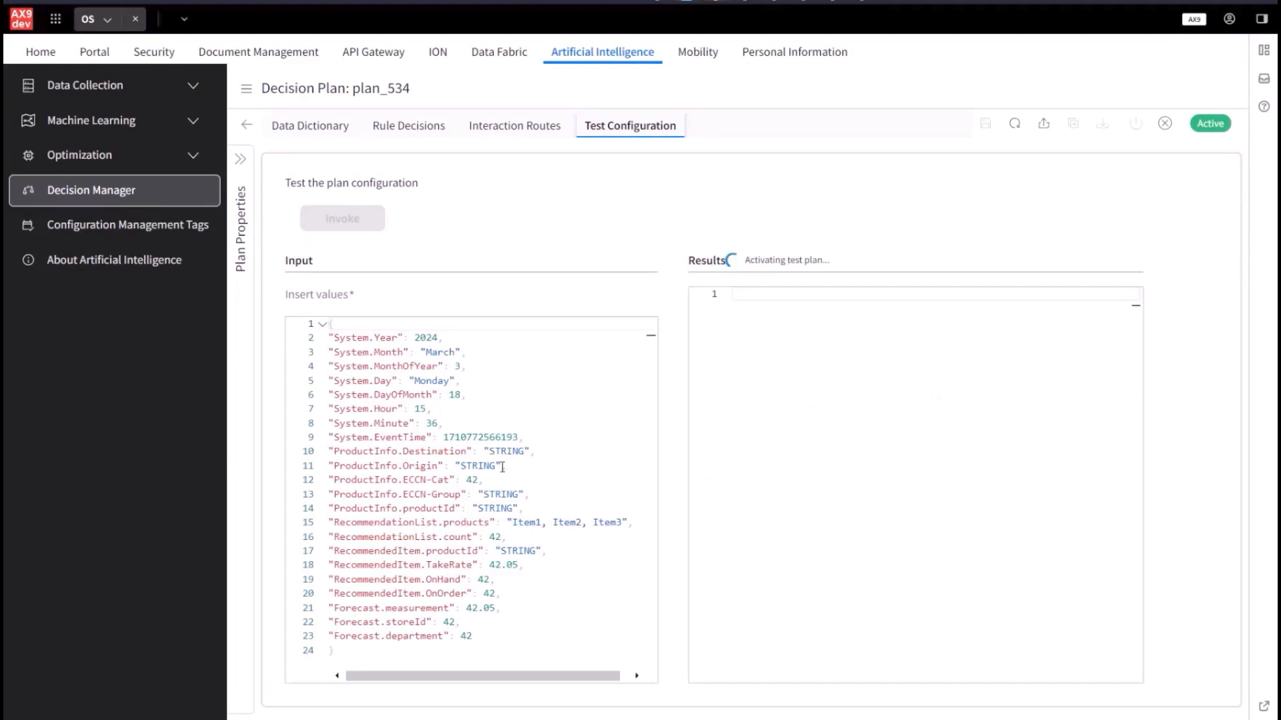
Load the Test Configuration with sample event input JSON while the test plan activates.
left_click(341, 217)
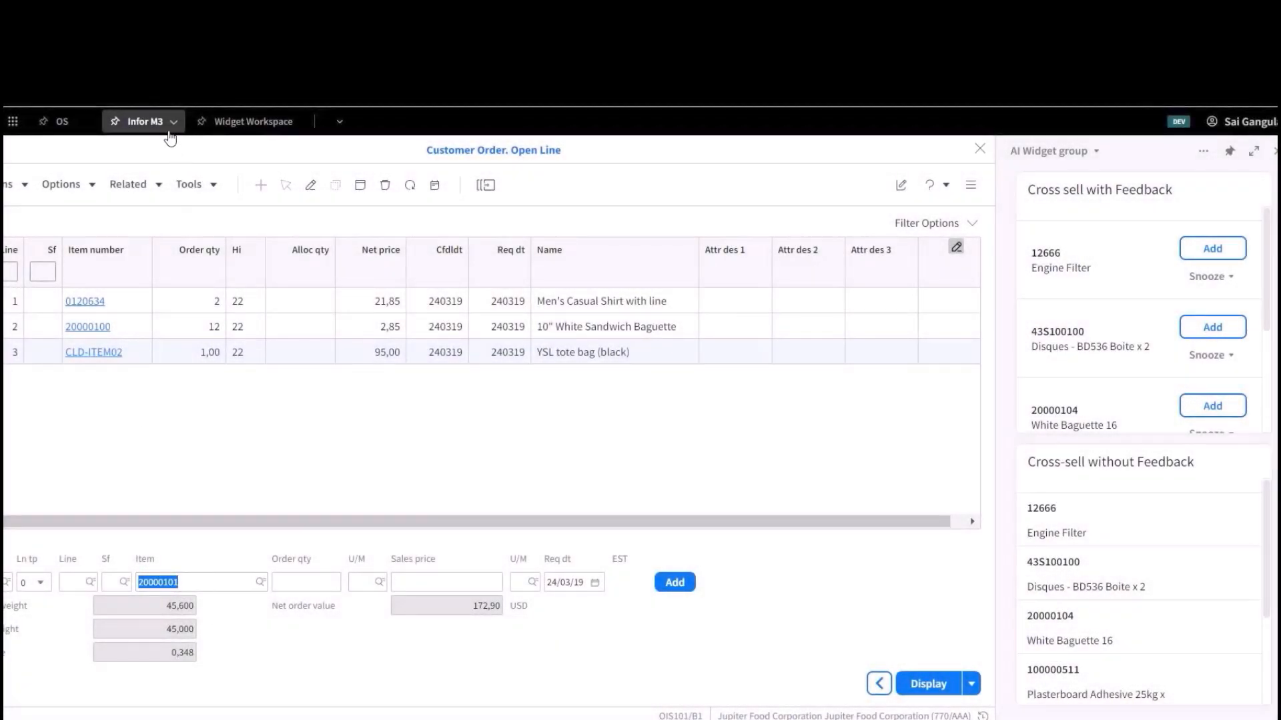
Add item 20000101 Chocolate Gateau with sales price 3 as order line 4.
left_click(146, 121)
type("2")
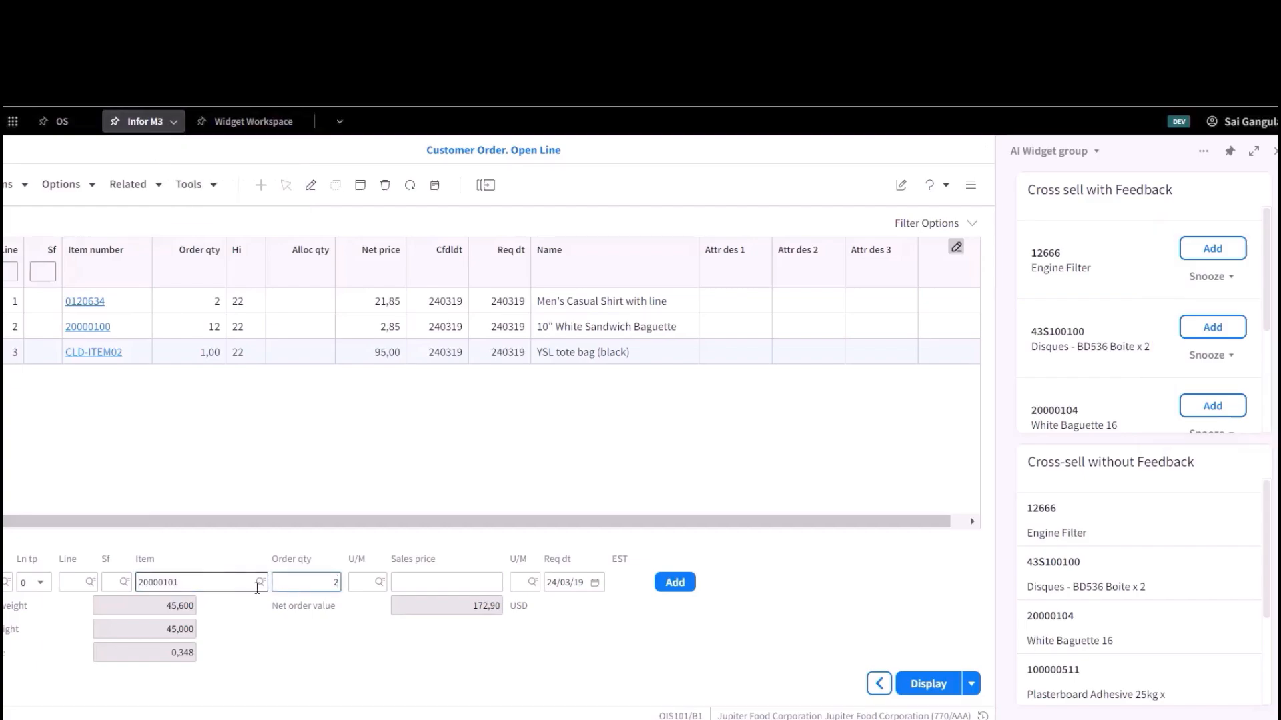
left_click(446, 581)
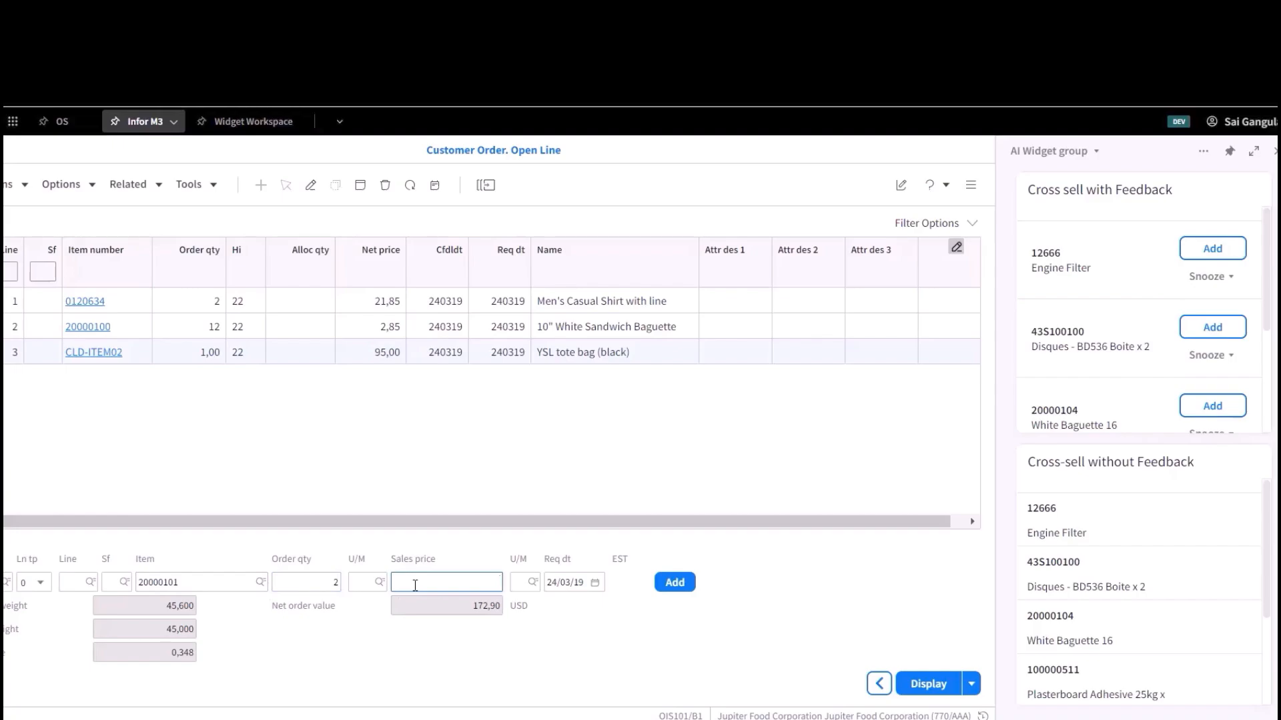
type("3")
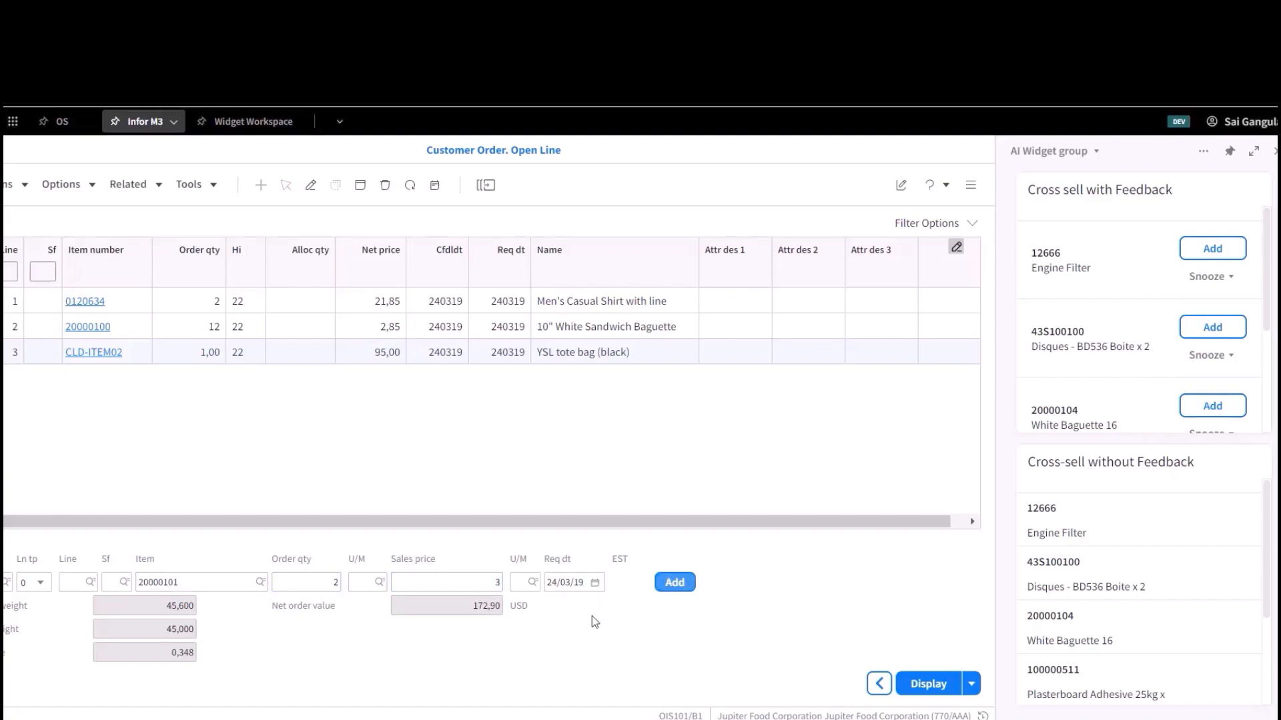
left_click(674, 582)
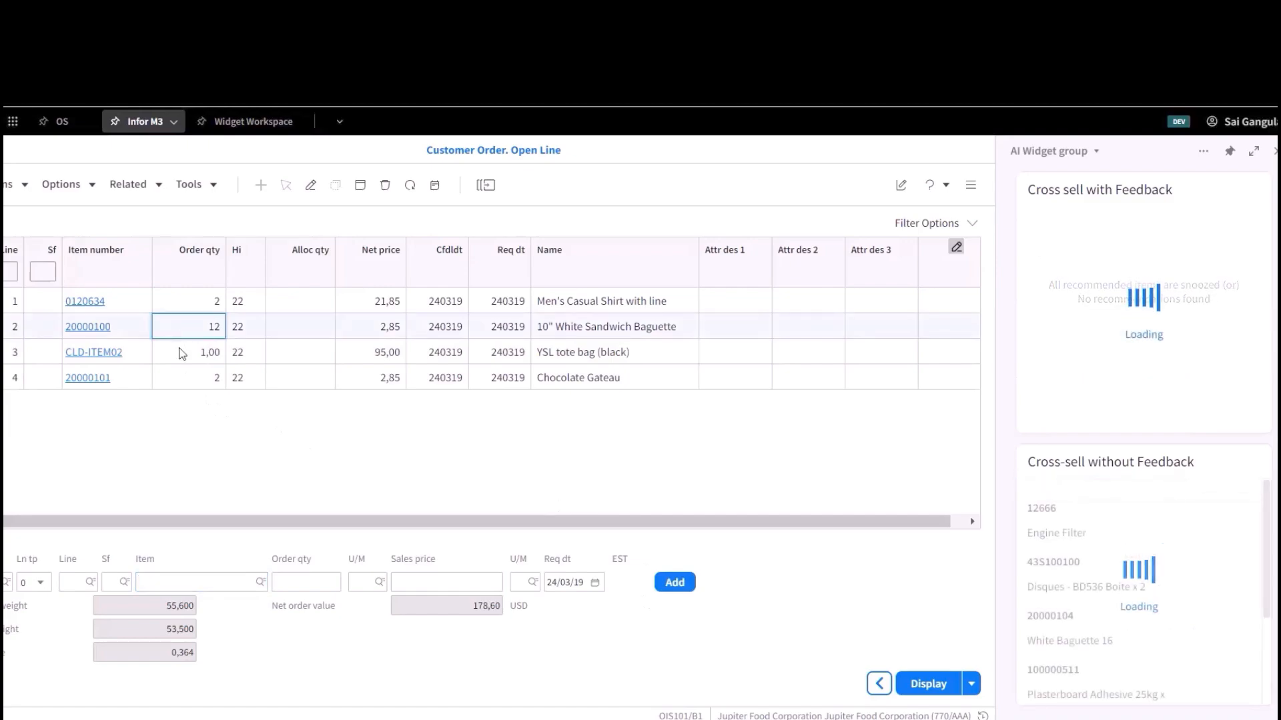
Snooze the Disques 43S100100 recommendation for the long term.
left_click(1218, 355)
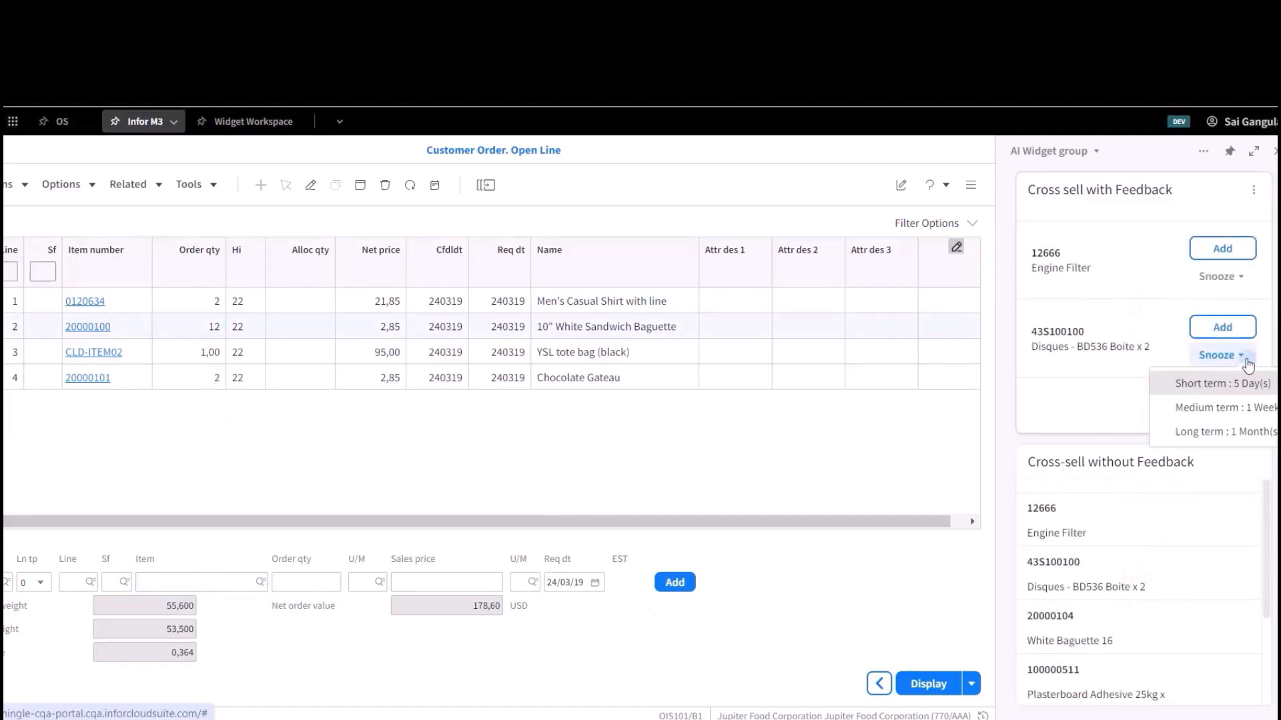
mouse_move(1216, 431)
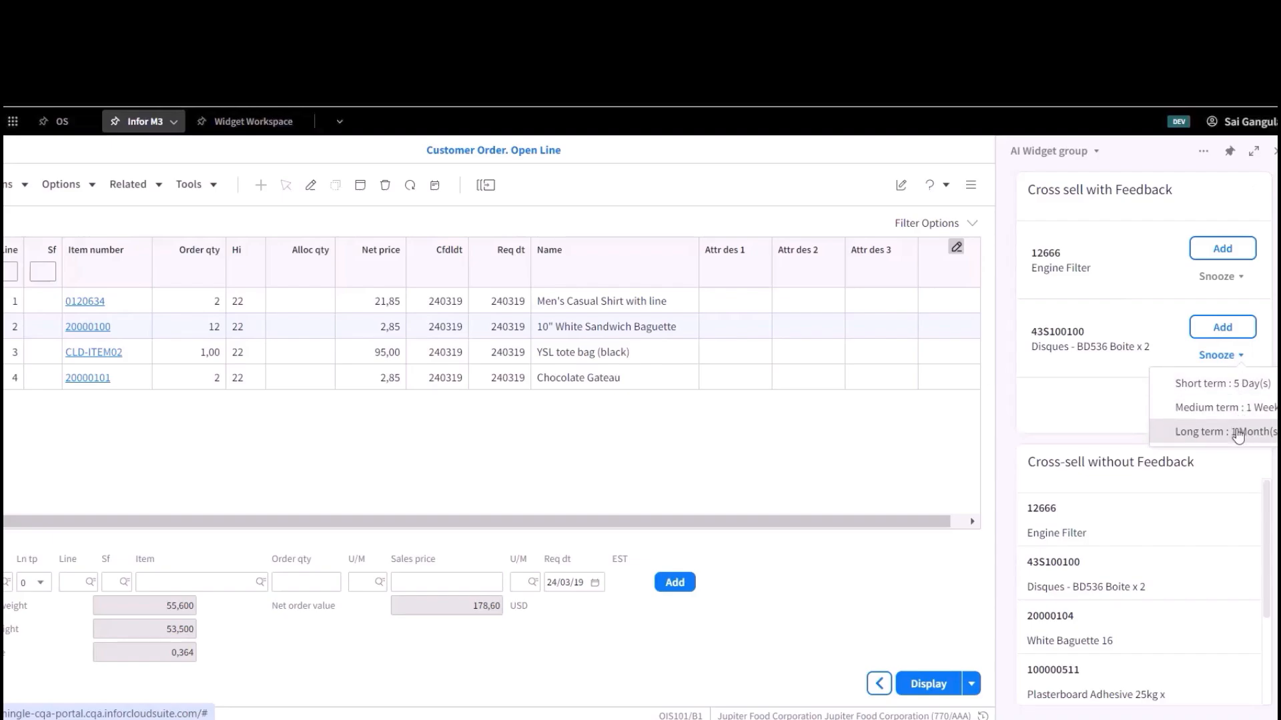
left_click(1238, 435)
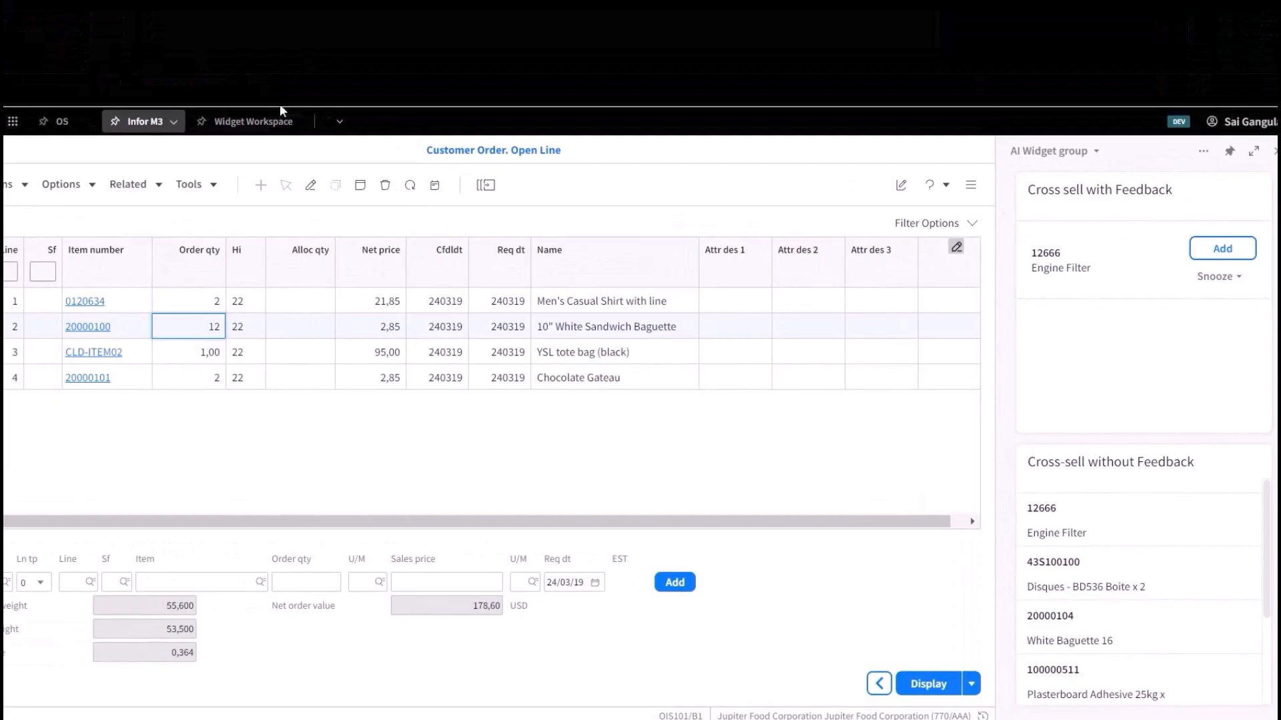
Review the feedback widget's Plan API step with its 5-day, 1-week and 1-month snooze durations.
left_click(246, 122)
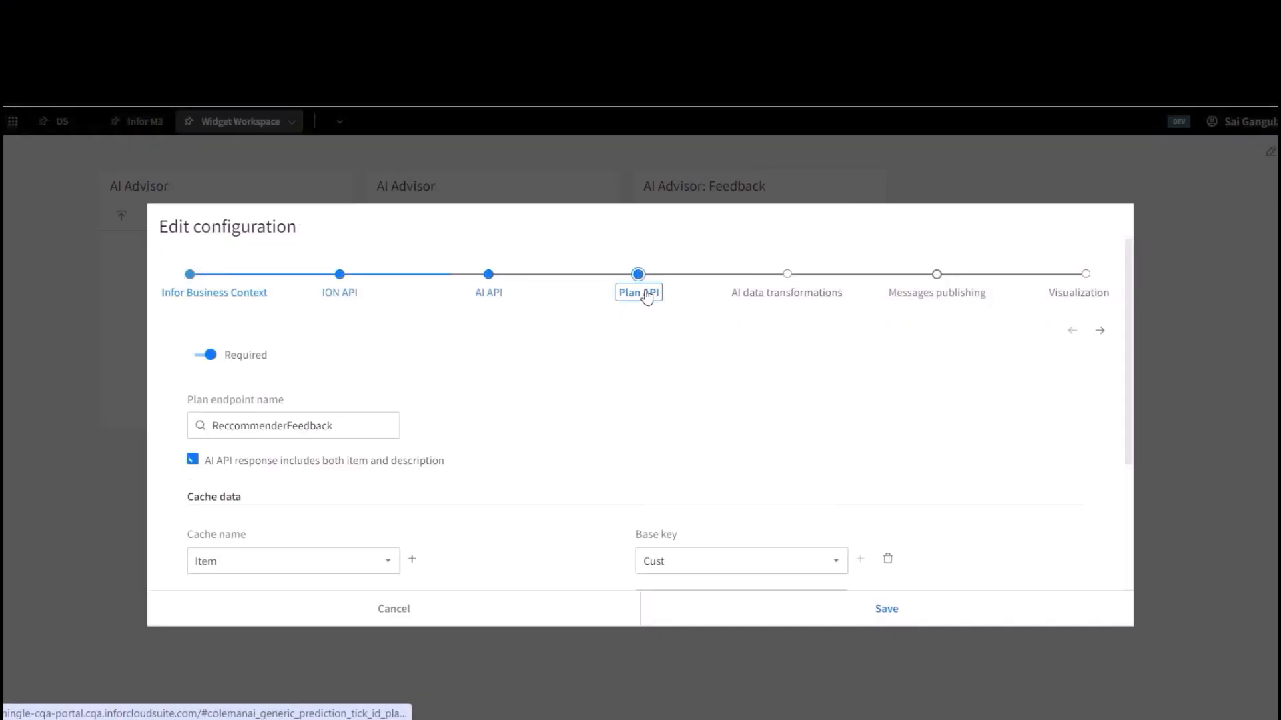
scroll("down", 3)
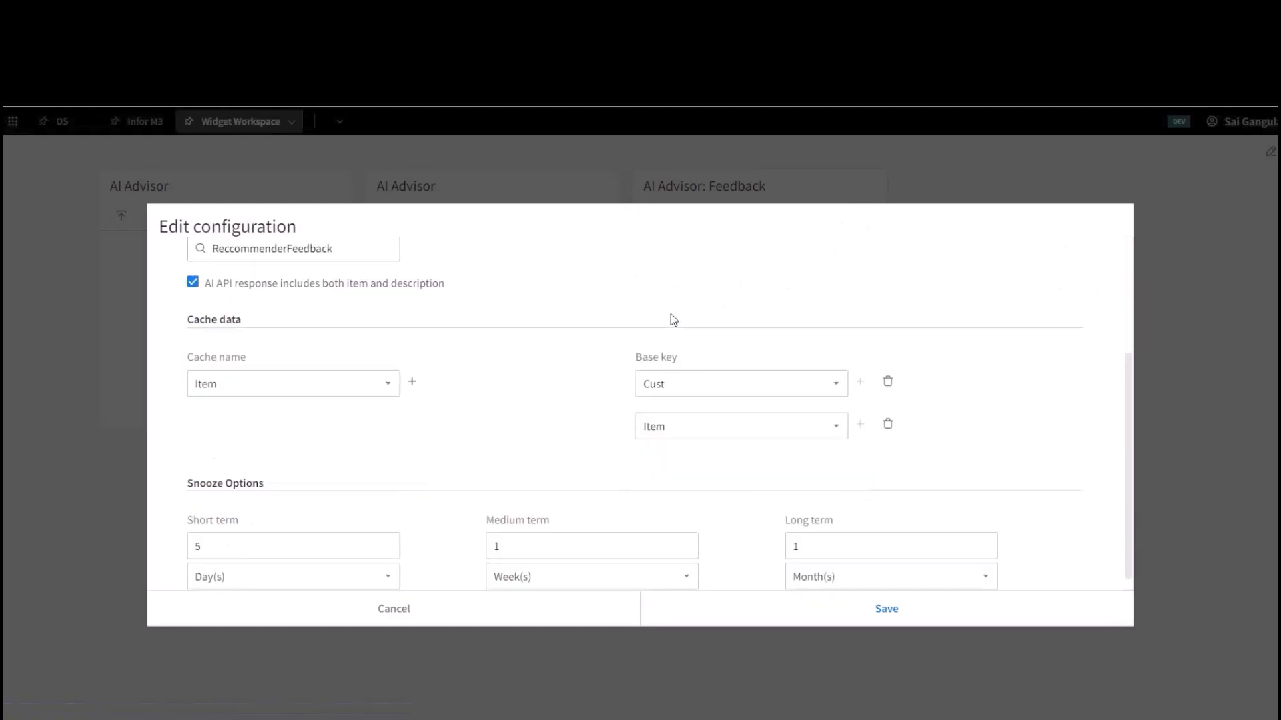
scroll("down", 3)
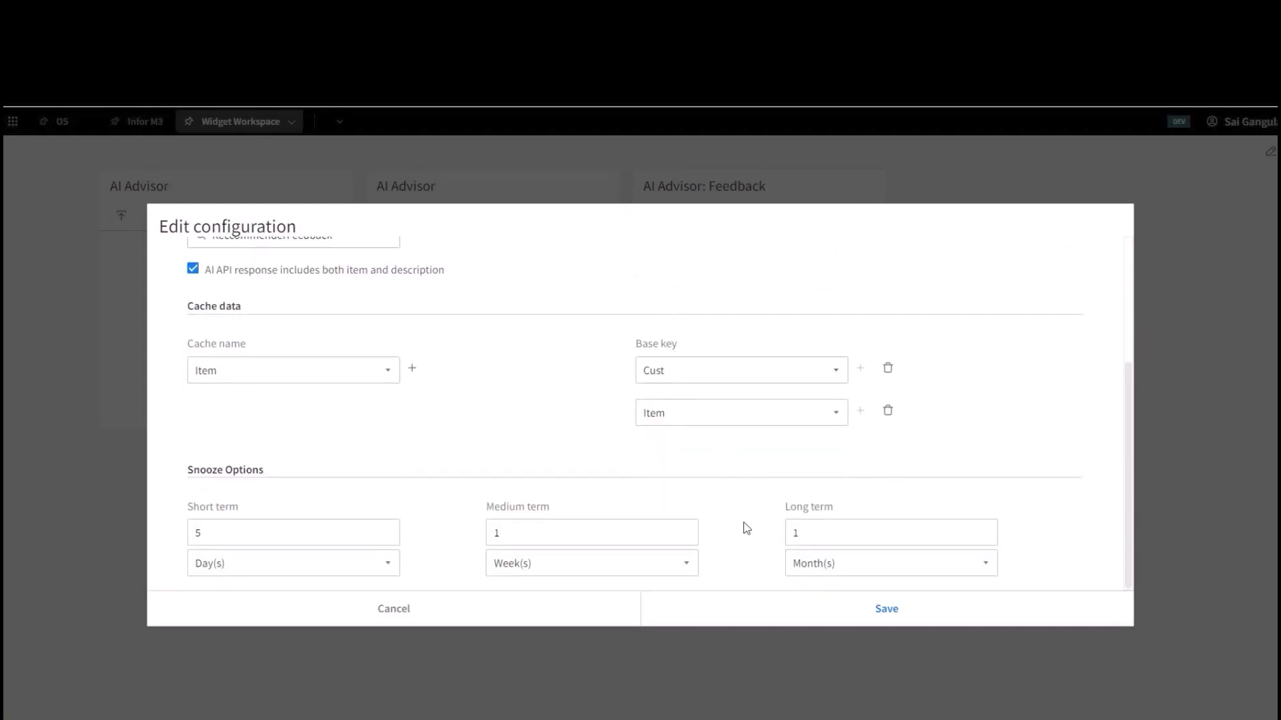
mouse_move(619, 617)
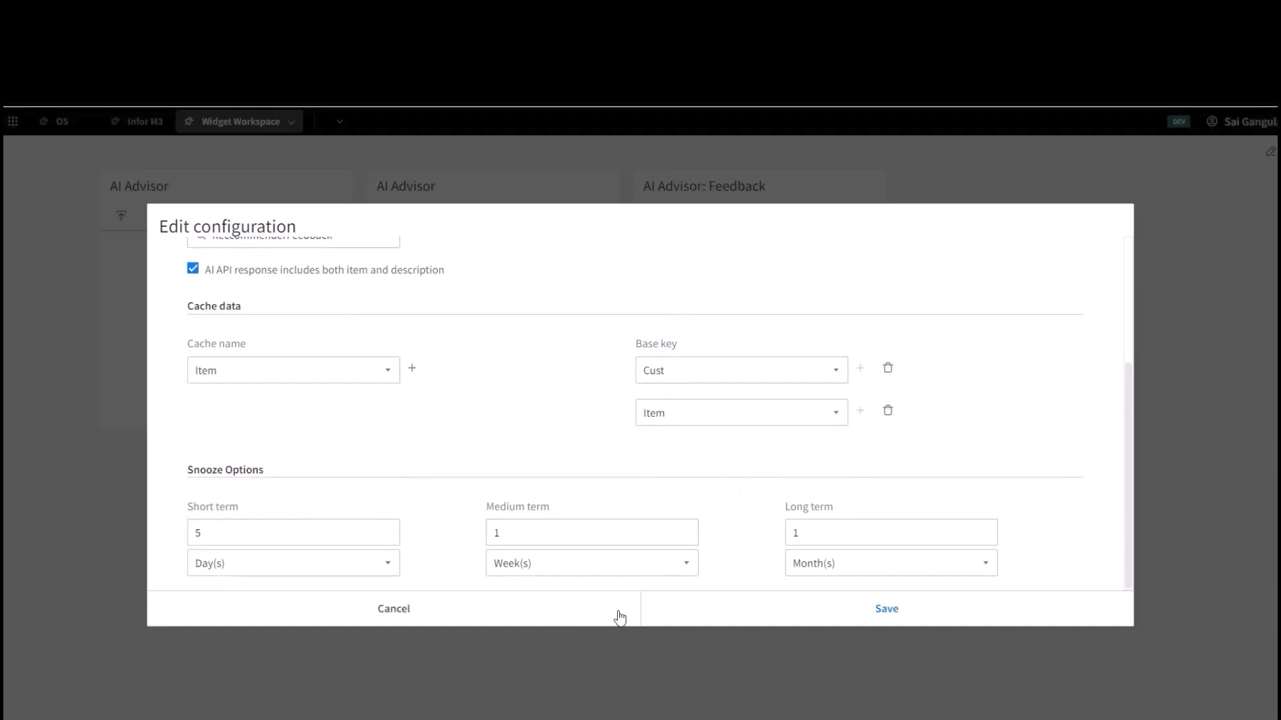
scroll("up", 3)
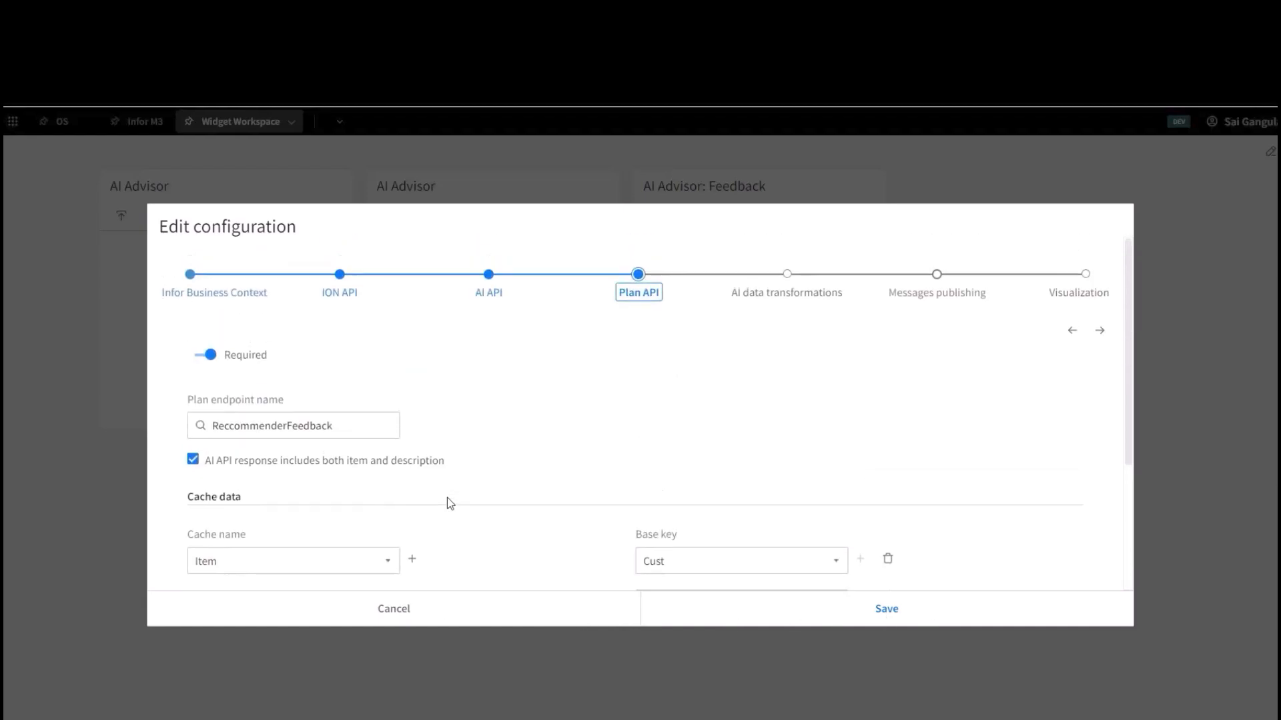
Review the AI API endpoint and Infor Business Context parameters, then cancel without saving.
left_click(488, 293)
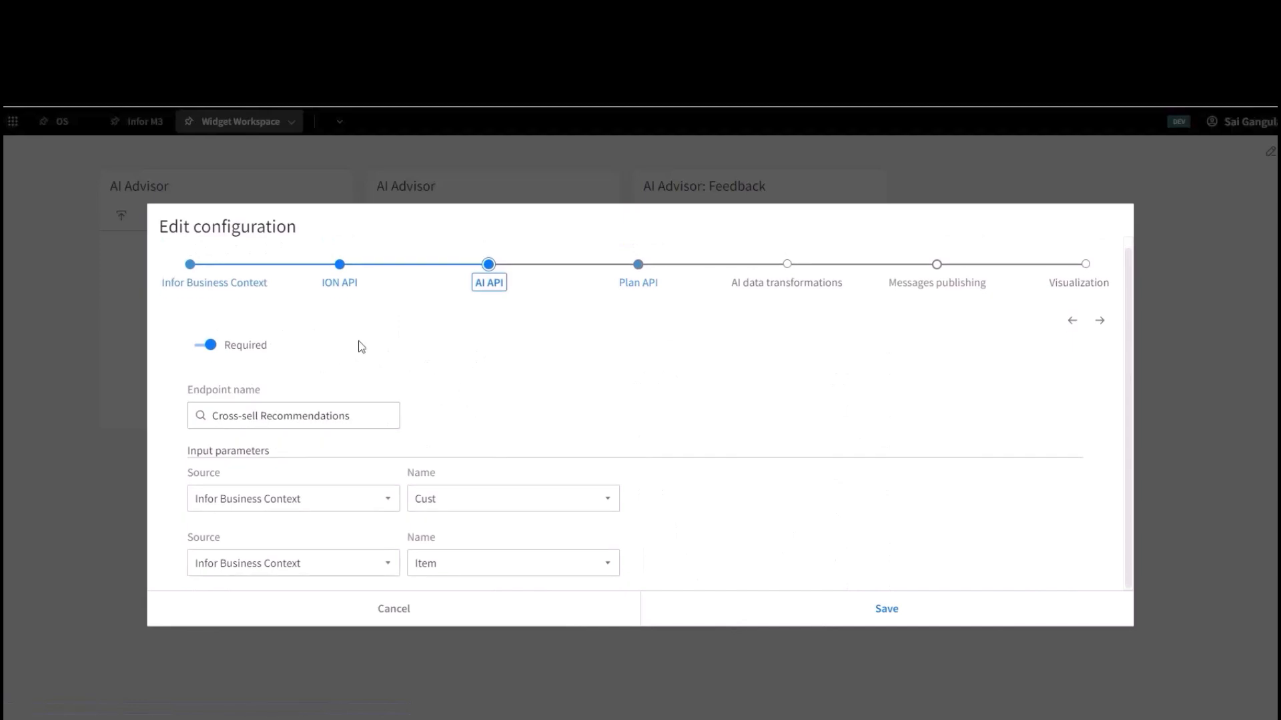
left_click(214, 283)
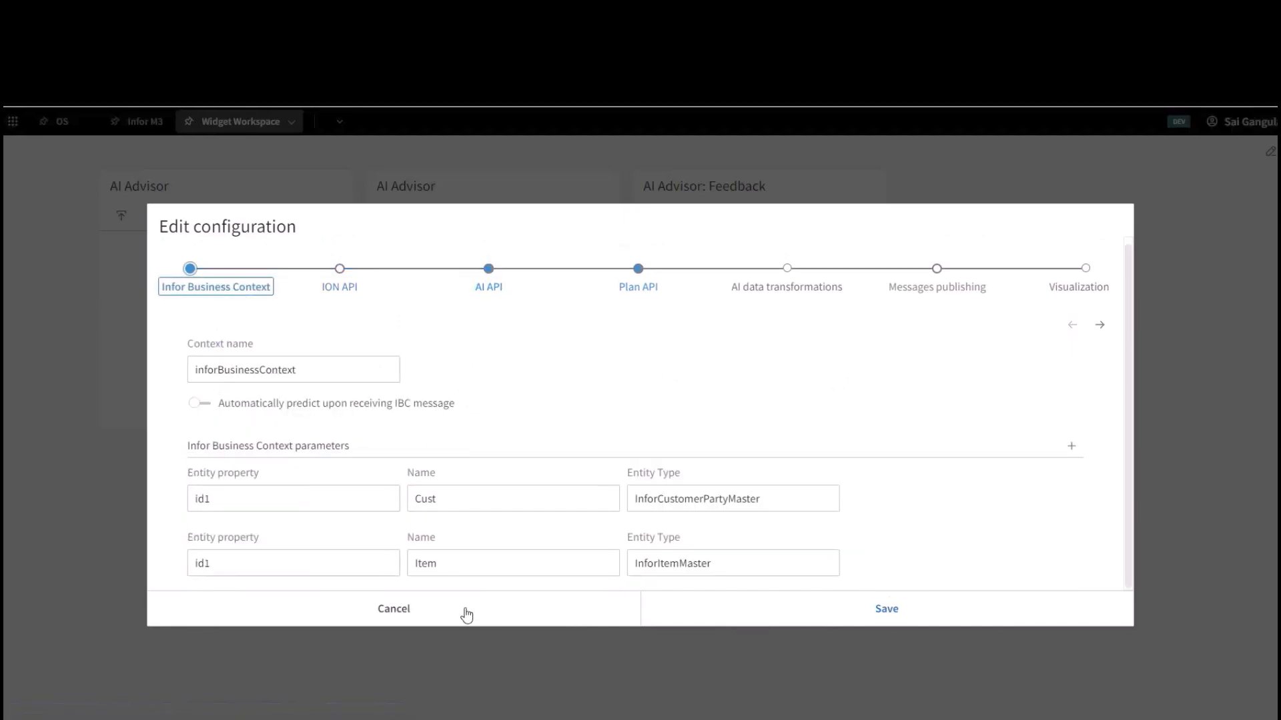
left_click(392, 608)
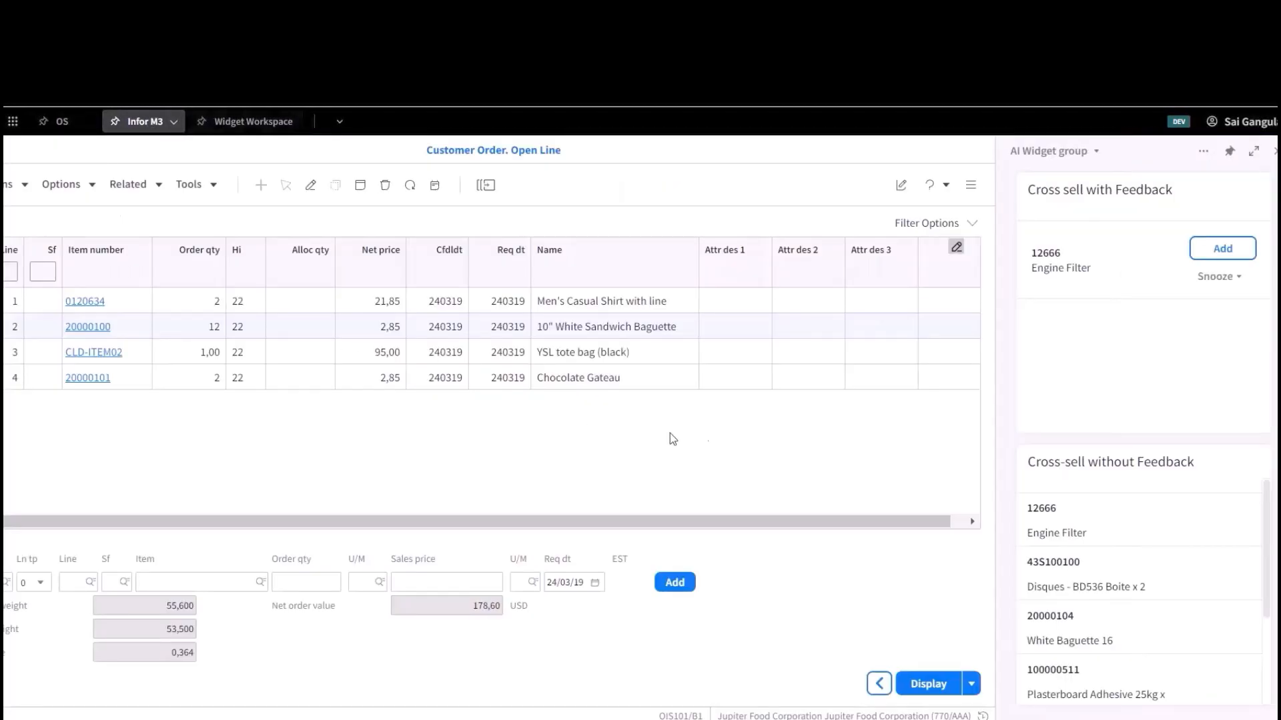
Select order line 4 (20000101) to refresh the cross-sell recommendations for Chocolate Gateau.
left_click(88, 376)
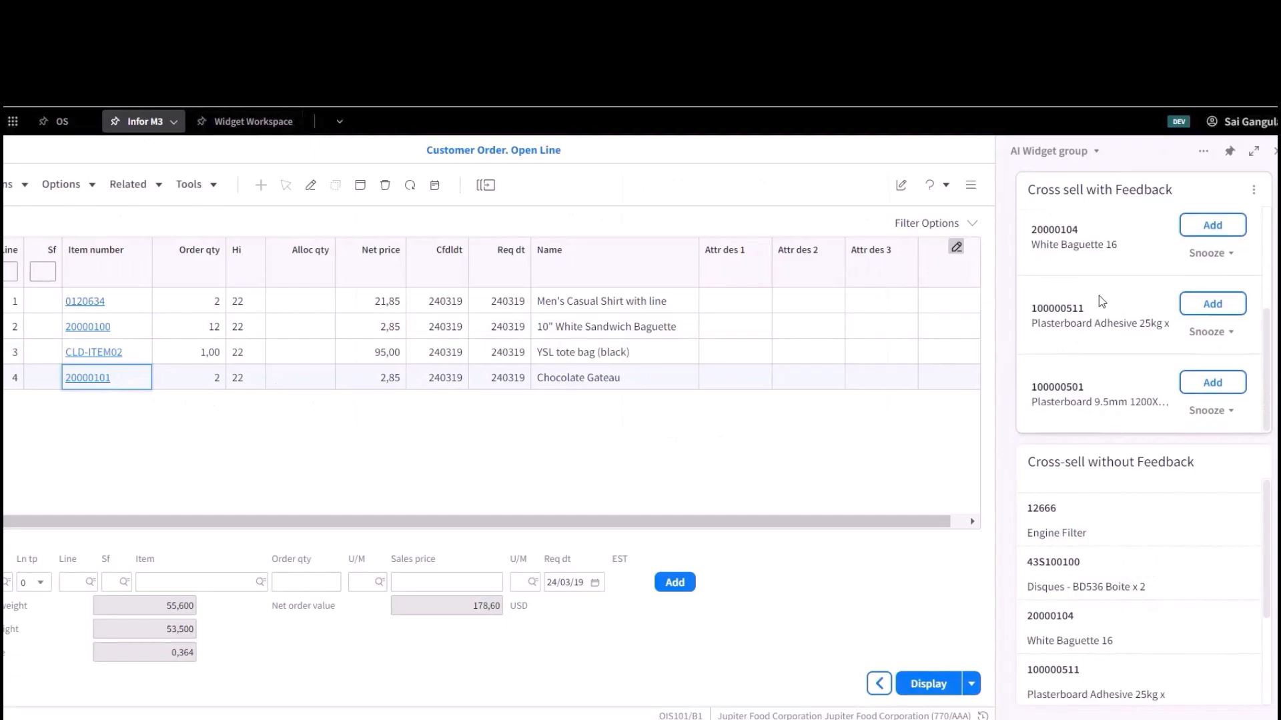
mouse_move(1211, 410)
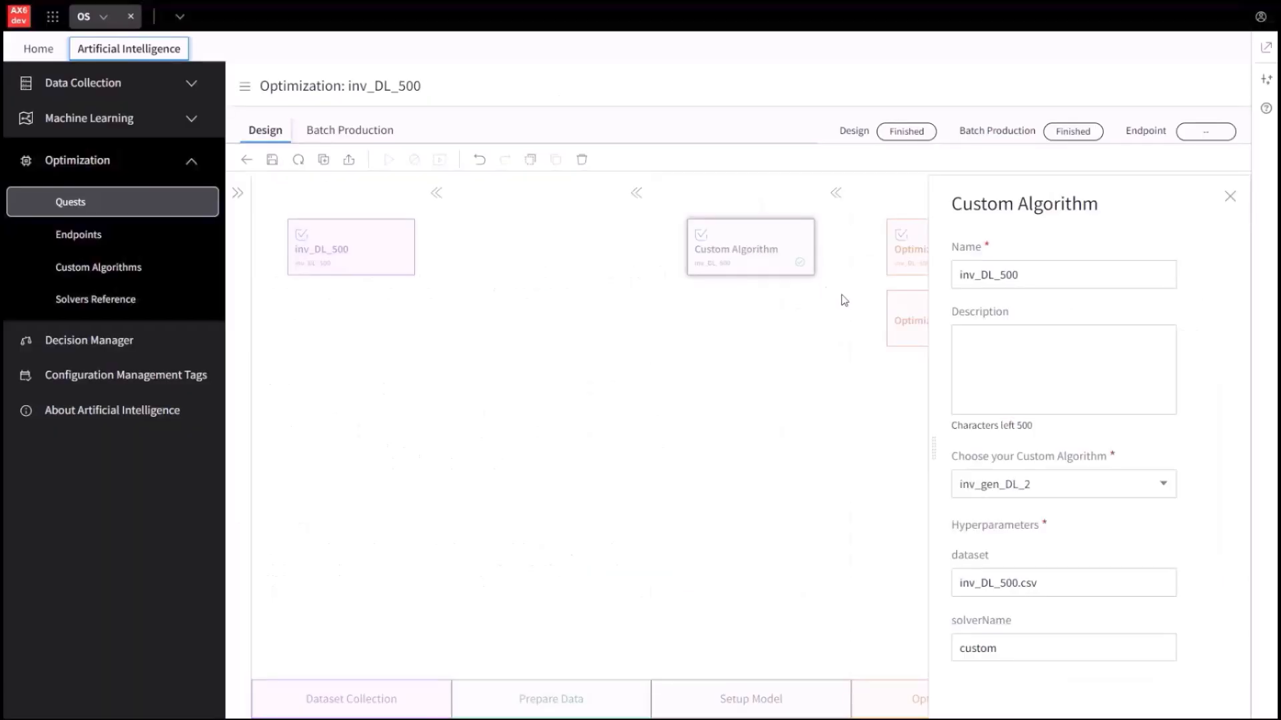
mouse_move(1168, 514)
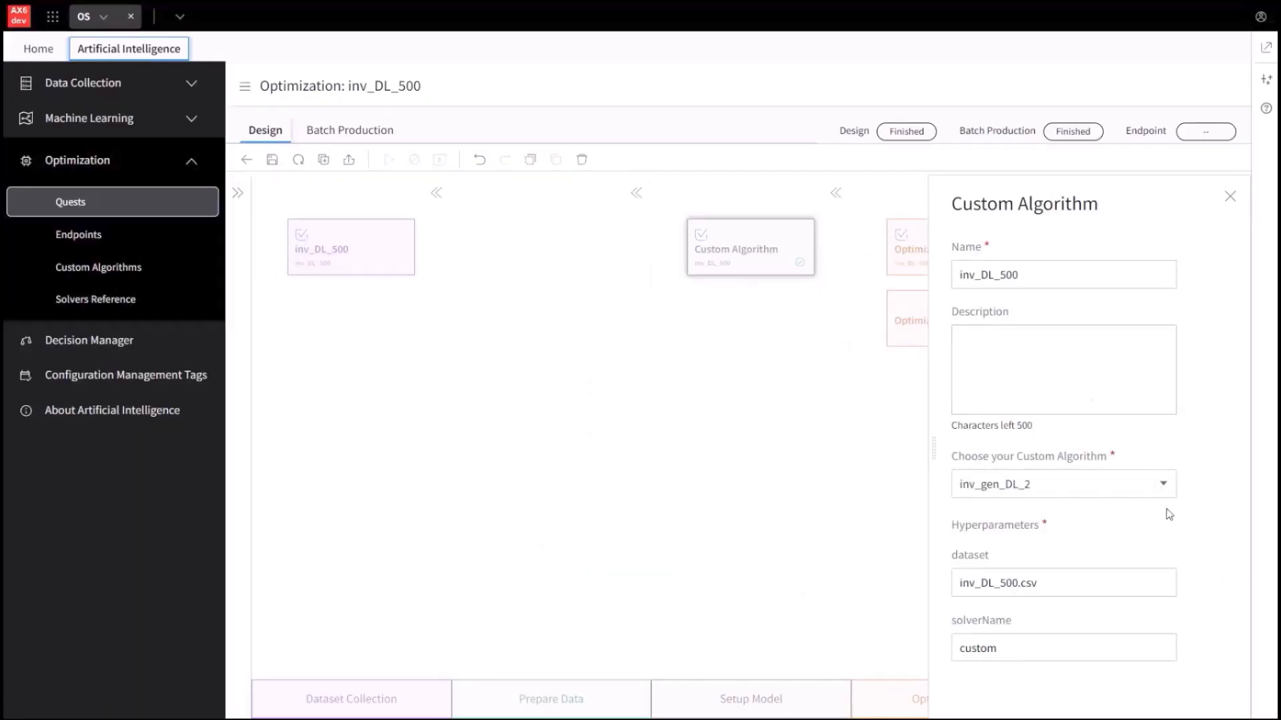
Check the inv_gen_DL_2 custom algorithm's dataset and solverName settings and close the panel.
left_click(1062, 648)
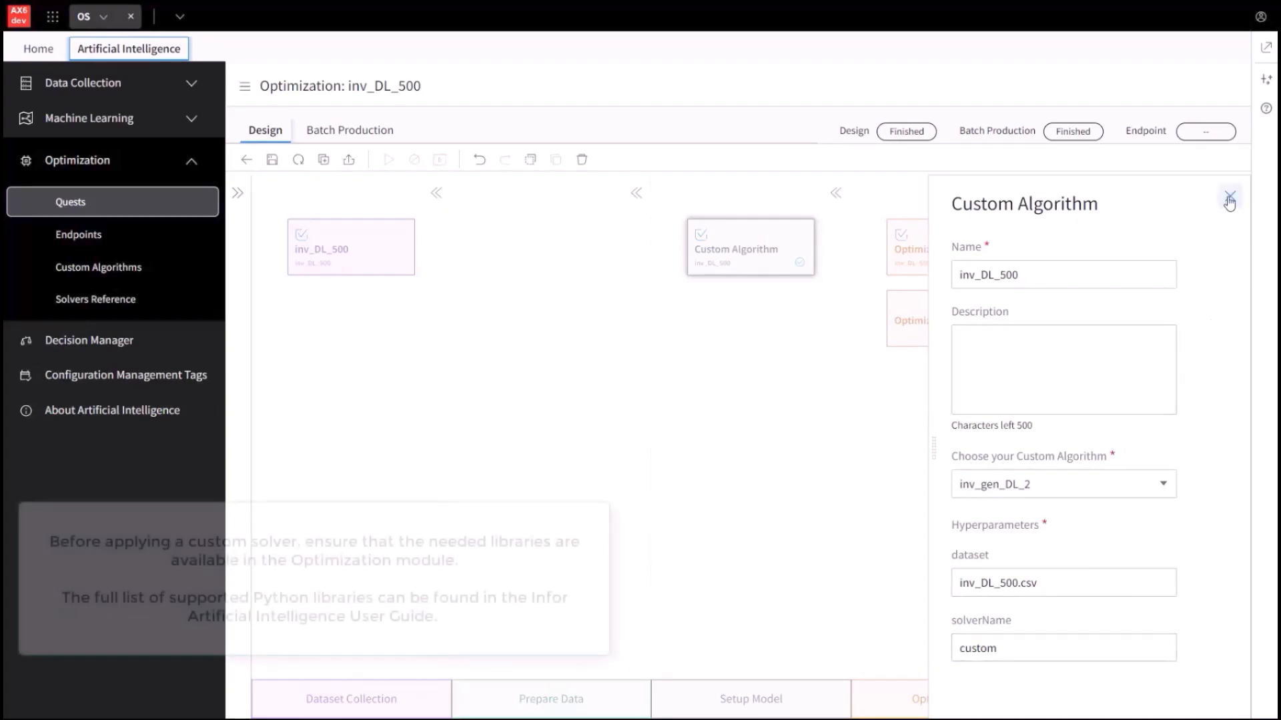
mouse_move(1229, 201)
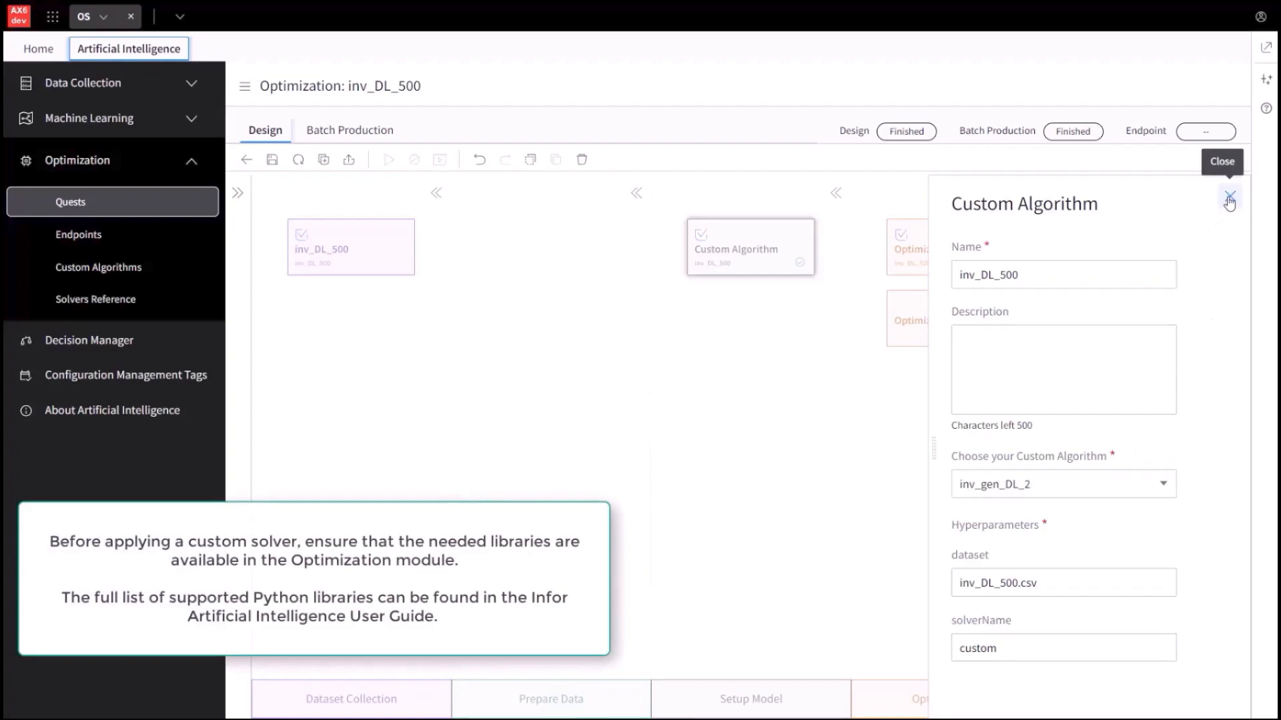
left_click(1229, 199)
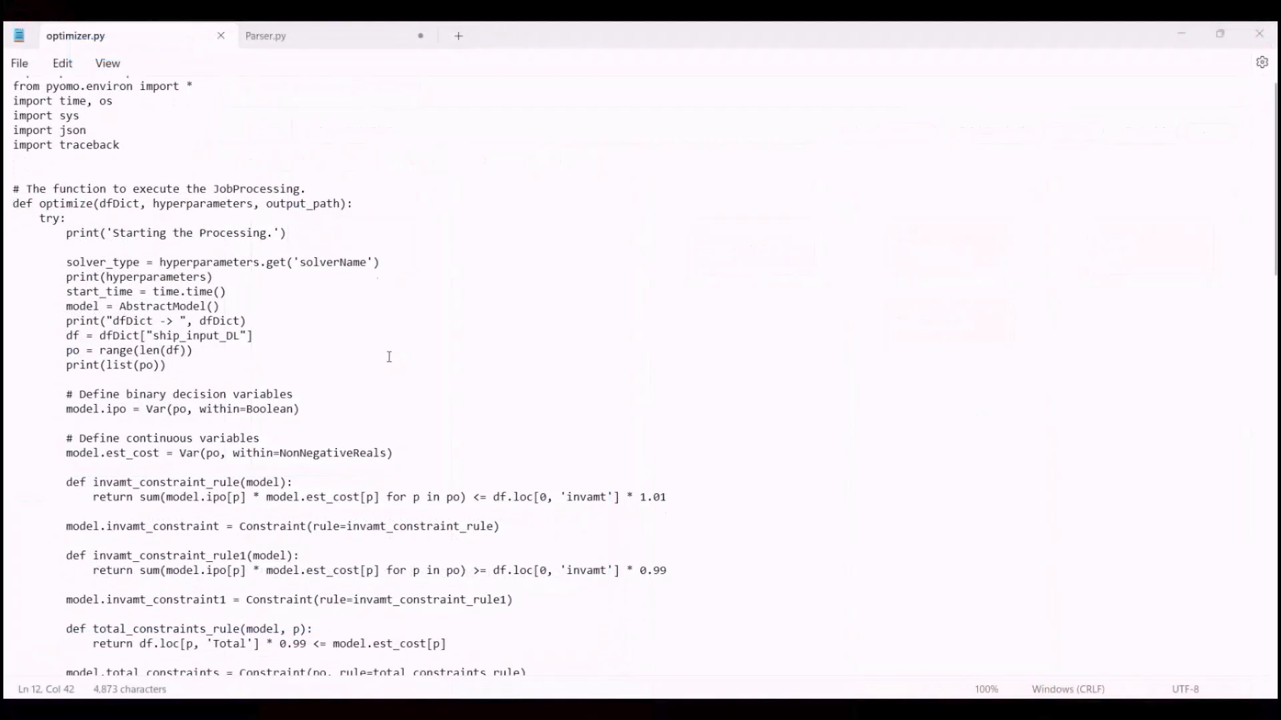
Scroll through the optimizer.py Pyomo solver code and on into Parser.py.
scroll("down", 3)
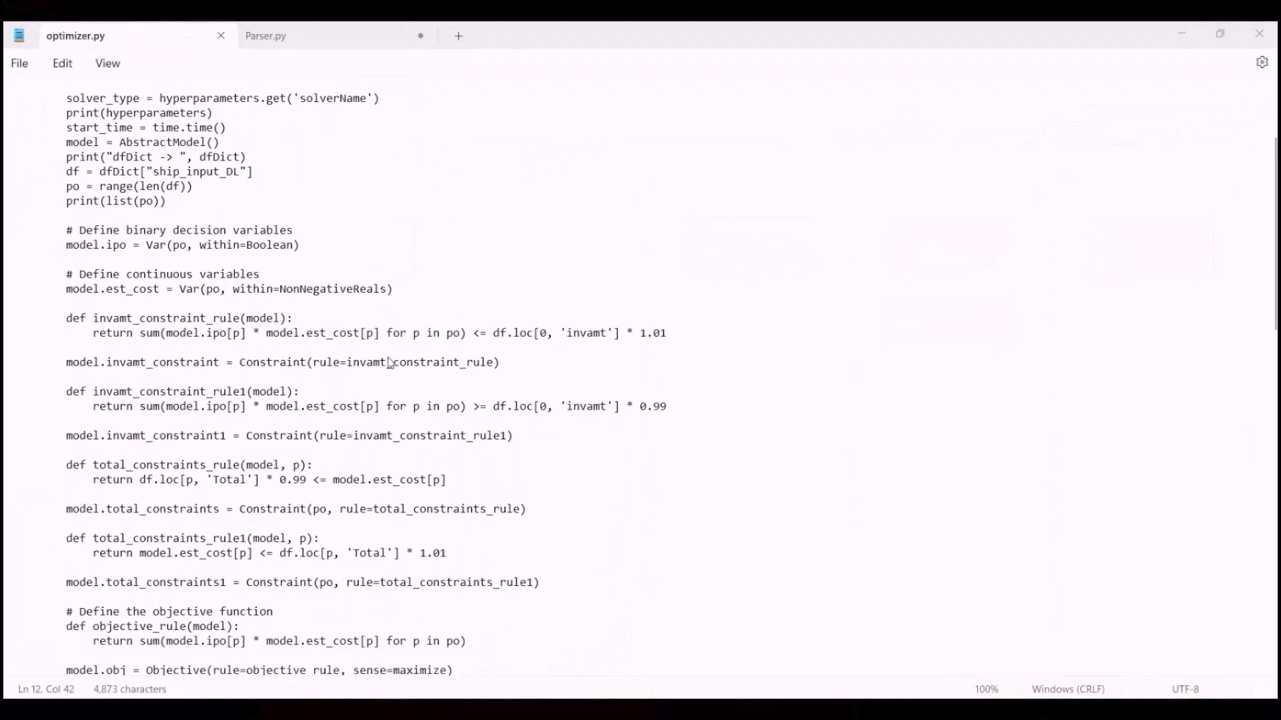
scroll("down", 3)
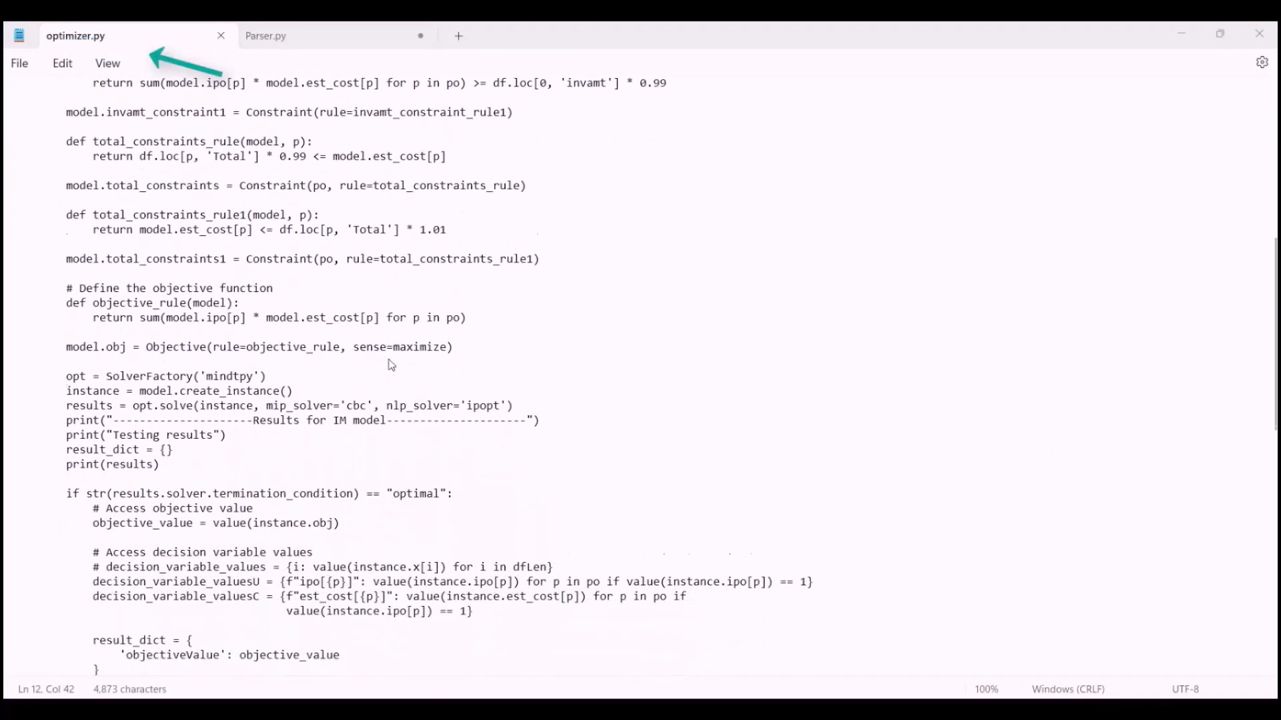
scroll("down", 3)
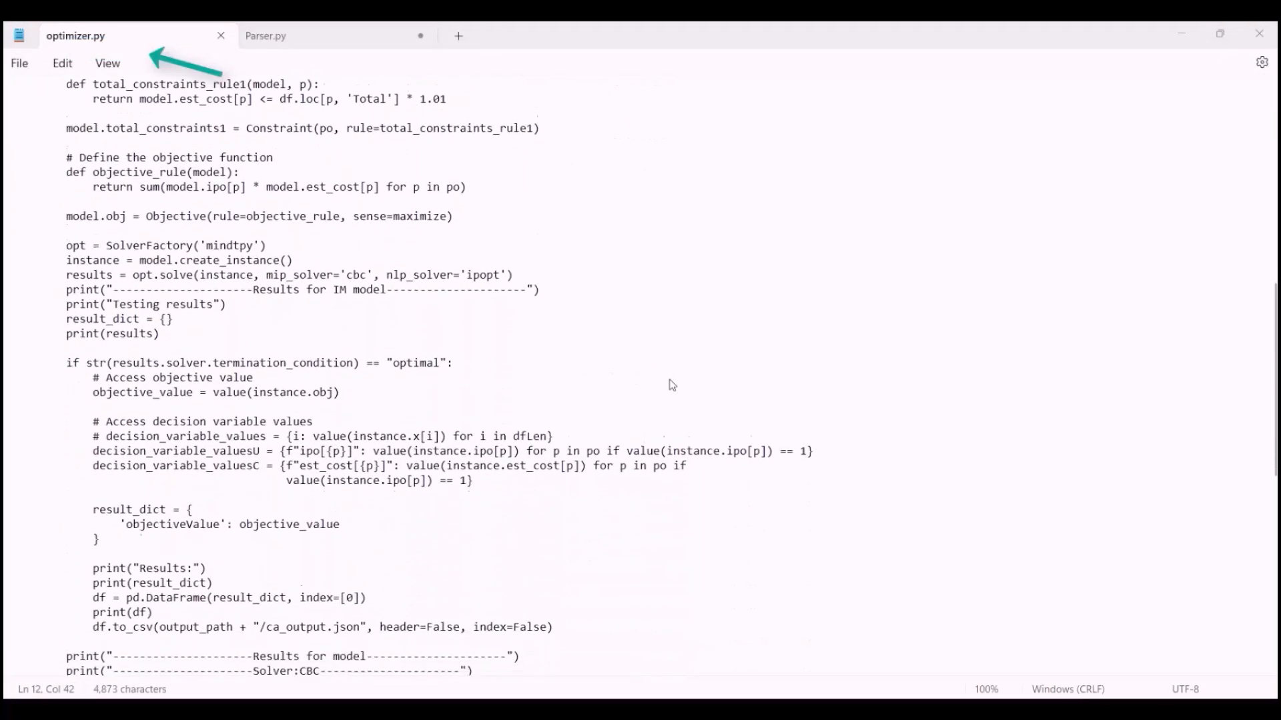
scroll("down", 3)
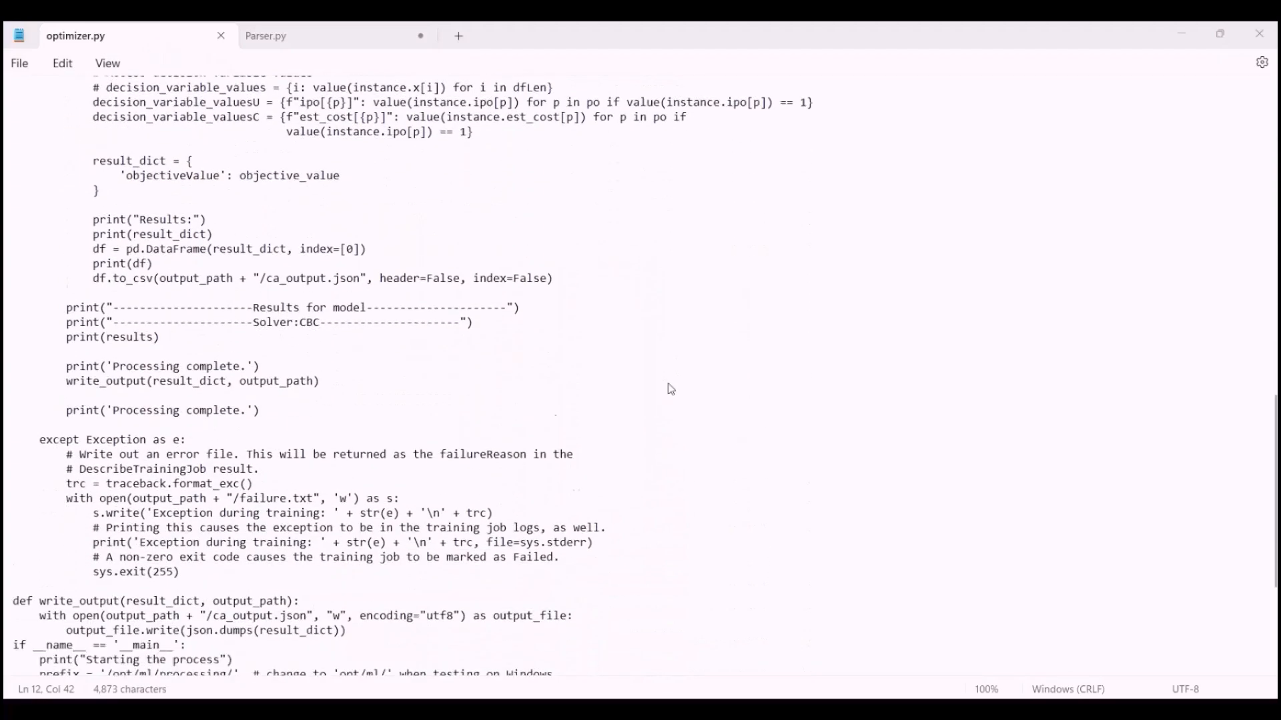
scroll("down", 3)
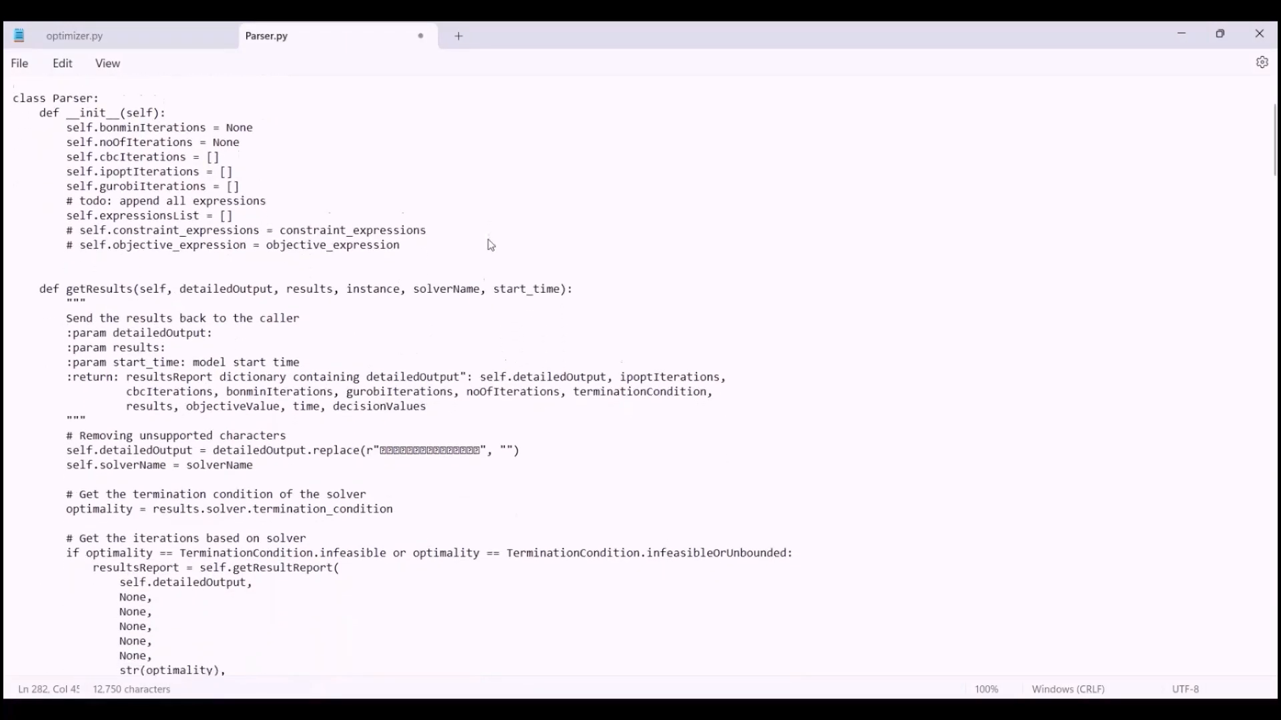
scroll("down", 3)
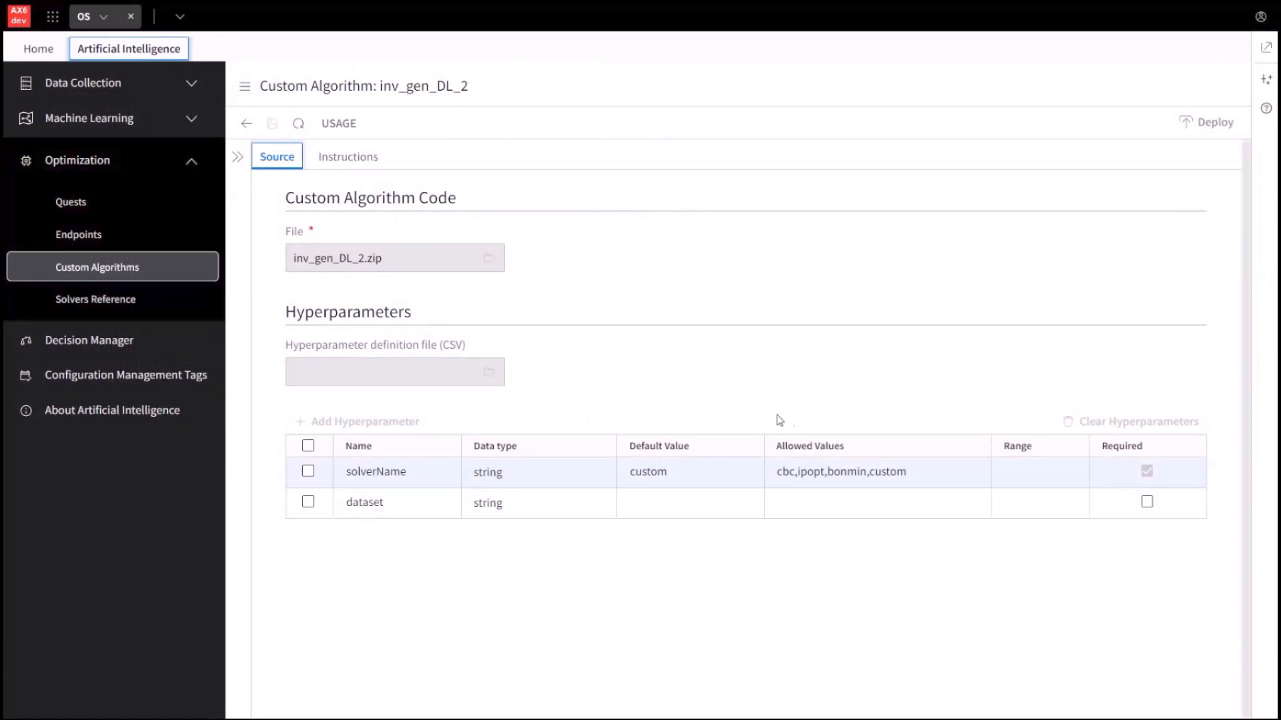
mouse_move(576, 609)
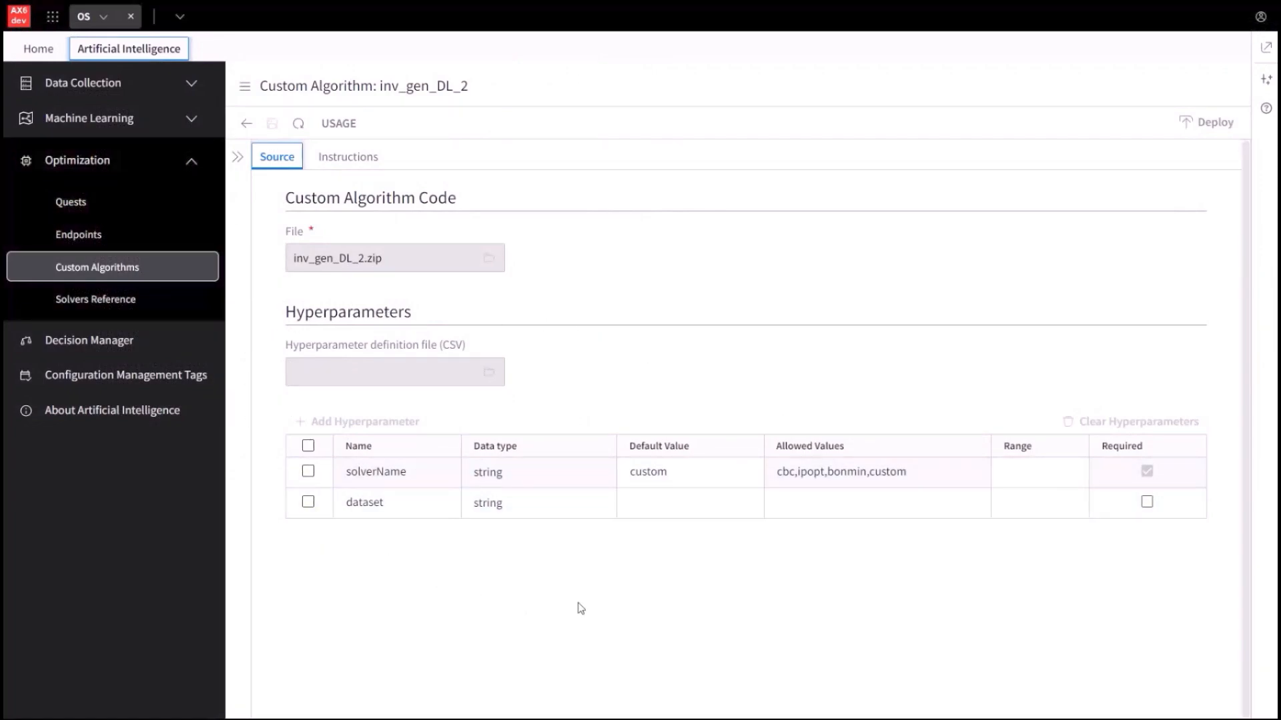
mouse_move(594, 603)
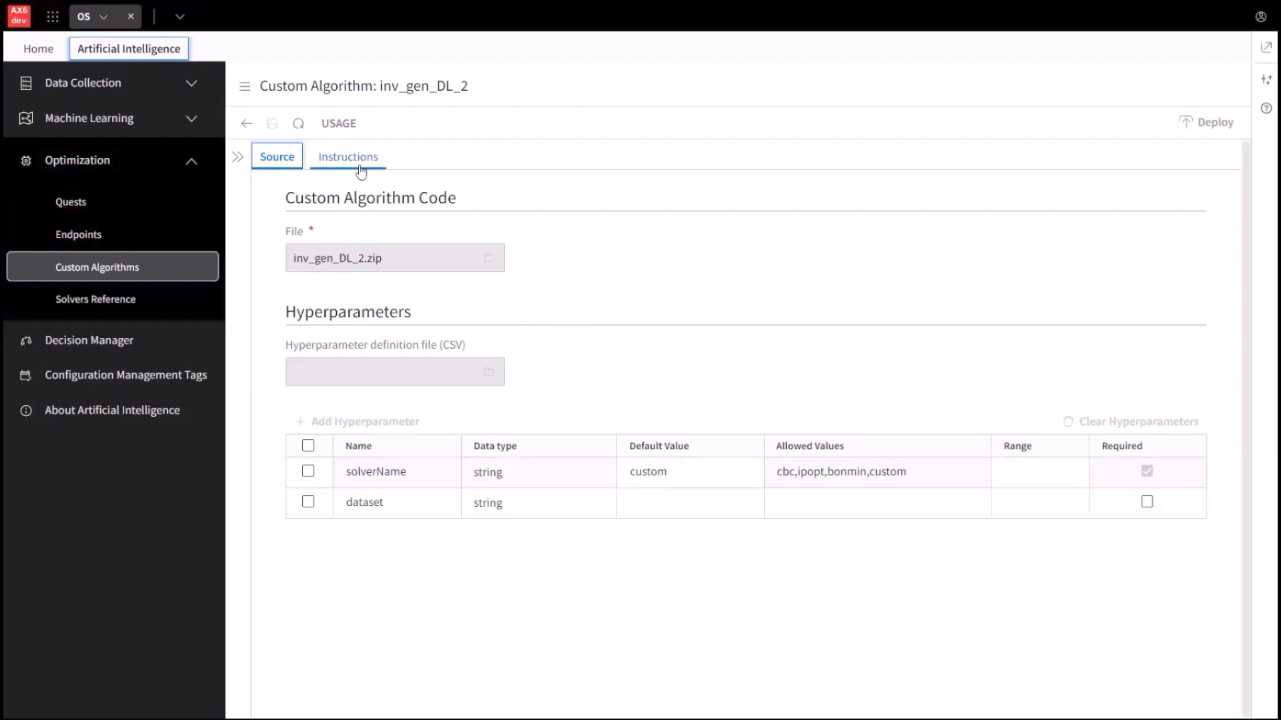
Browse inv_gen_DL_2's hyperparameter and local-testing instructions and preview the example hyperparameter file.
left_click(347, 156)
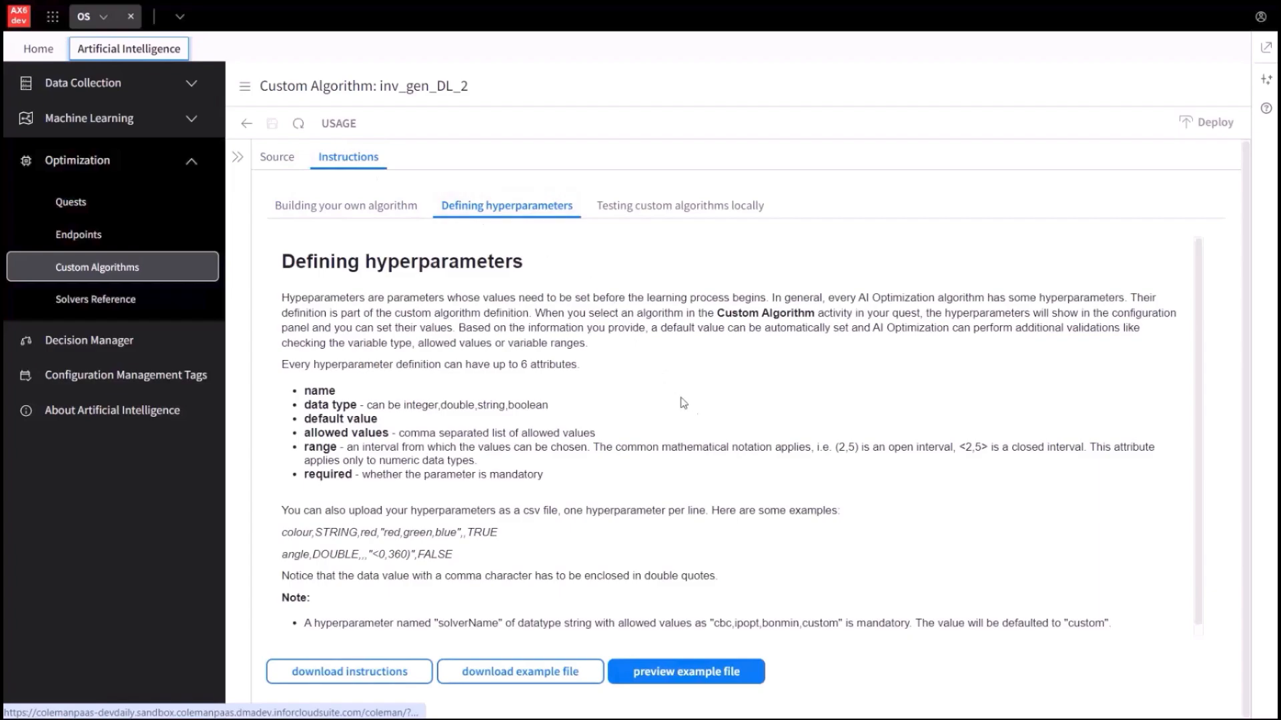
mouse_move(957, 530)
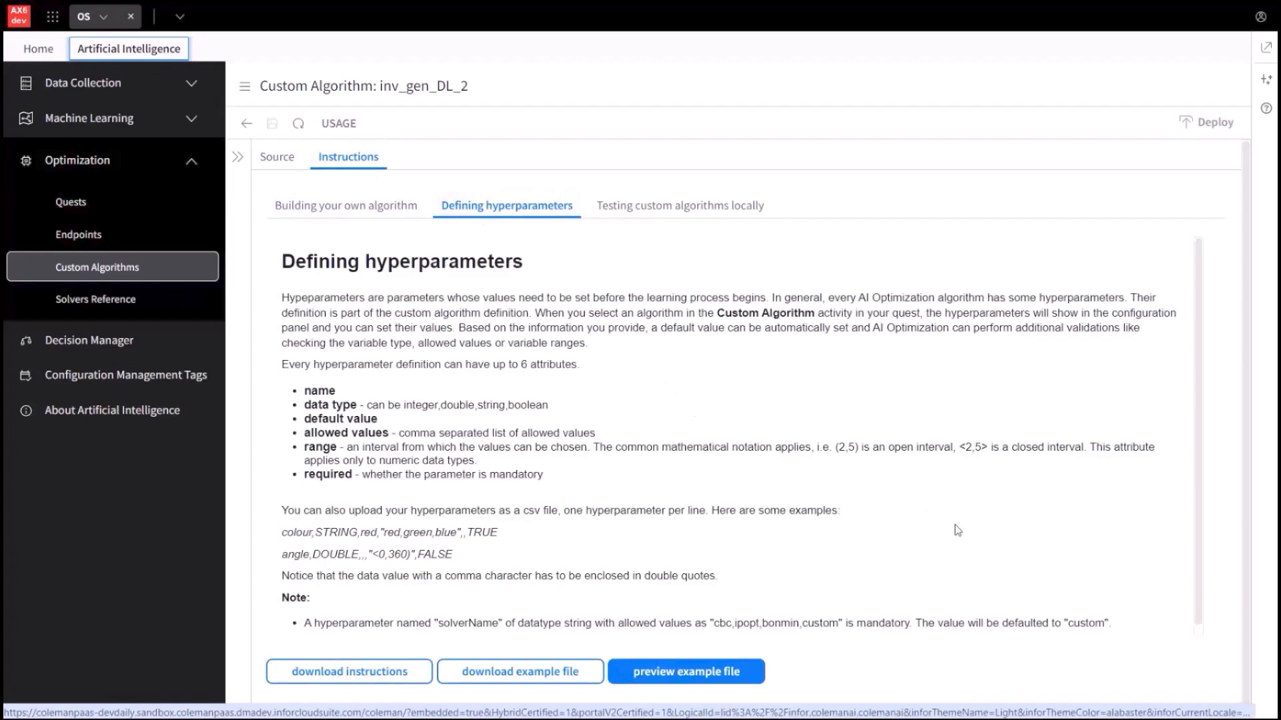
mouse_move(818, 407)
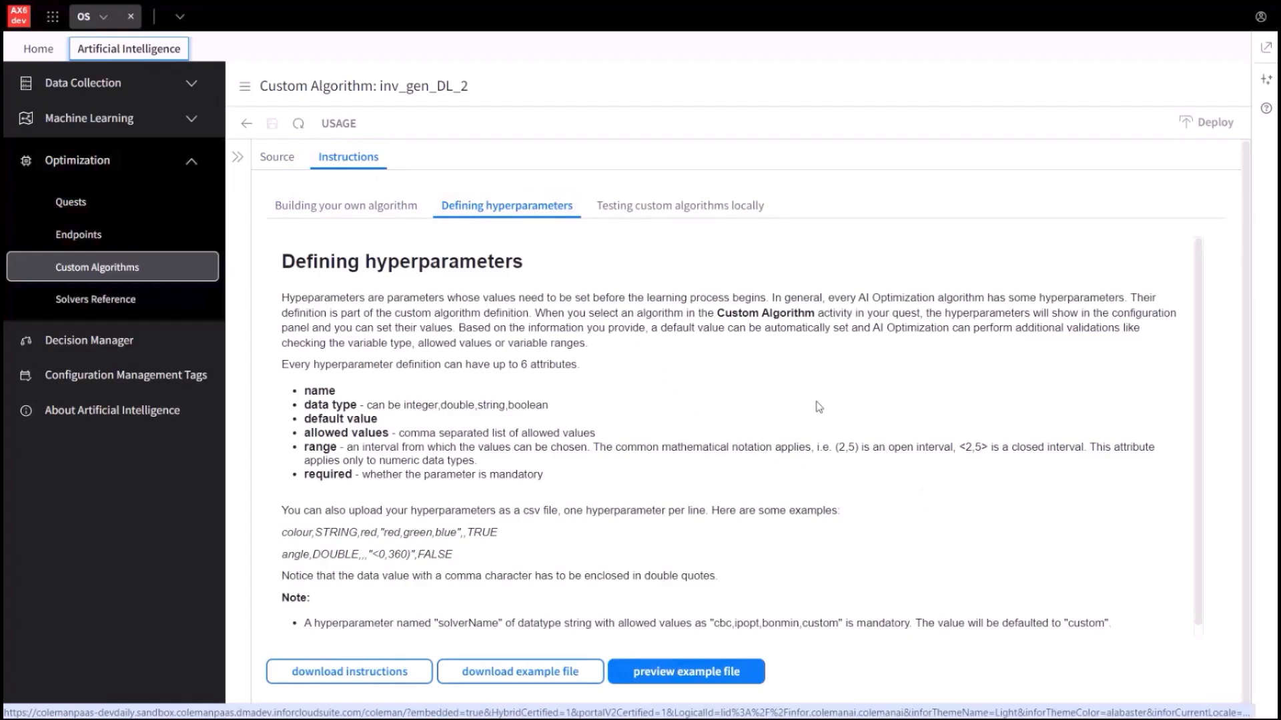
mouse_move(344, 206)
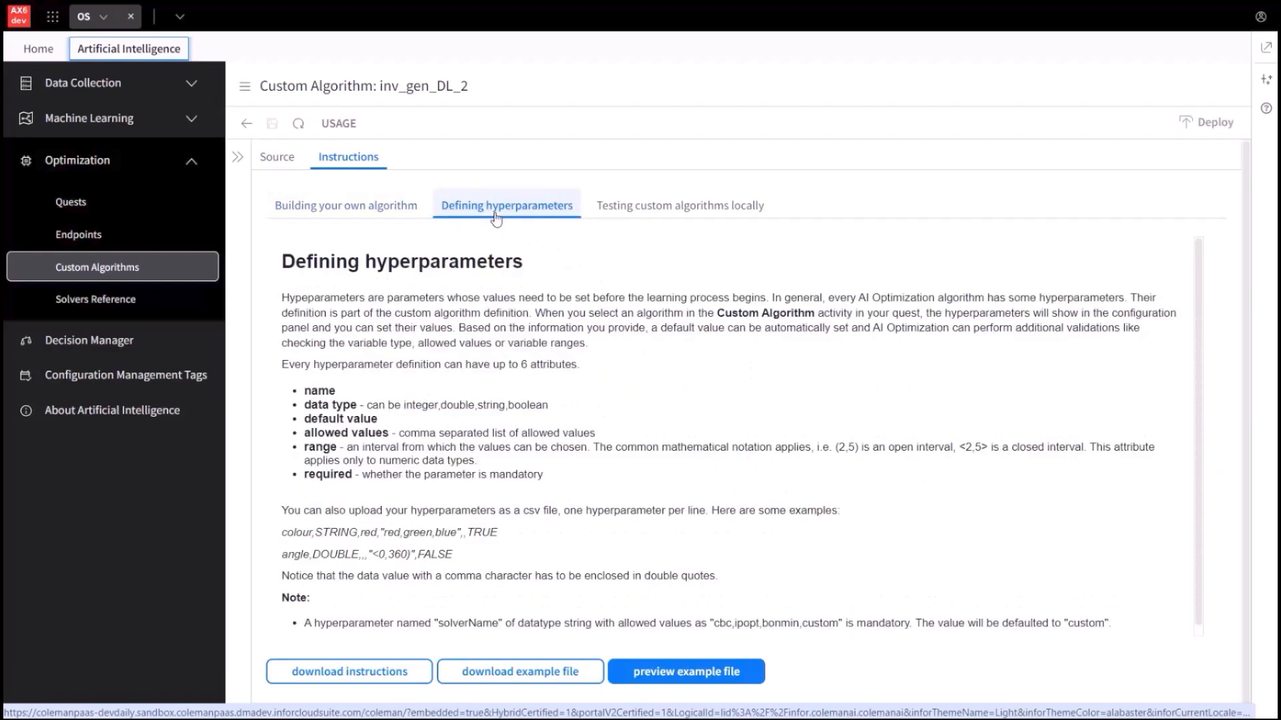
left_click(678, 205)
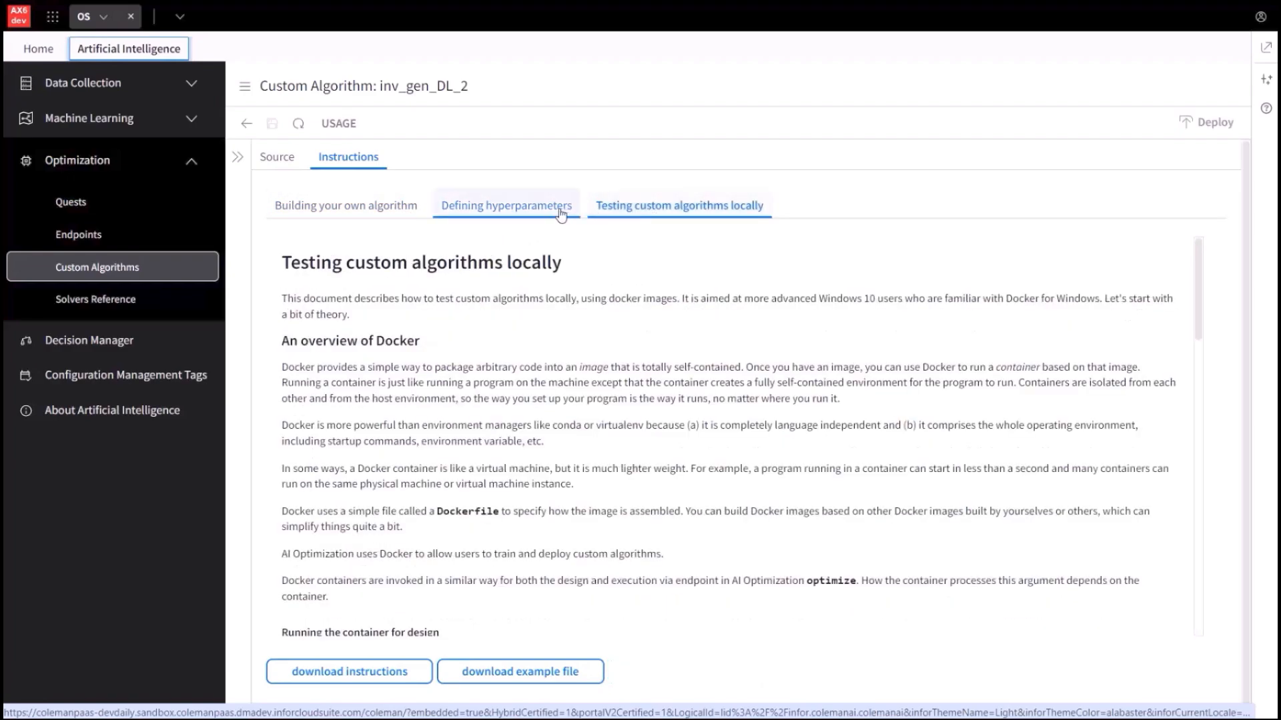
left_click(505, 206)
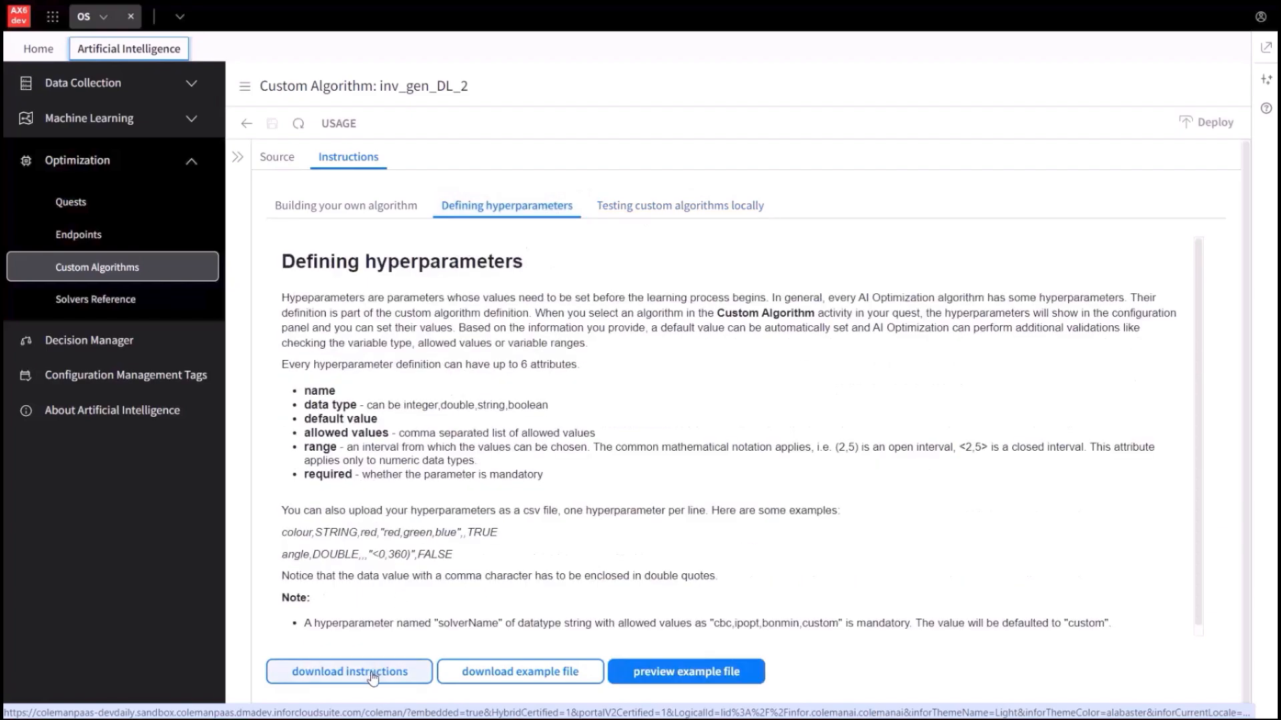
mouse_move(684, 671)
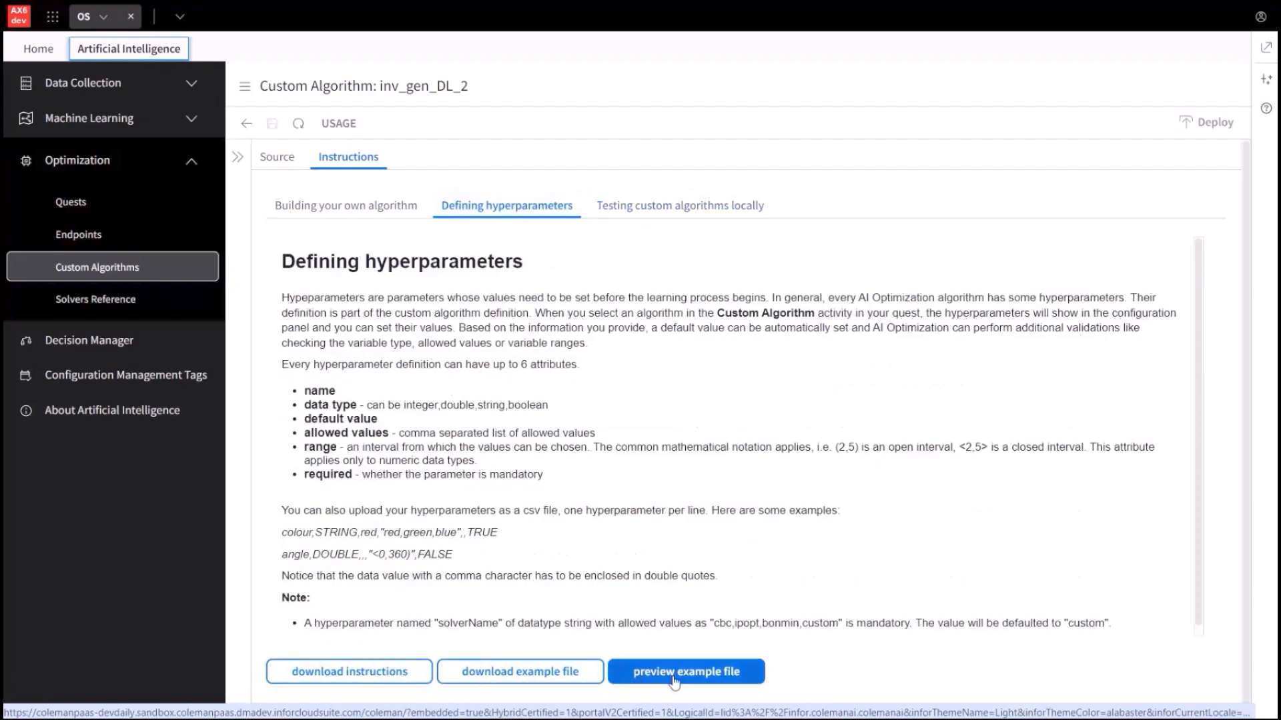
left_click(684, 671)
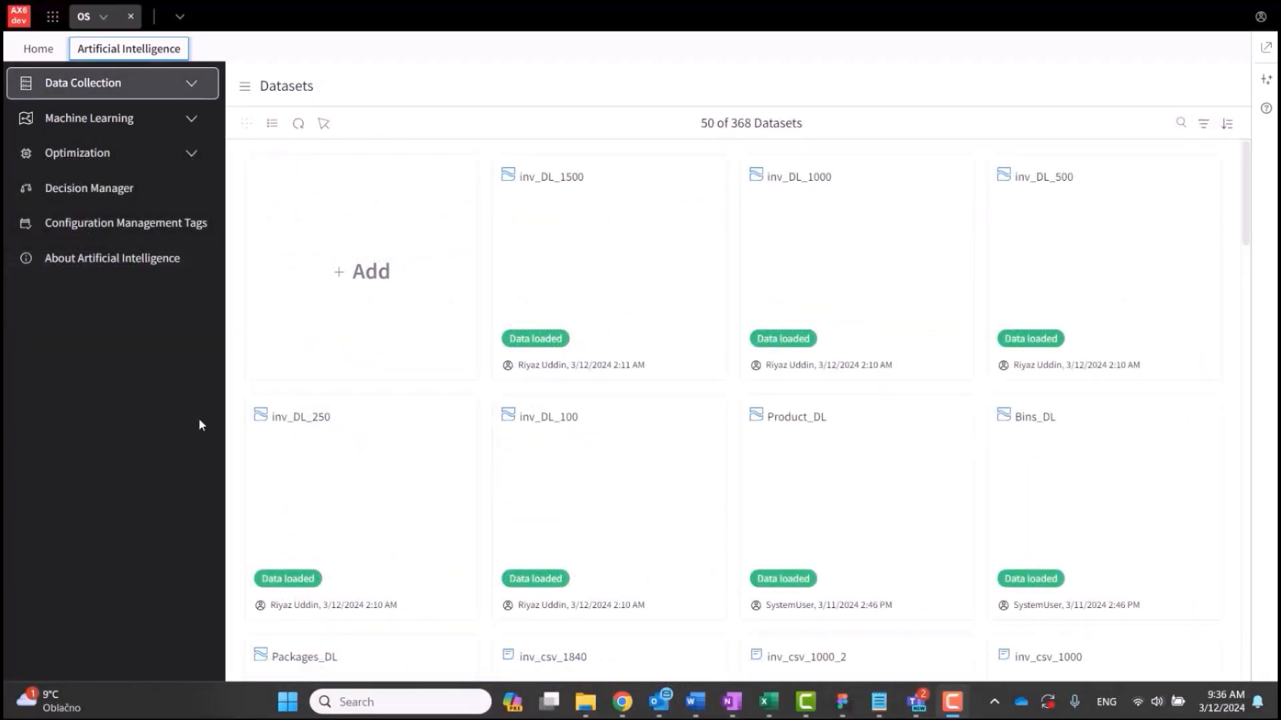
mouse_move(202, 157)
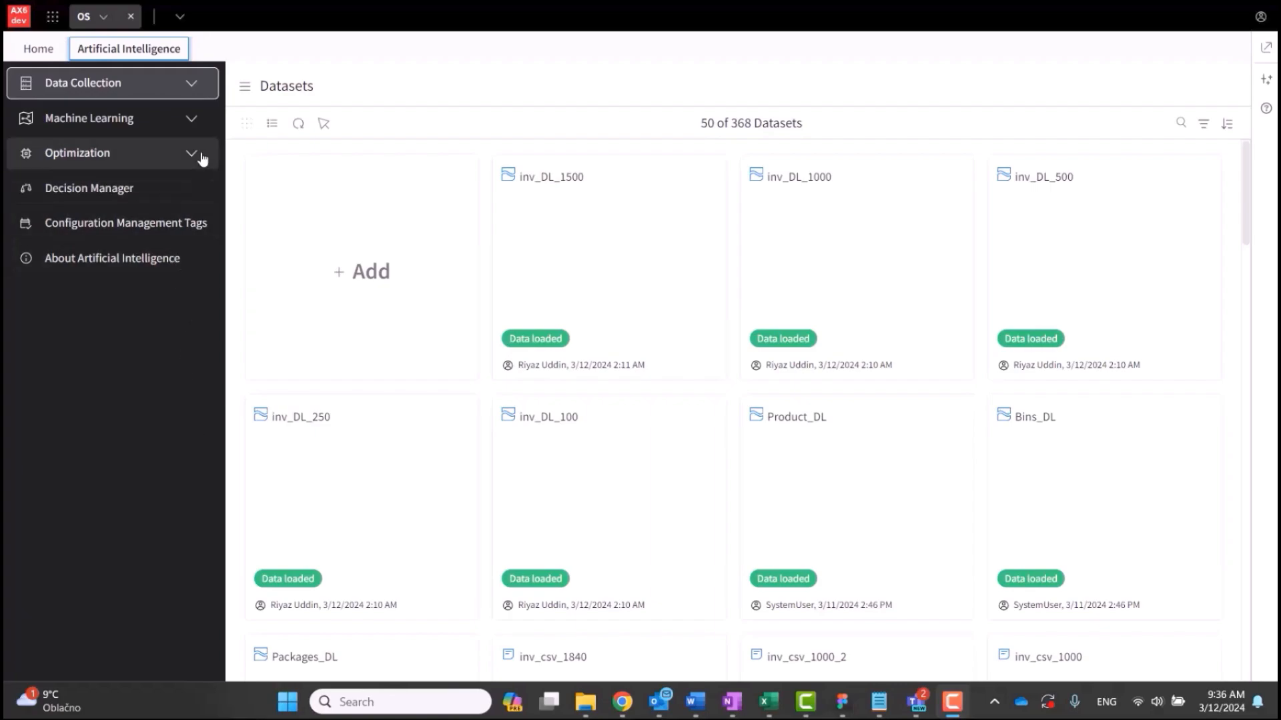
Go to Optimization > Custom Algorithms and add a new custom algorithm.
left_click(77, 153)
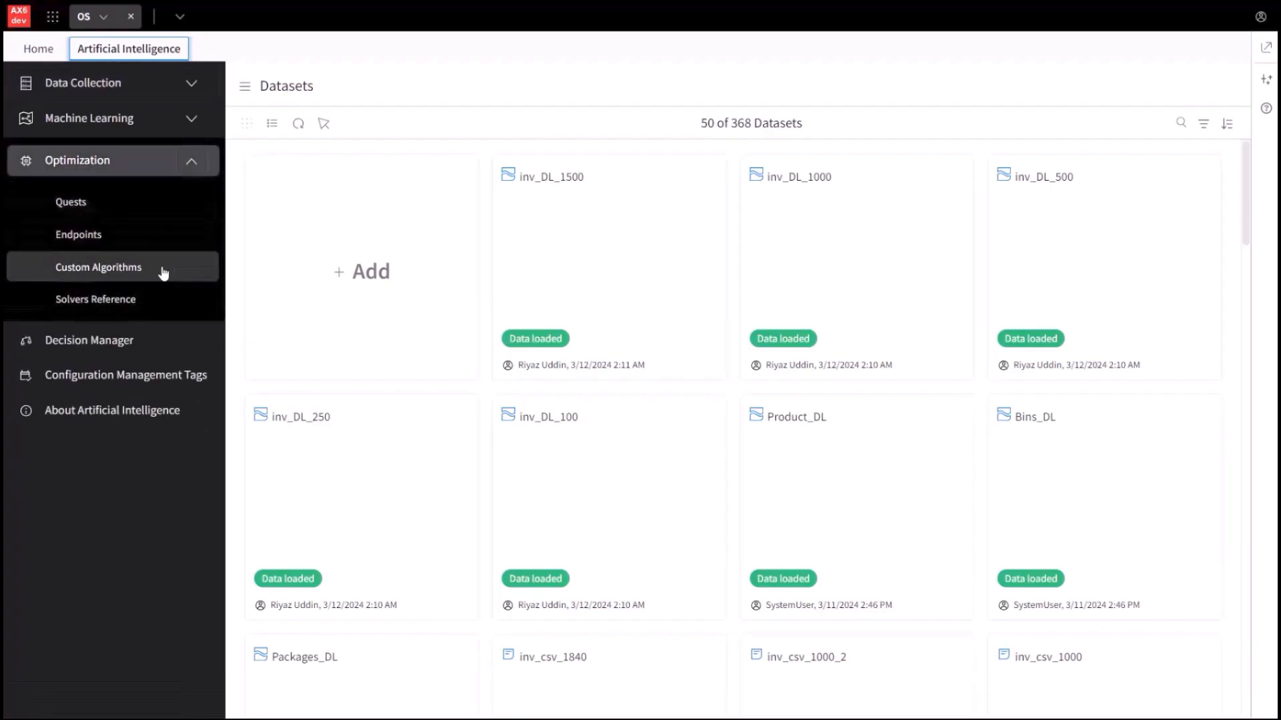
left_click(97, 266)
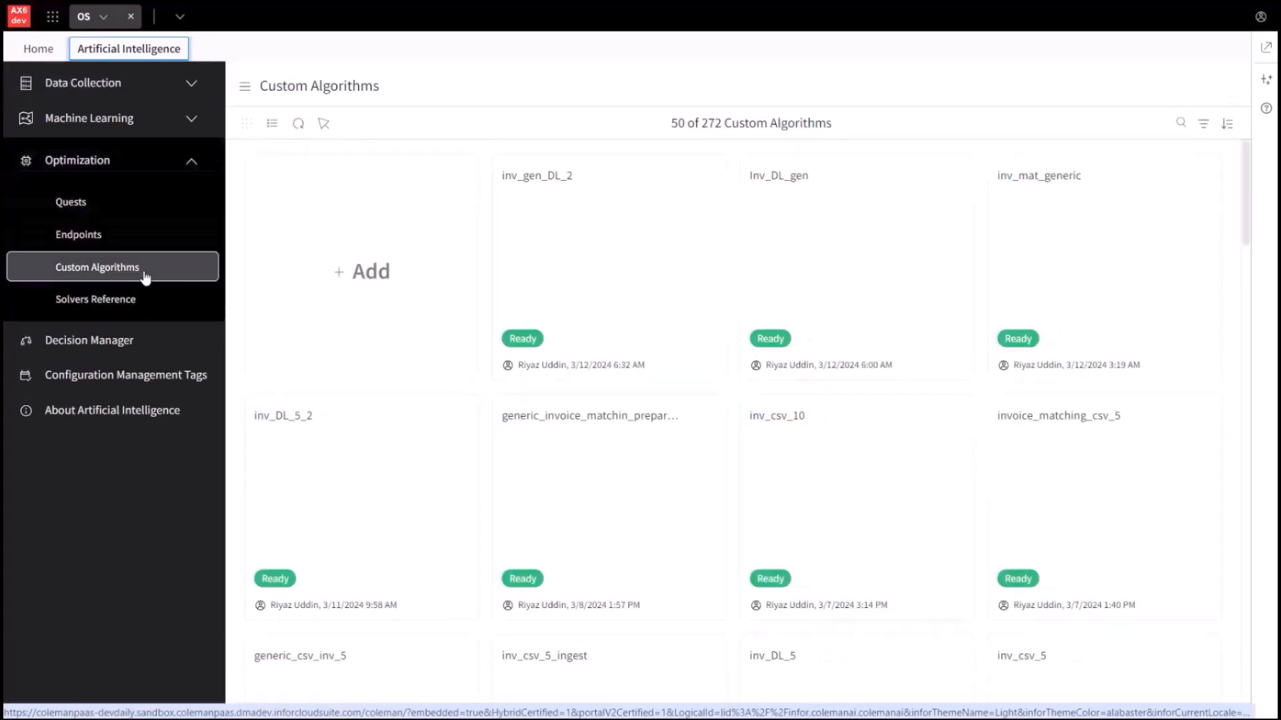
left_click(362, 271)
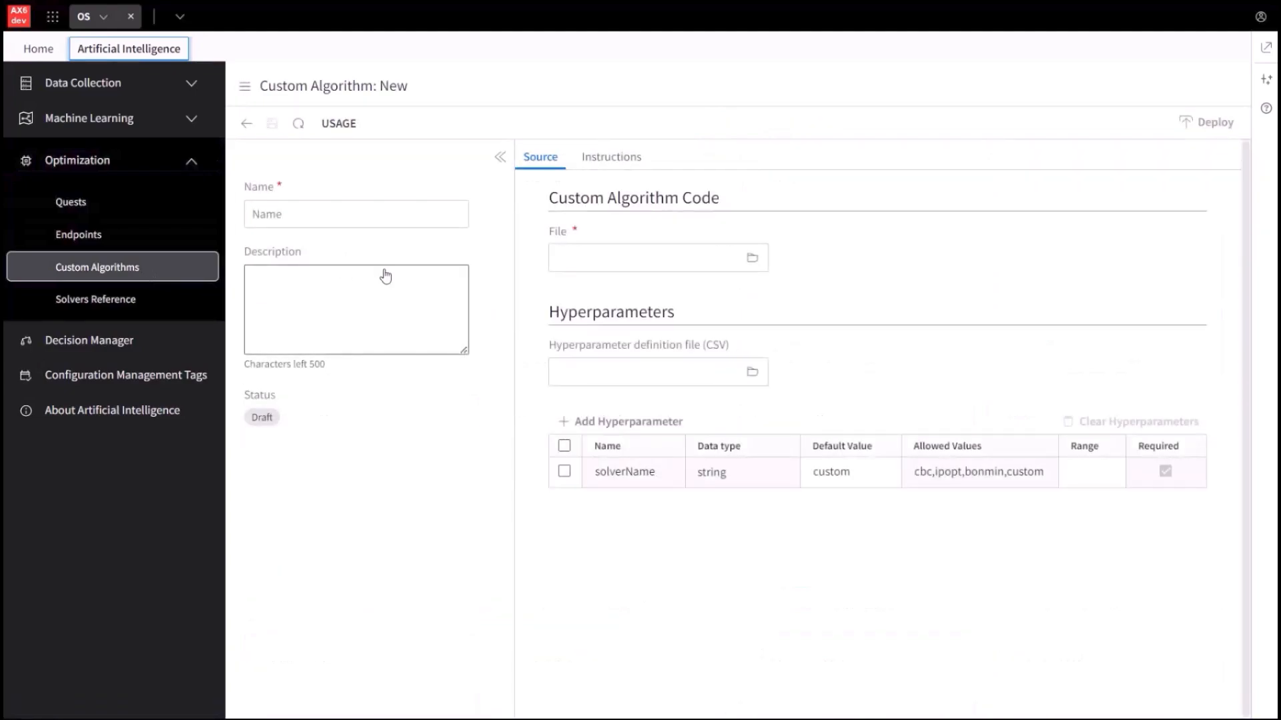
Name the new custom algorithm MyCustomAlgorithm.
left_click(355, 213)
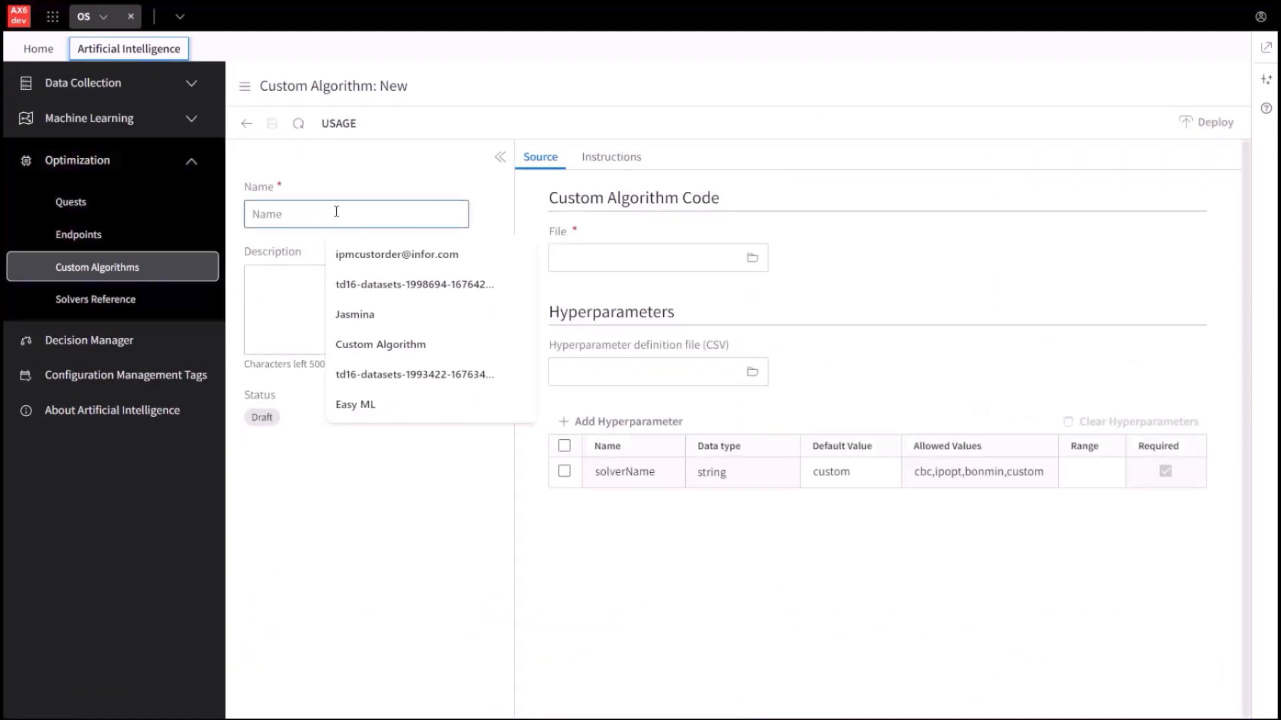
type("MyC")
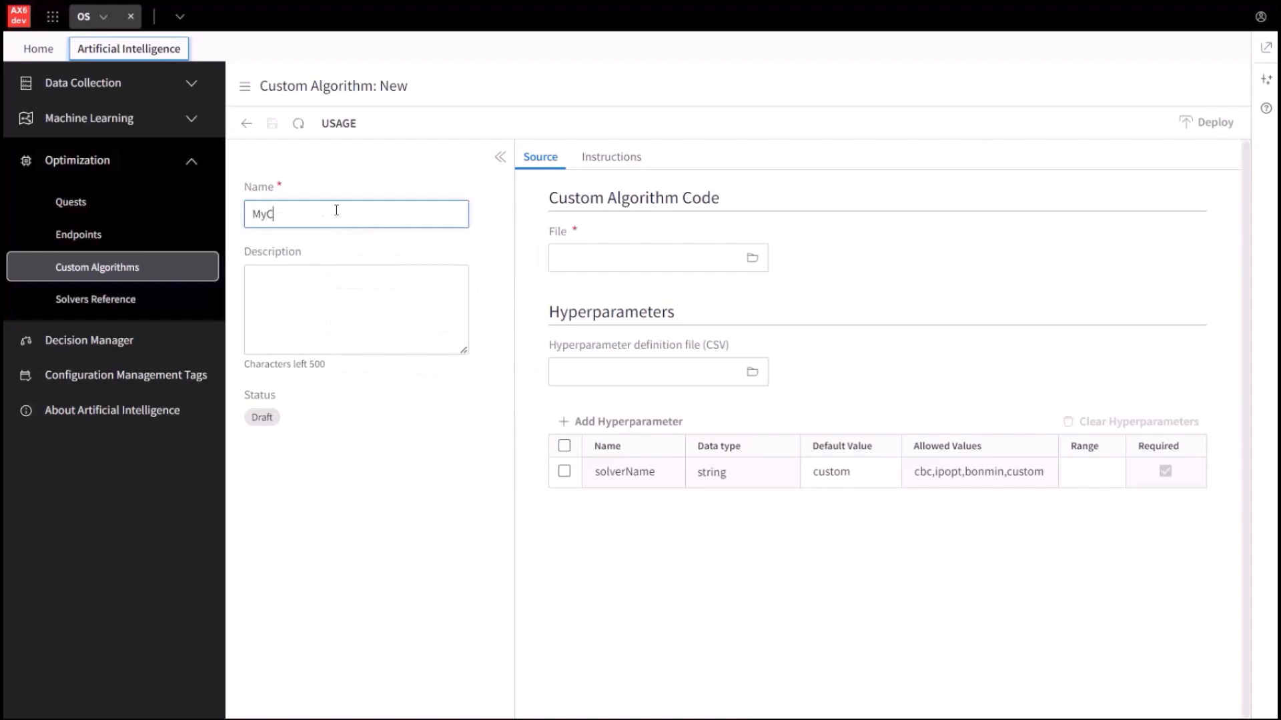
type("ustomA")
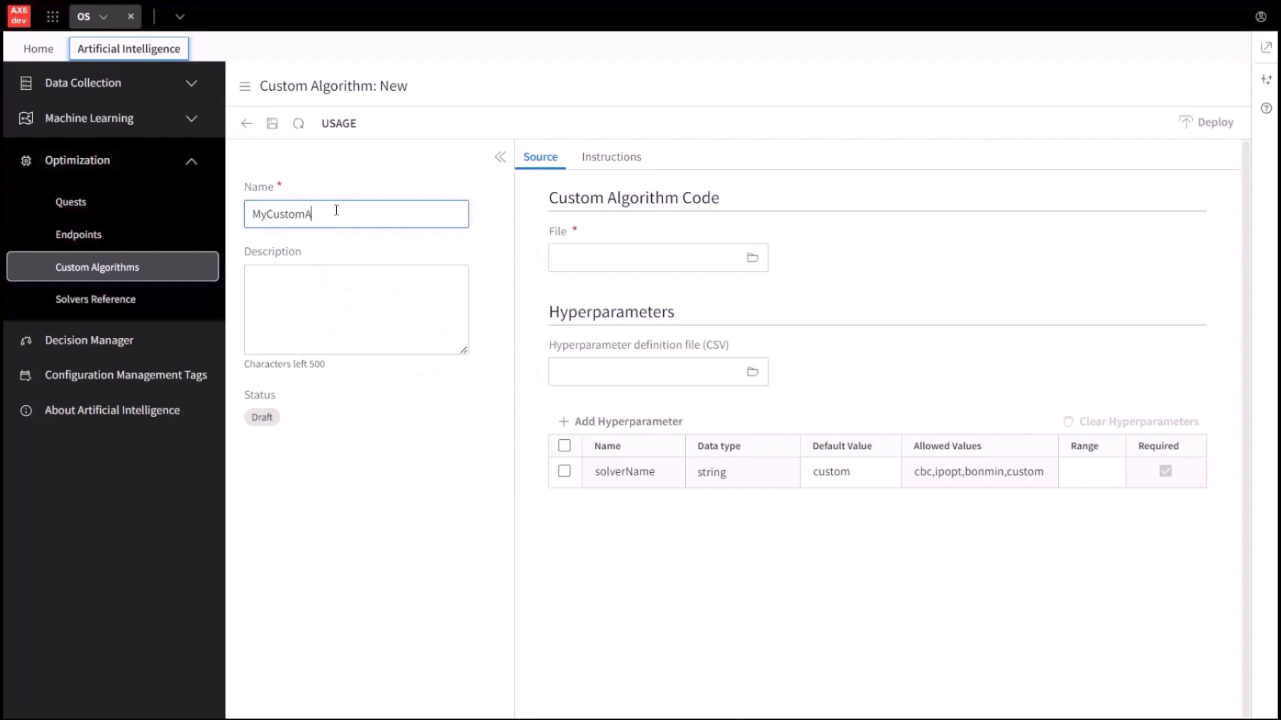
type("lgorithm")
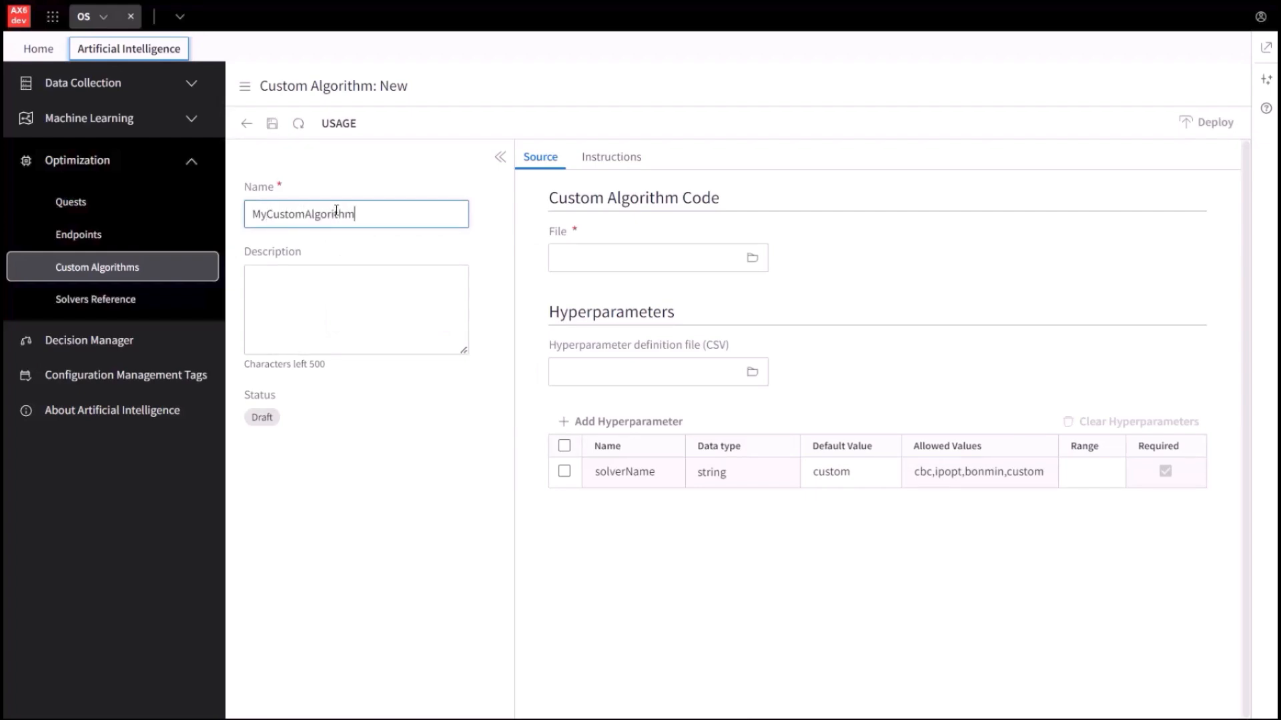
mouse_move(751, 258)
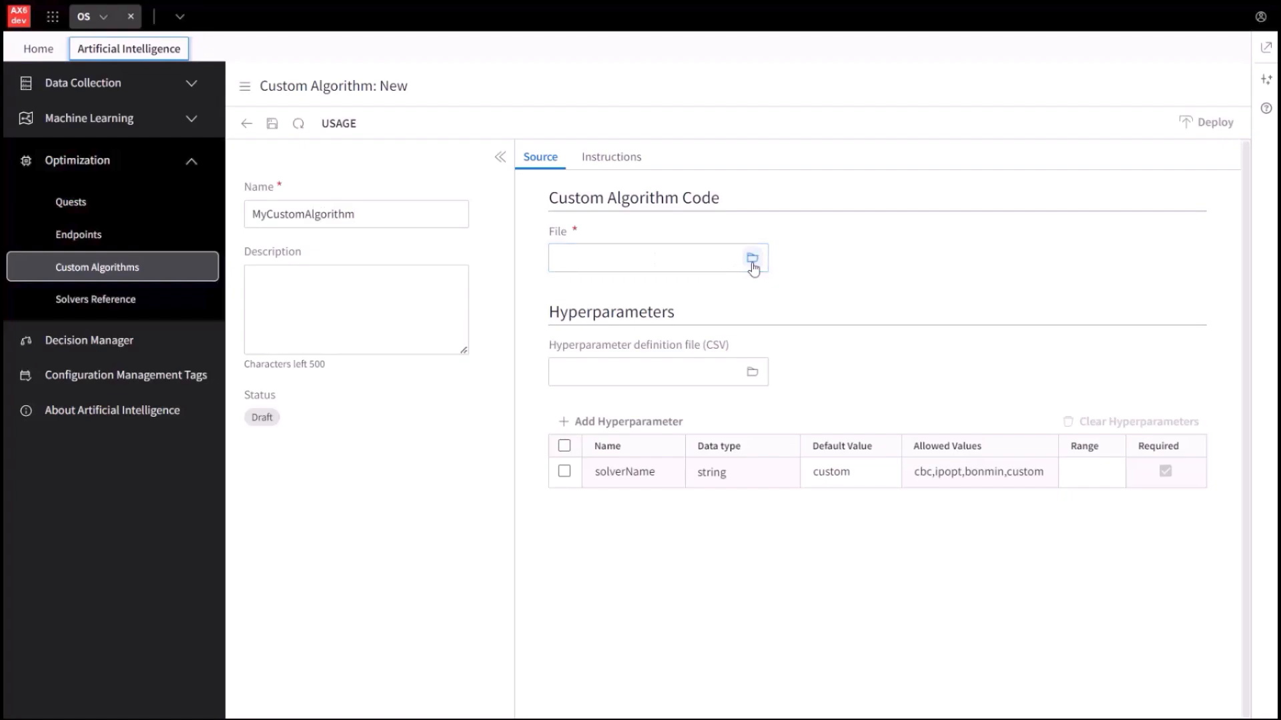
Attach Inv_matching_final.zip as the algorithm's code file.
left_click(752, 257)
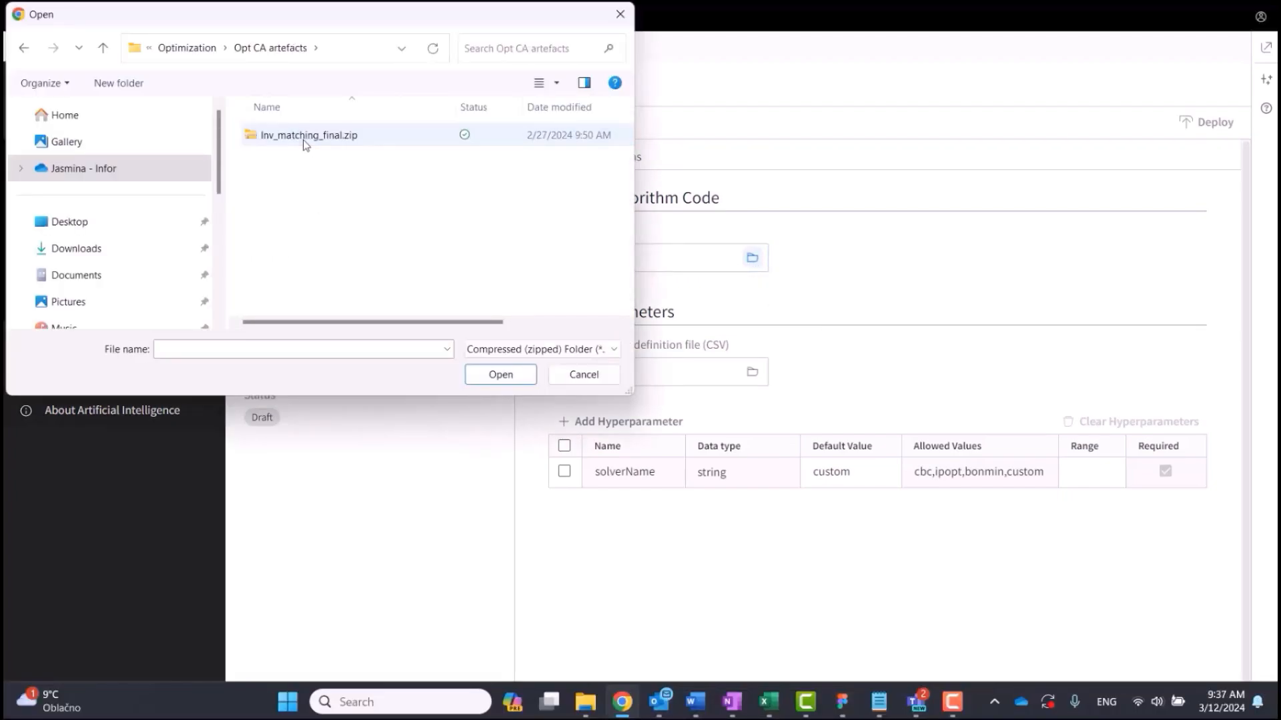
left_click(308, 135)
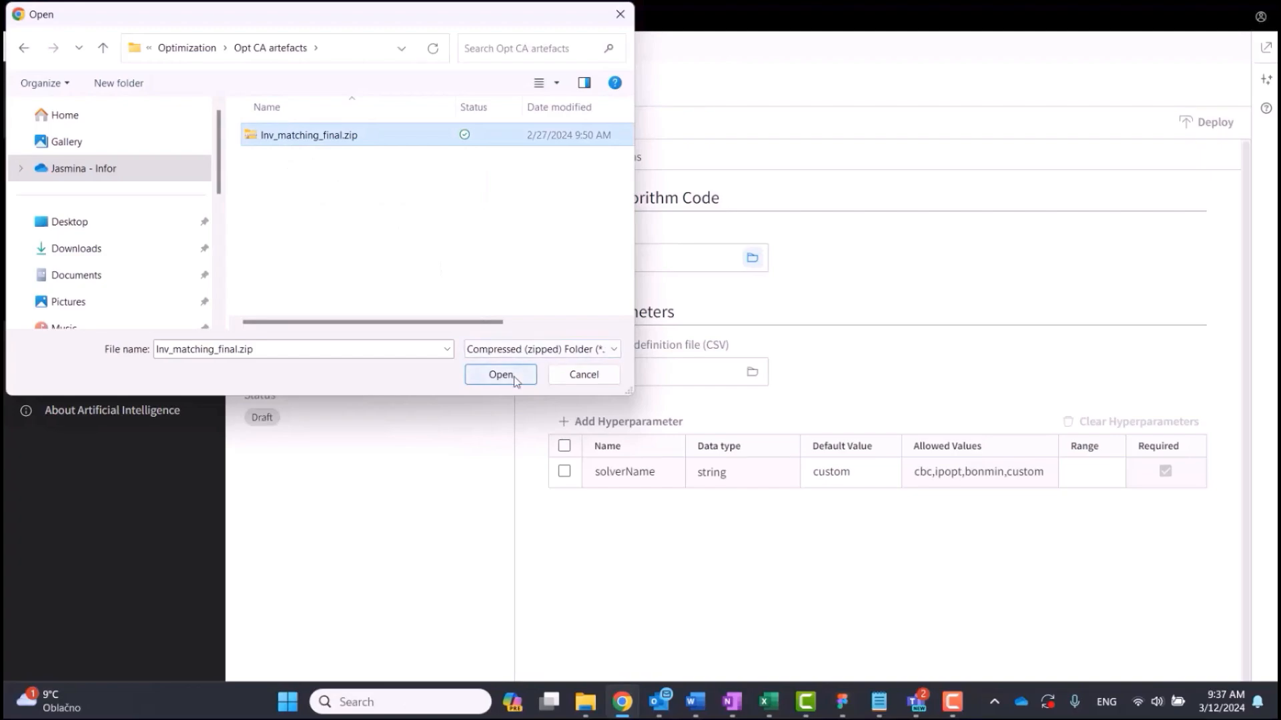
left_click(500, 374)
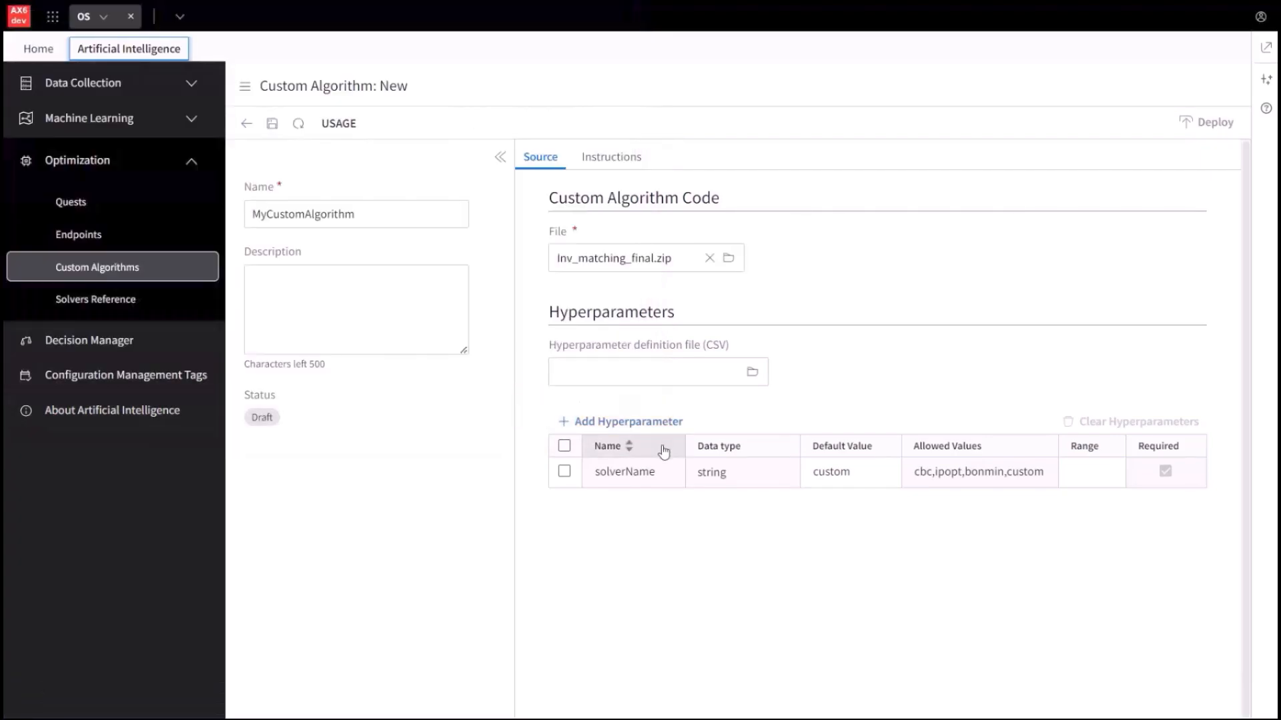
mouse_move(670, 454)
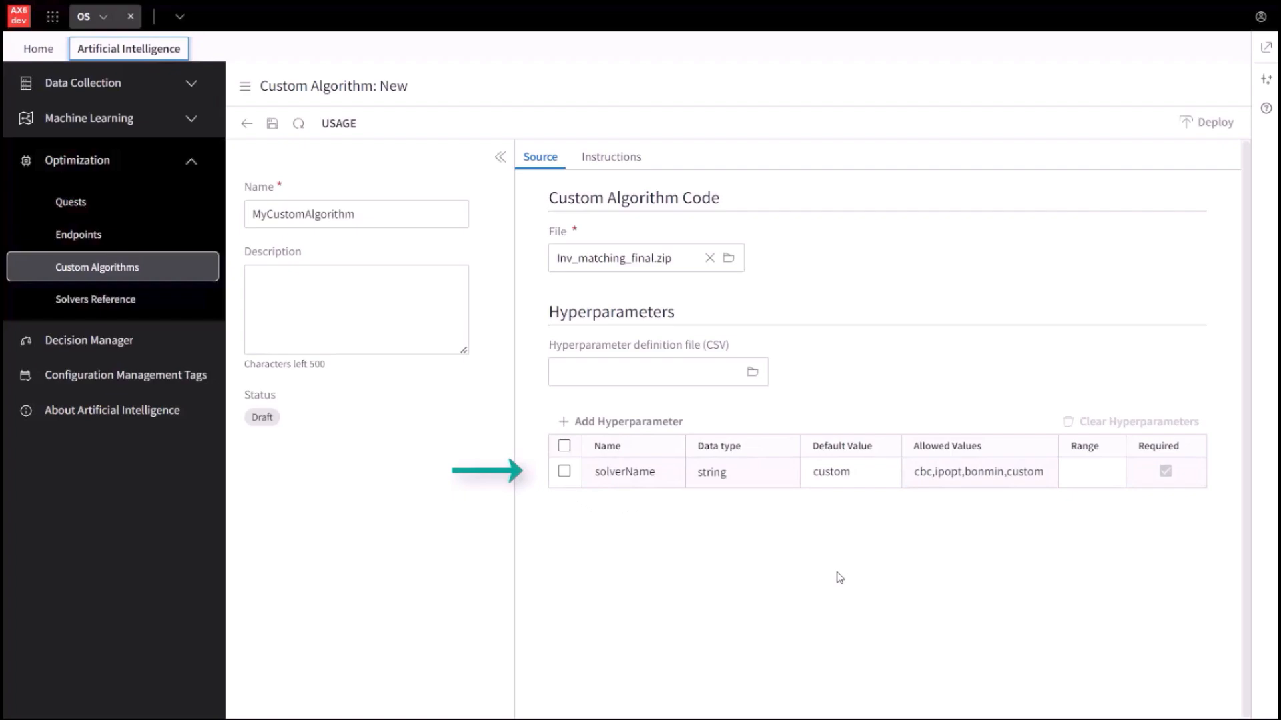
mouse_move(822, 553)
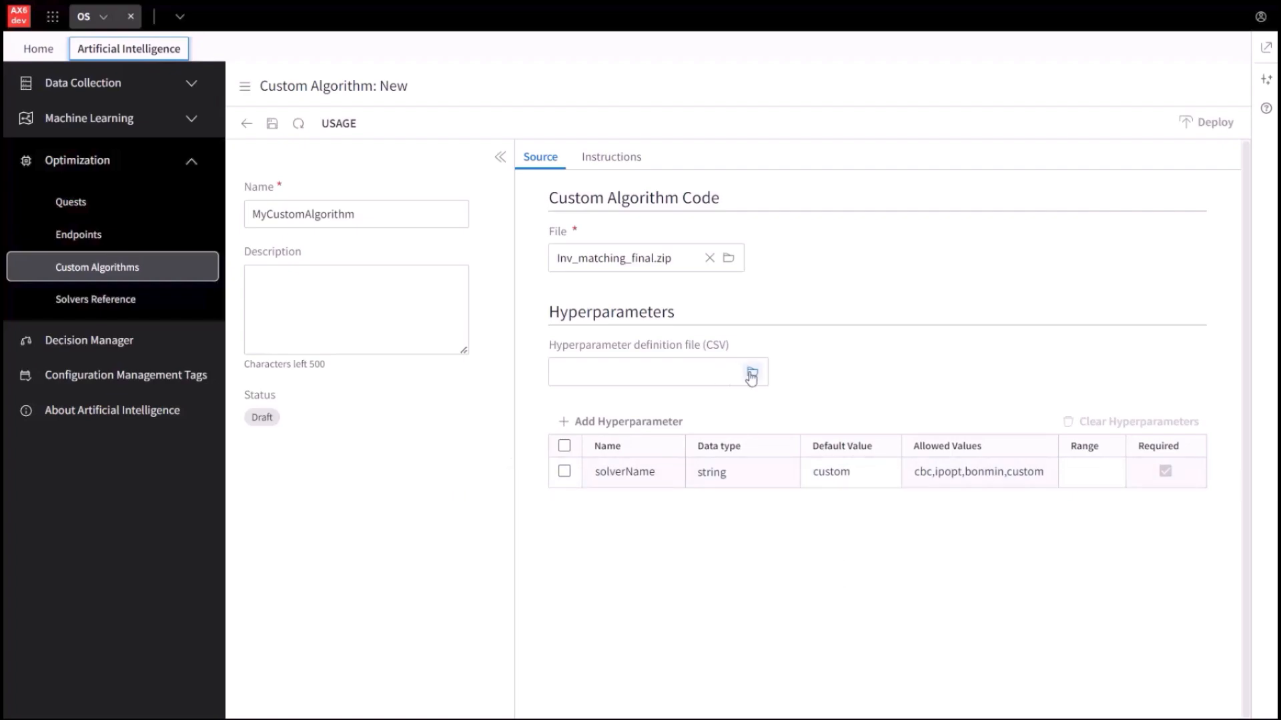
mouse_move(750, 532)
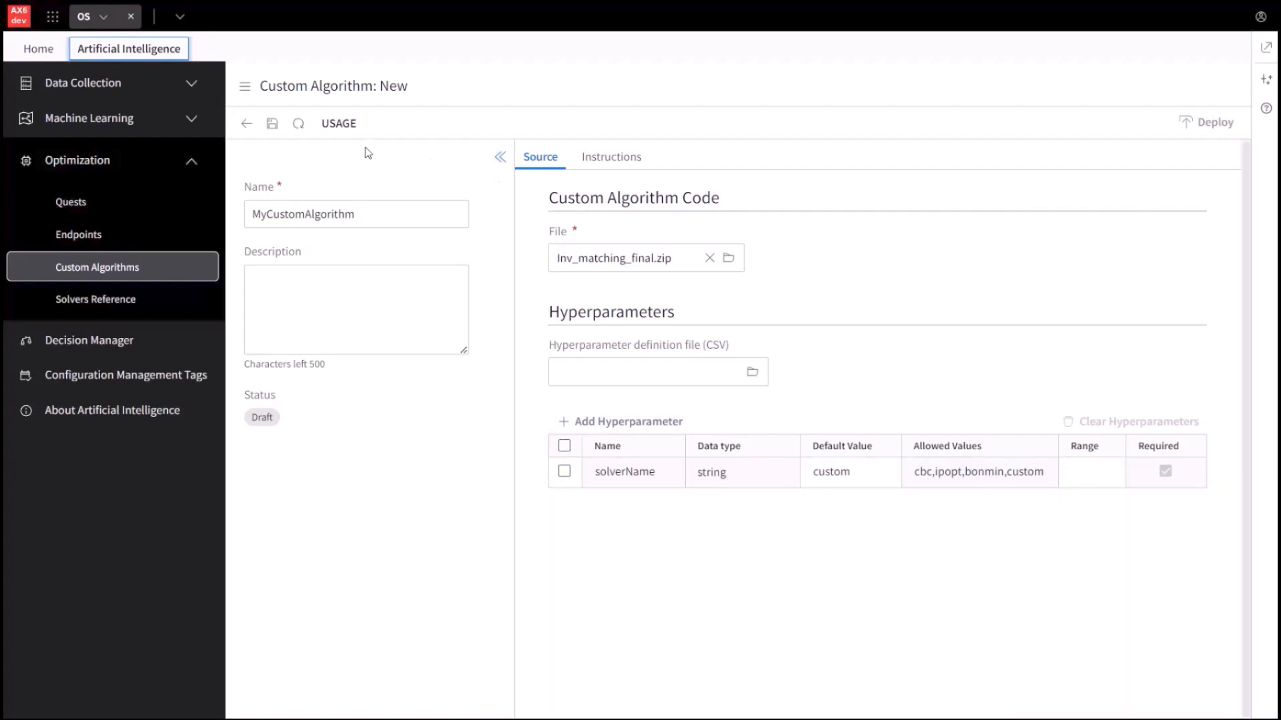
mouse_move(272, 123)
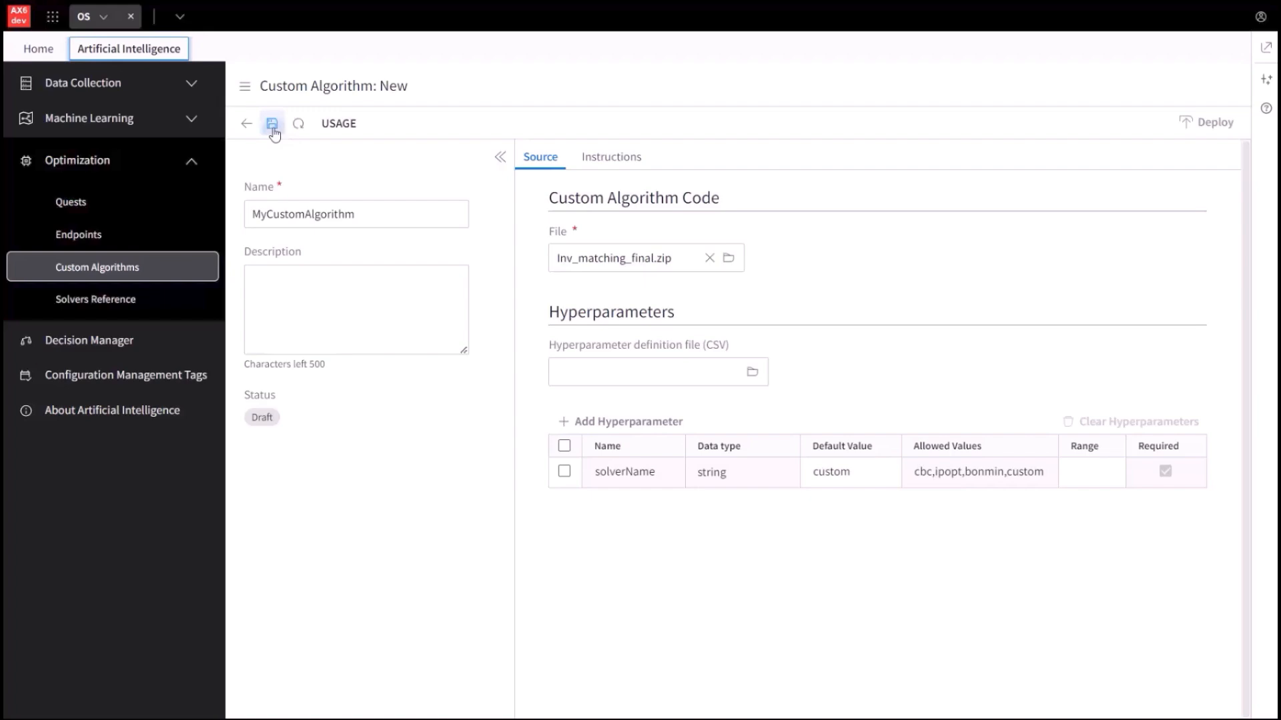
Save MyCustomAlgorithm and check its name and status details until Ready.
left_click(272, 123)
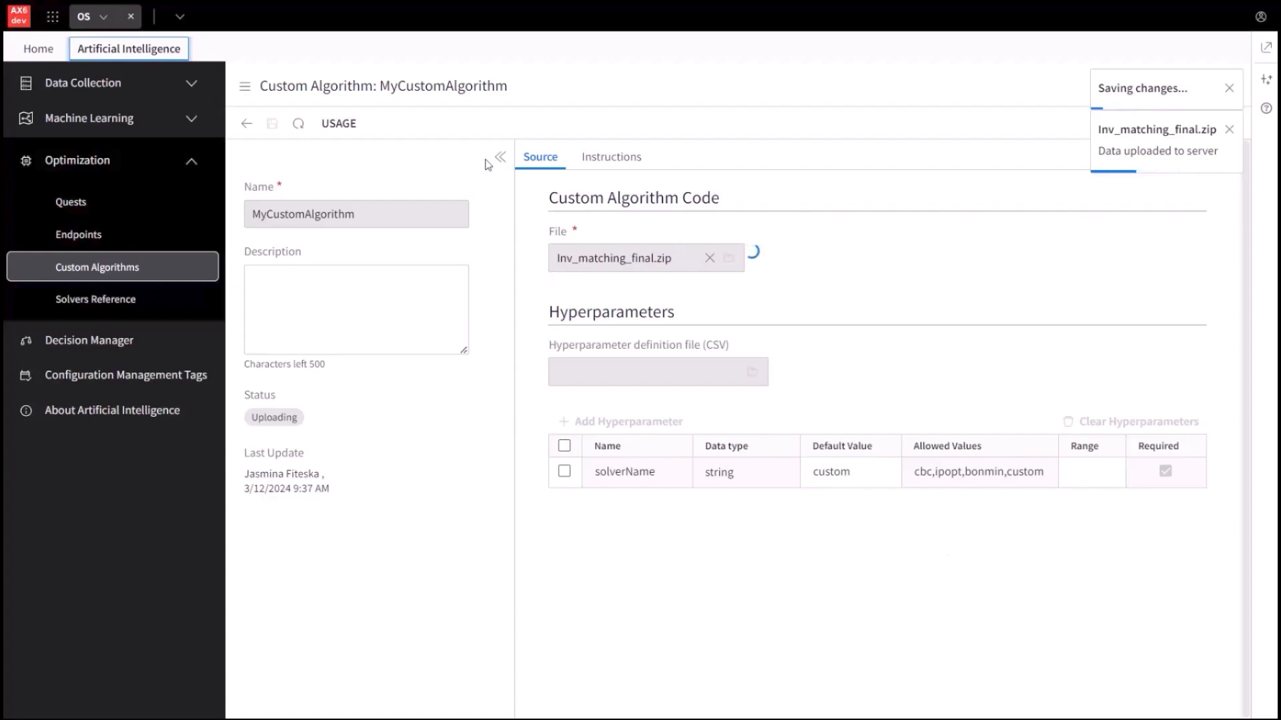
left_click(501, 156)
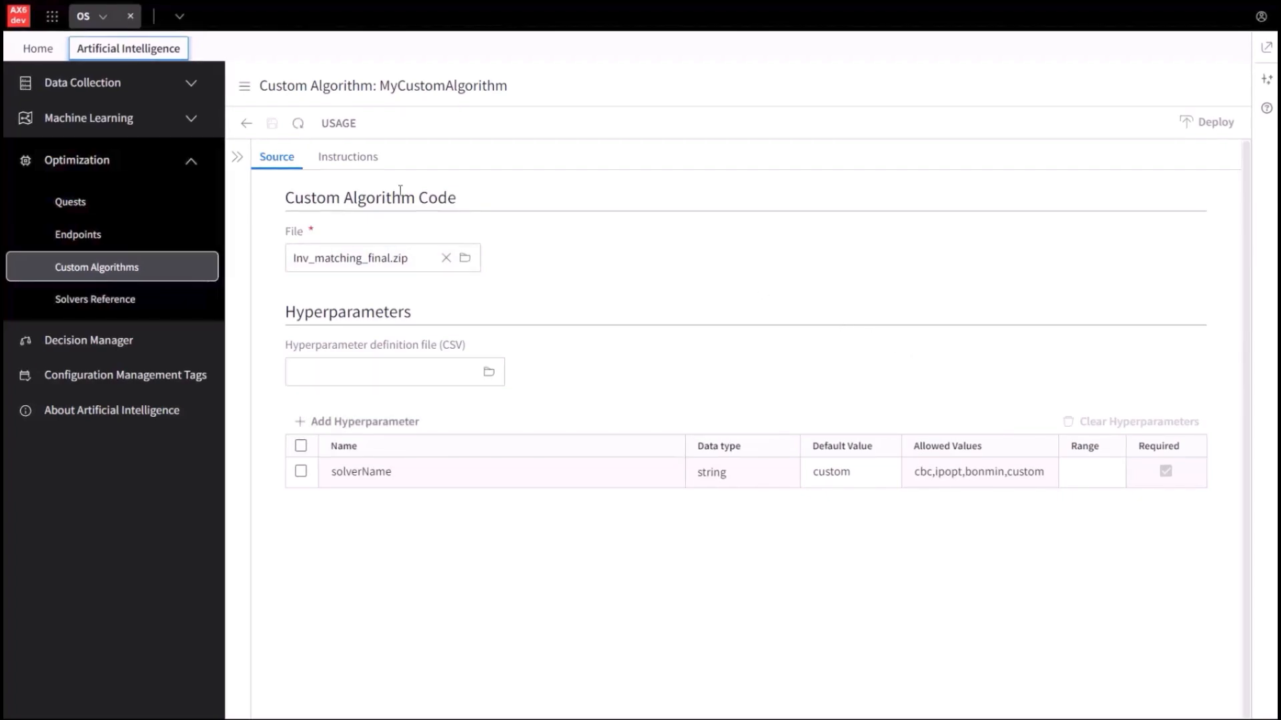
left_click(238, 156)
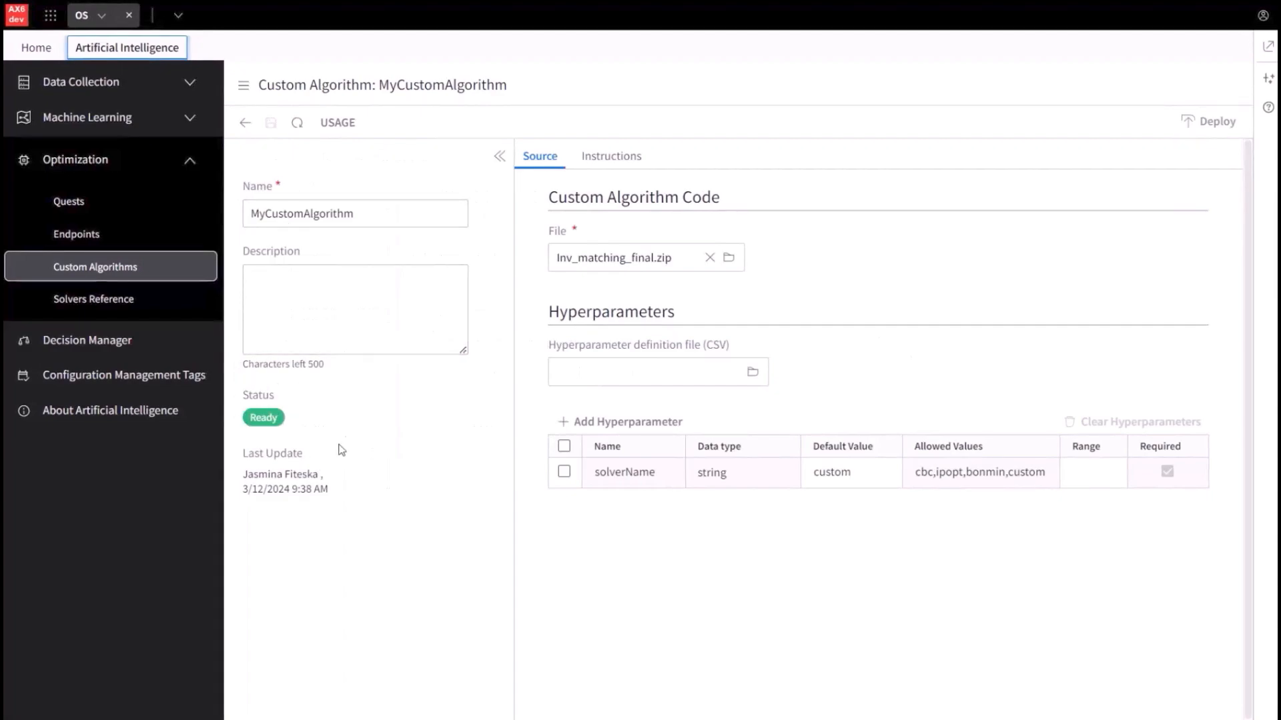
mouse_move(332, 417)
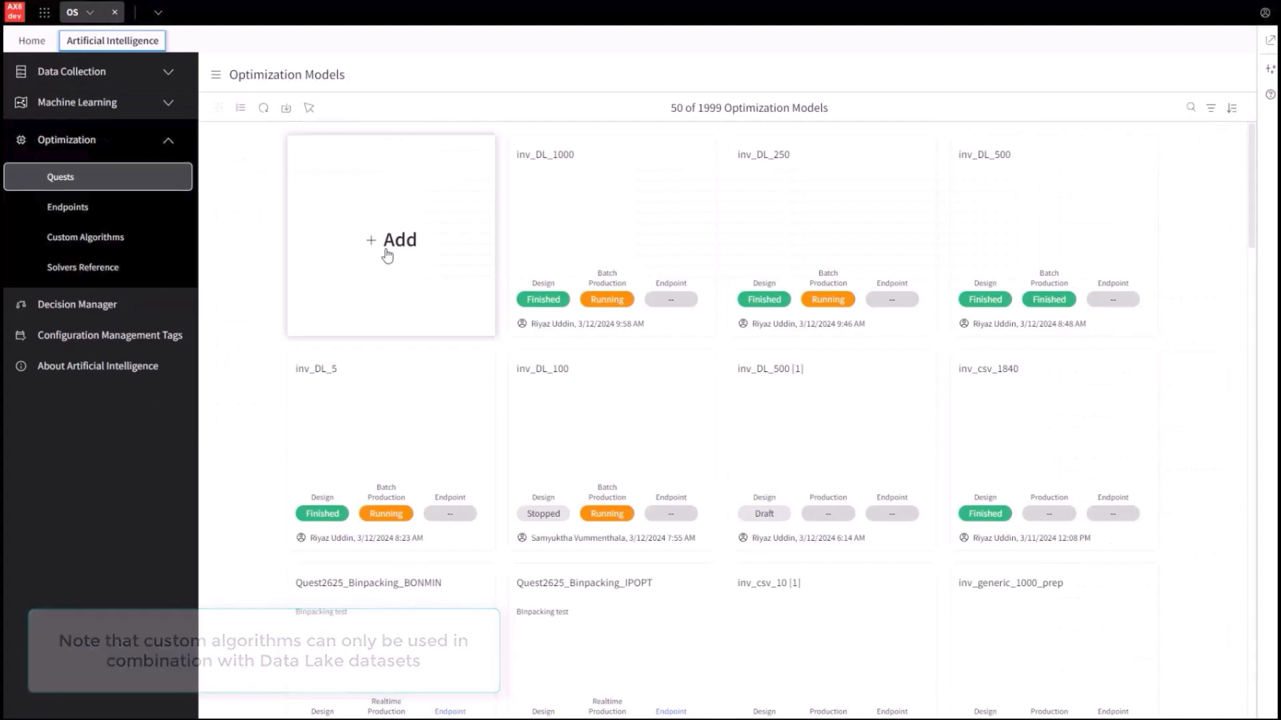
Add a new quest and filter the data collections by 'ship' for ship_input_DL.
left_click(391, 239)
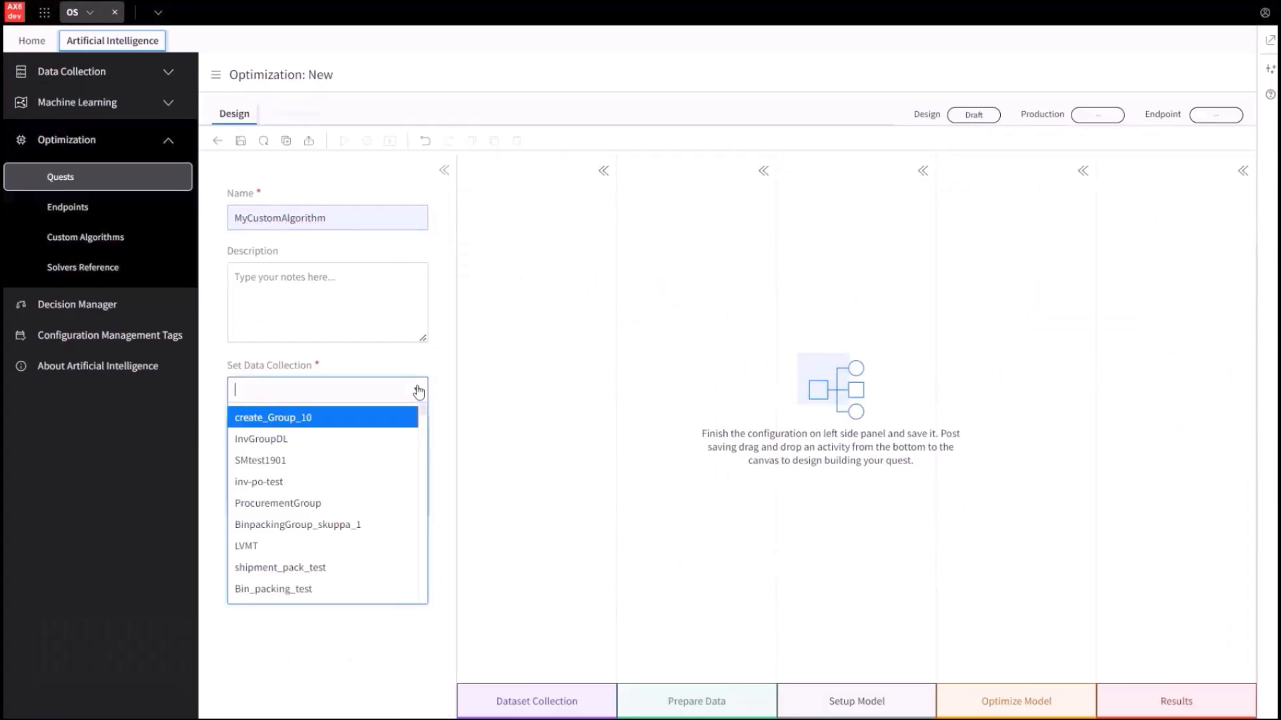
type("ship")
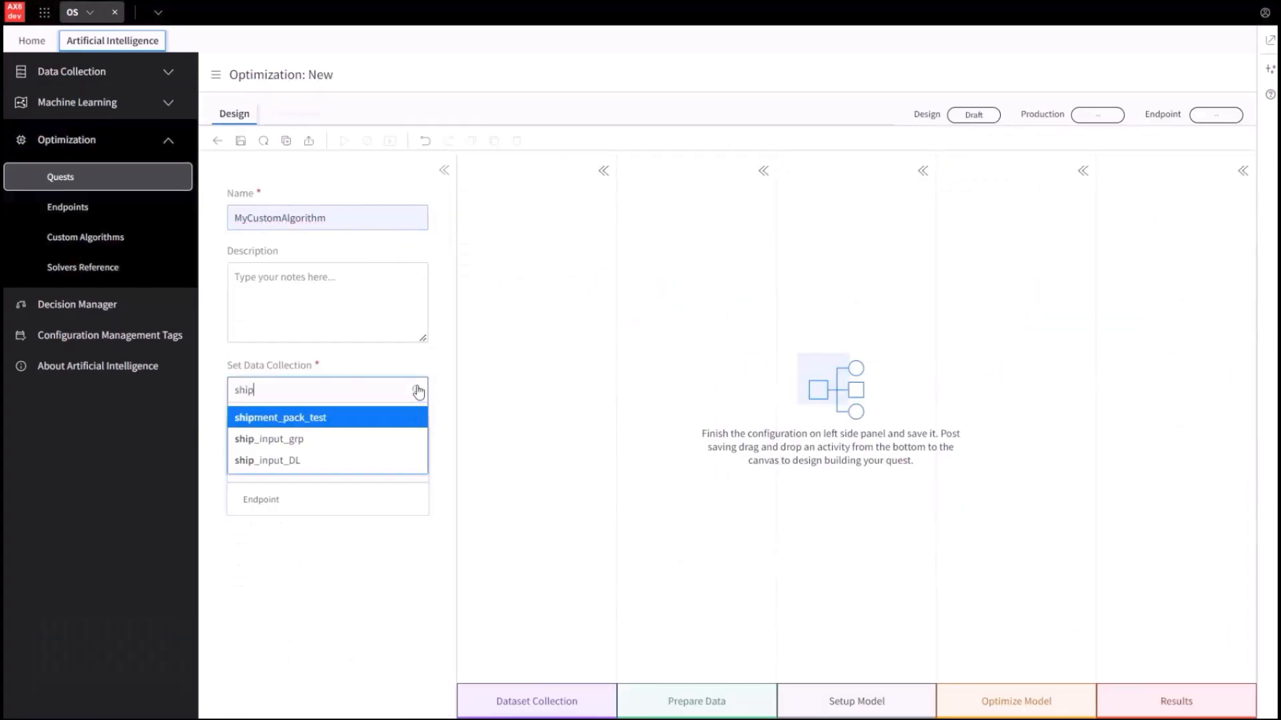
mouse_move(327, 460)
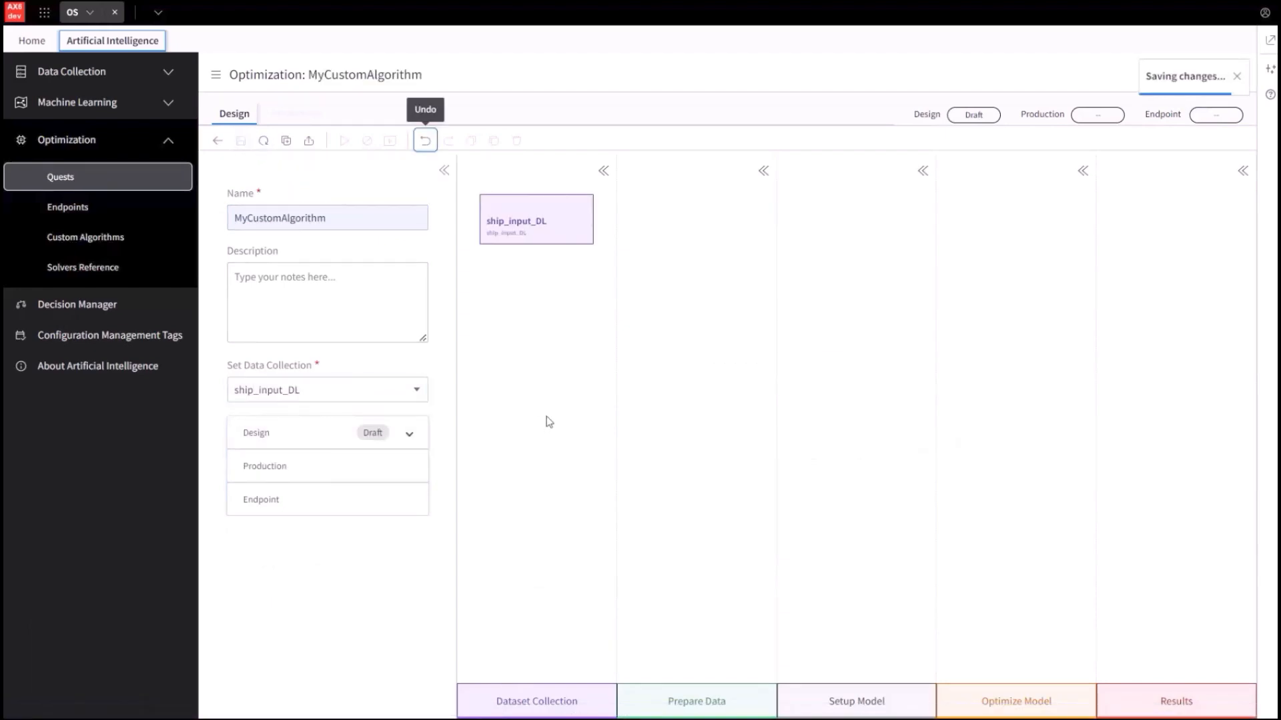
mouse_move(838, 577)
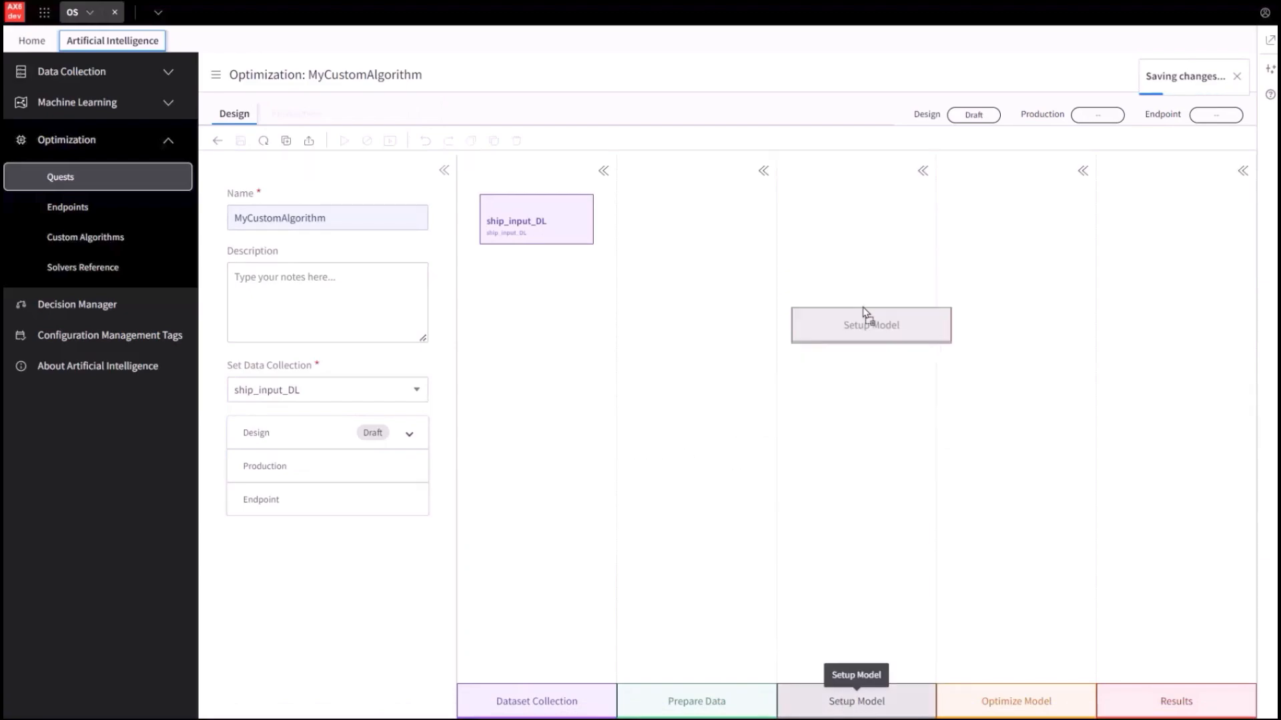
Add a MyCustomAlgorithm activity named CA to the quest, save it and run the design quest.
left_click(870, 324)
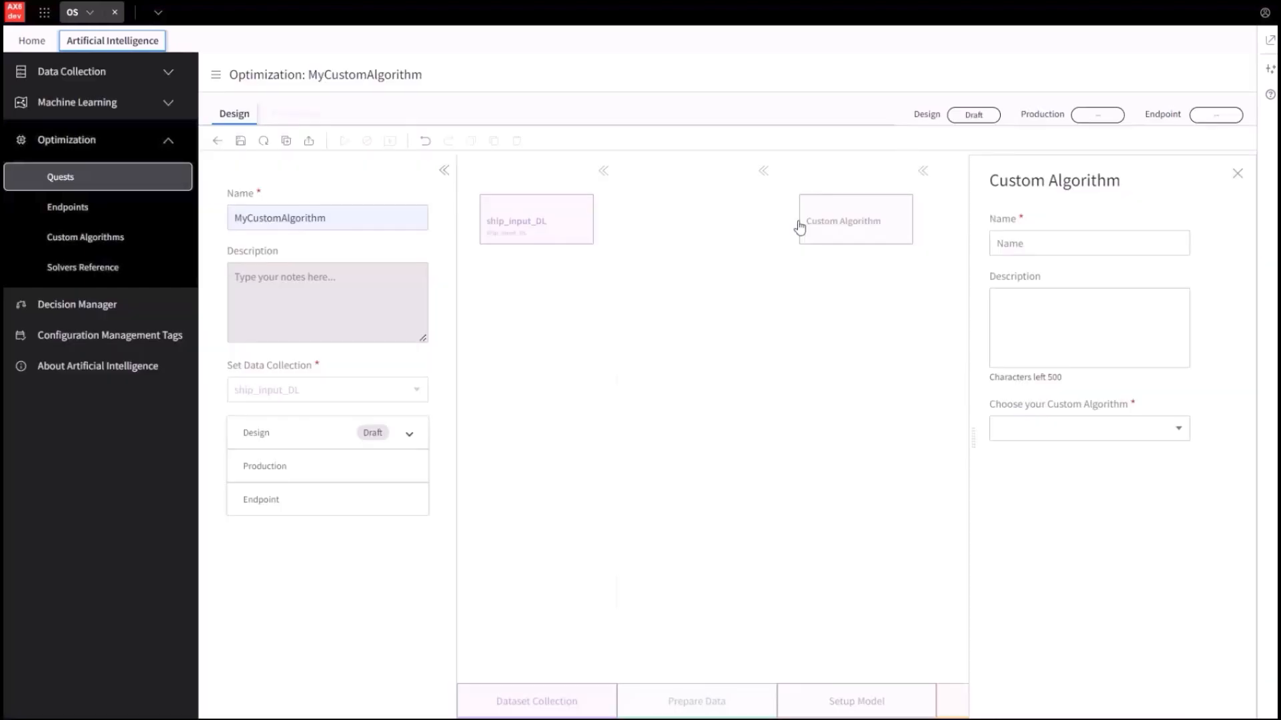
left_click(1089, 429)
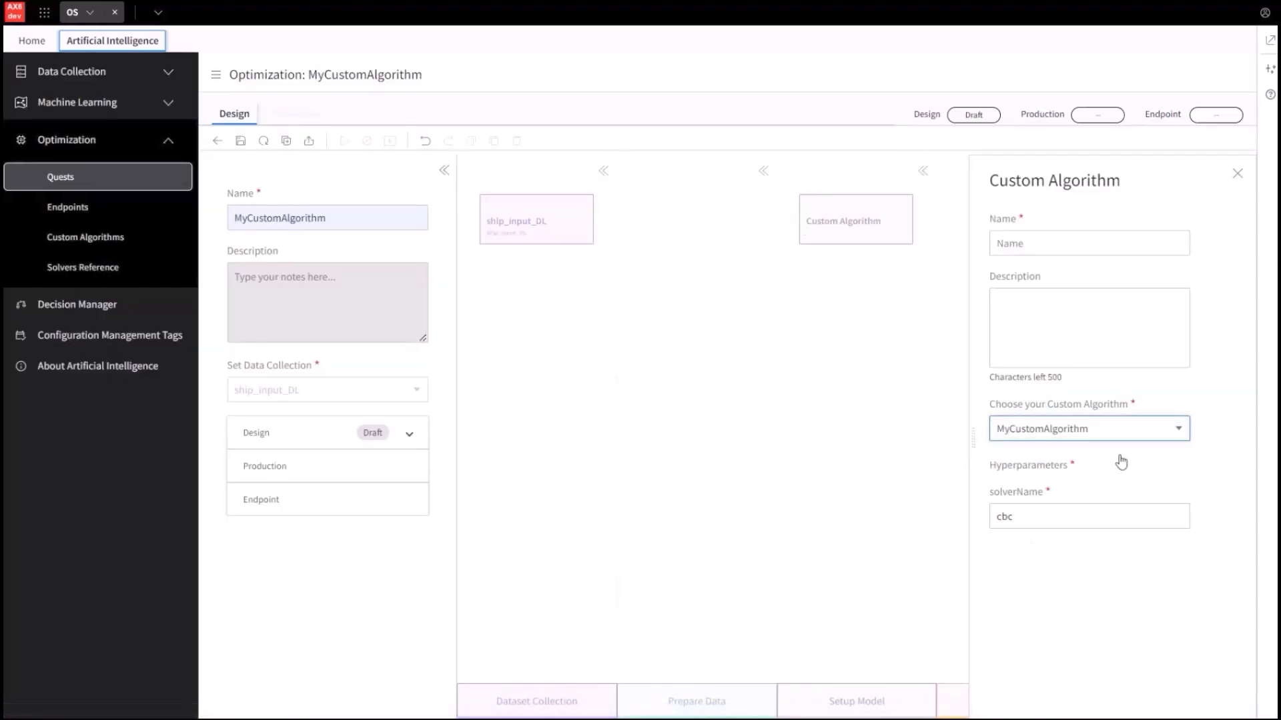
type("CA")
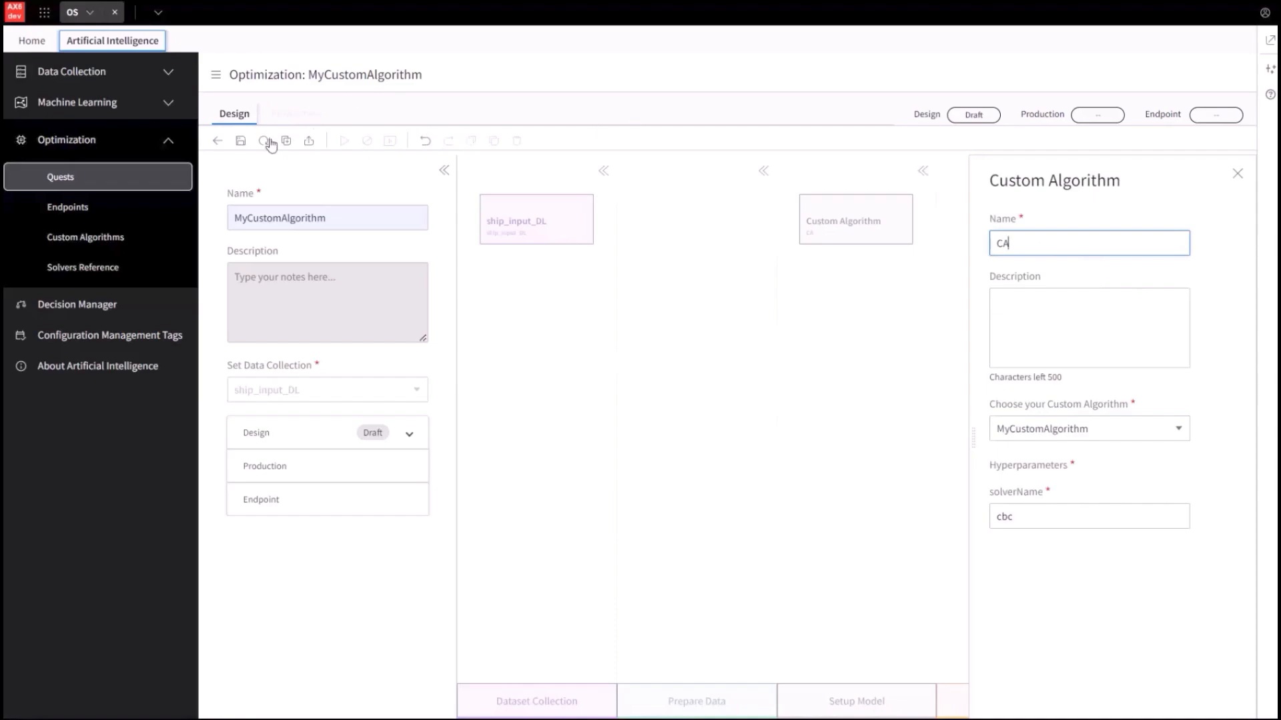
left_click(240, 140)
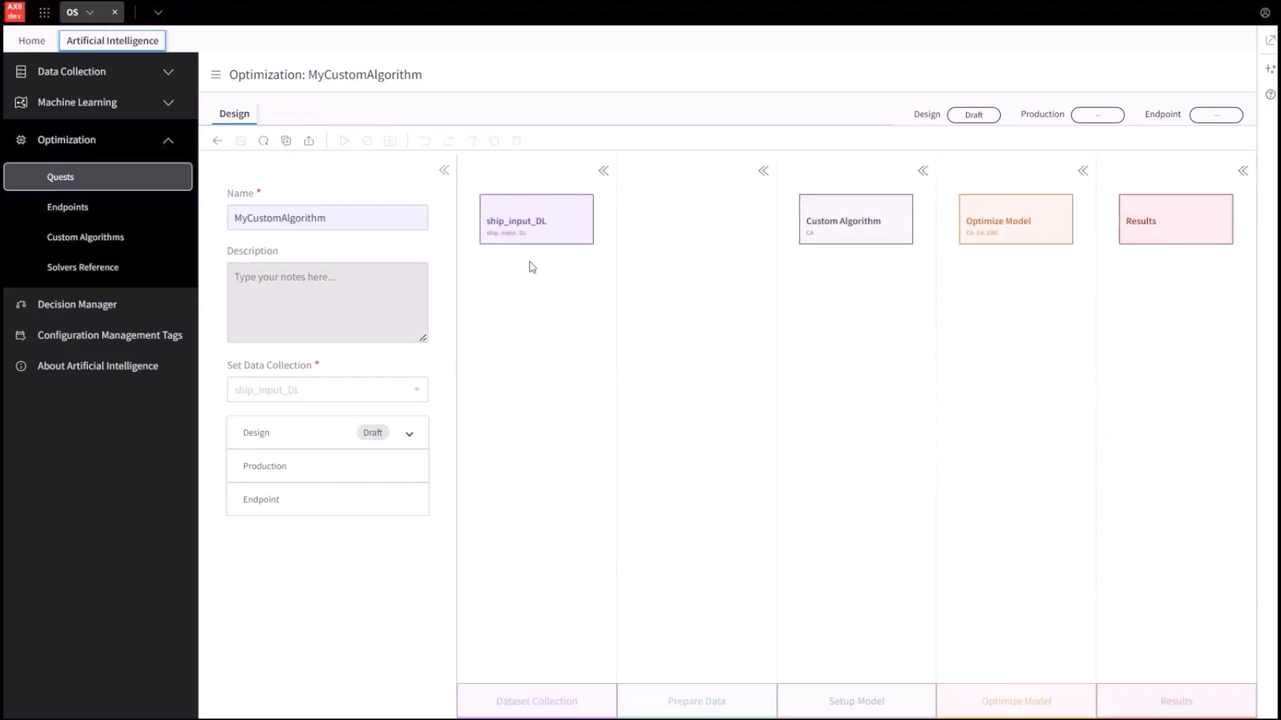
left_click(344, 140)
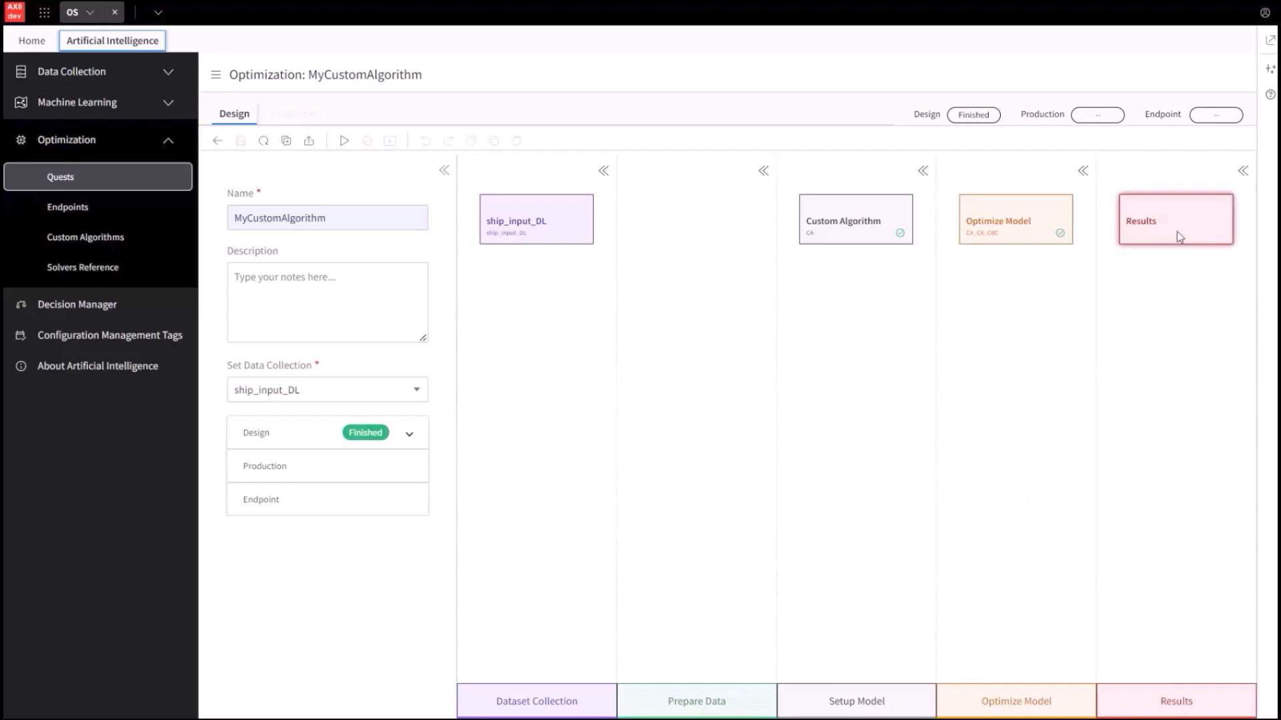
Create a realtime production quest from the CA_CA_CBC design result and open it.
left_click(1174, 219)
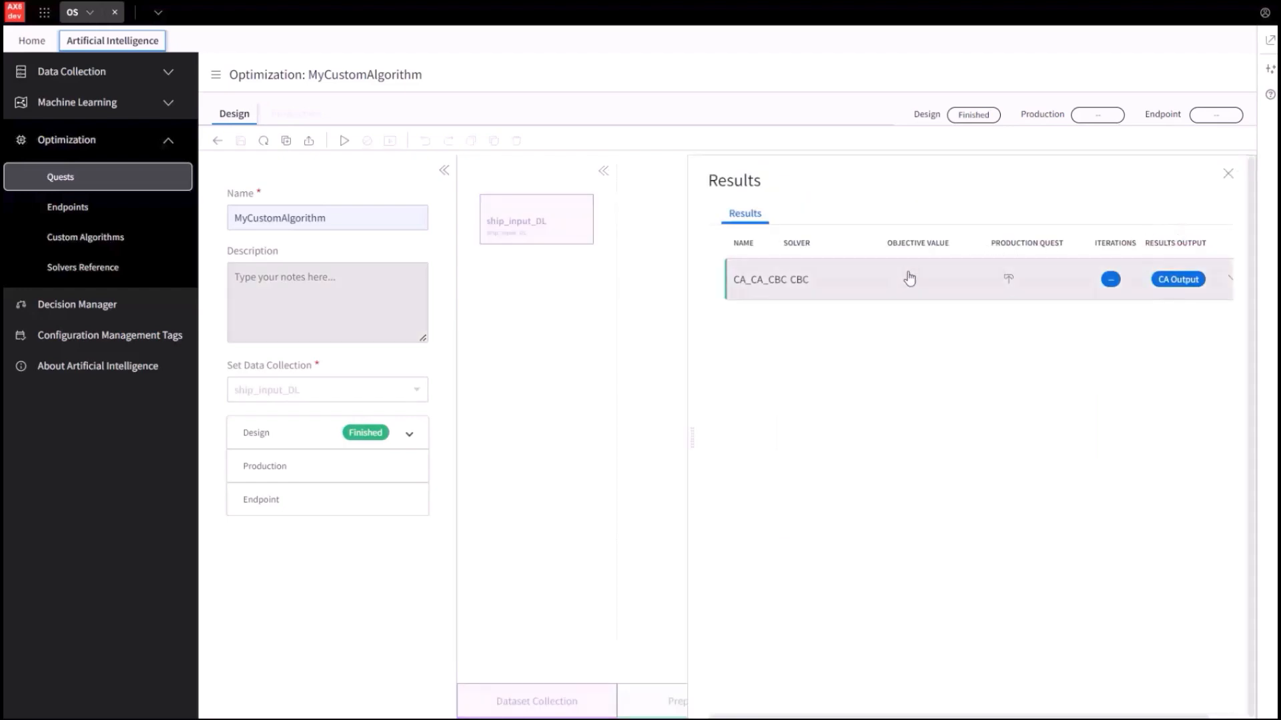
mouse_move(863, 283)
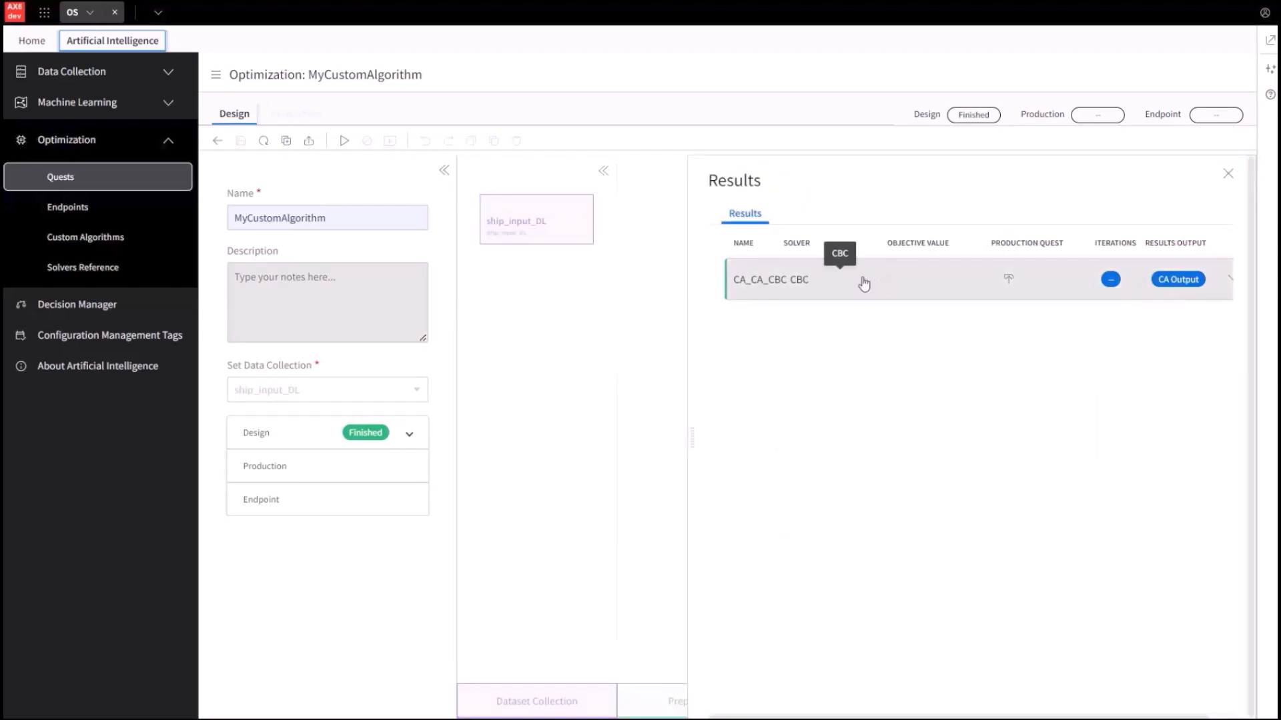
mouse_move(1009, 279)
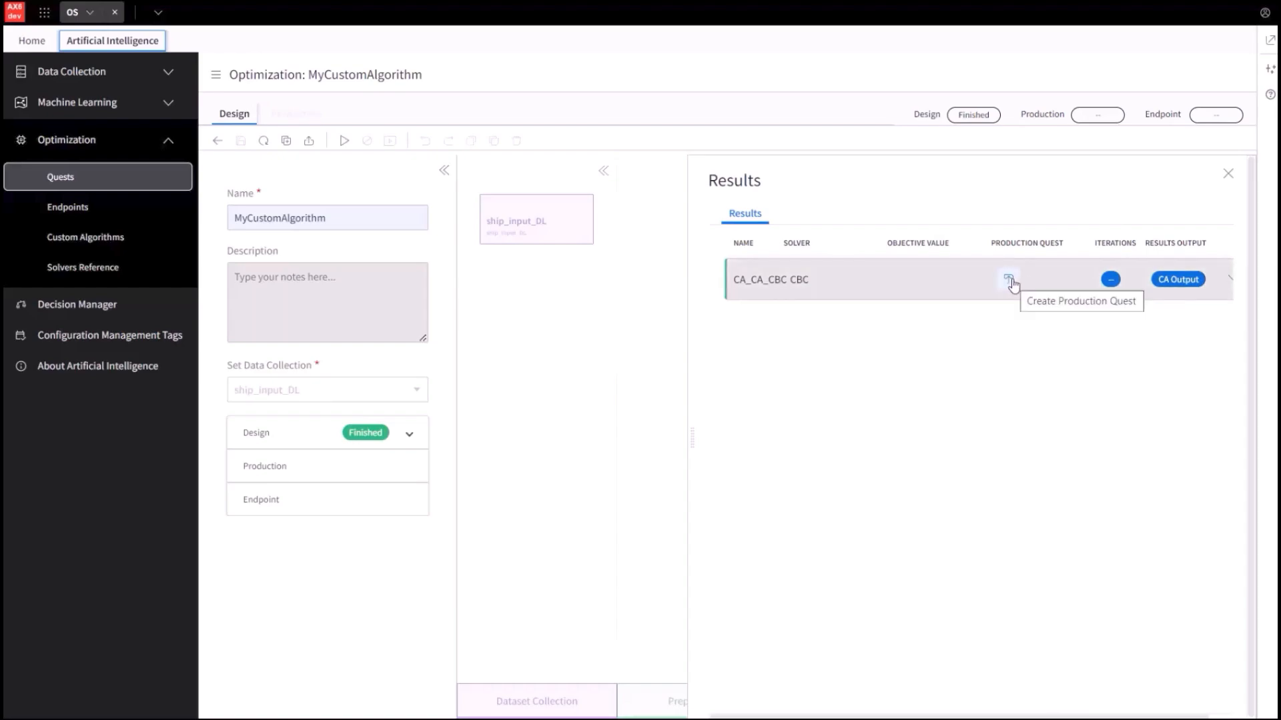
left_click(1010, 278)
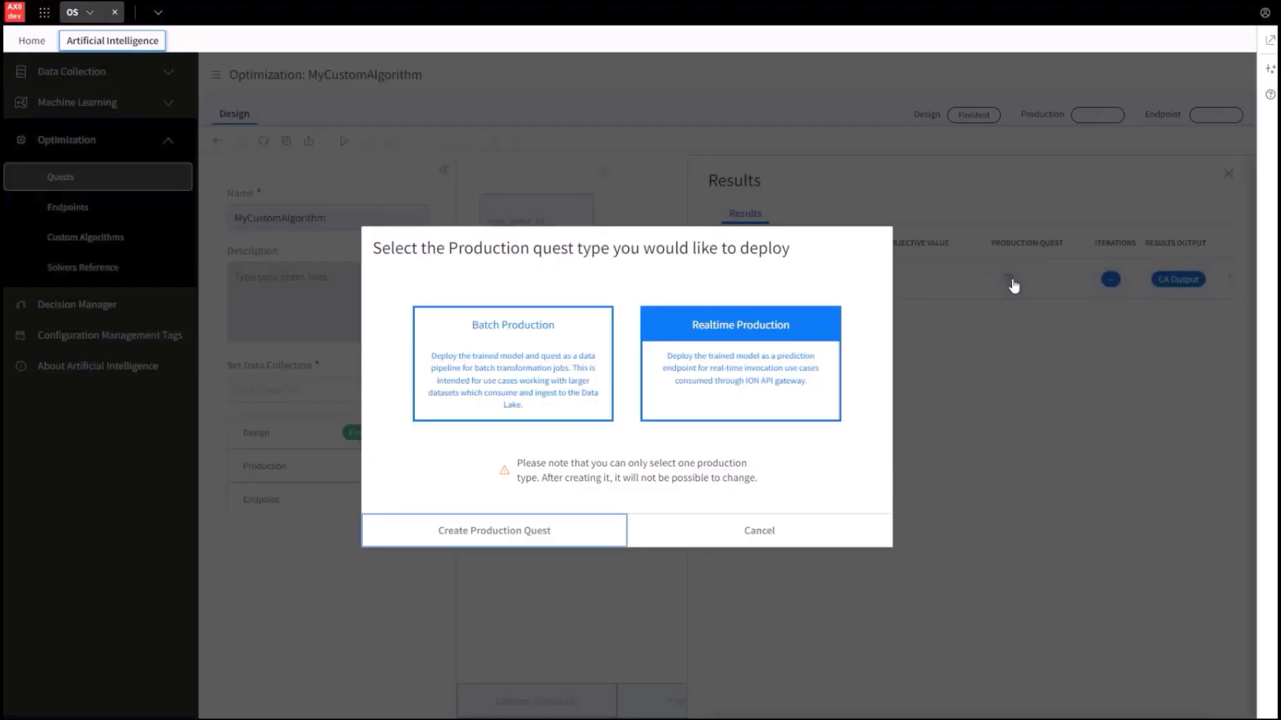
mouse_move(769, 370)
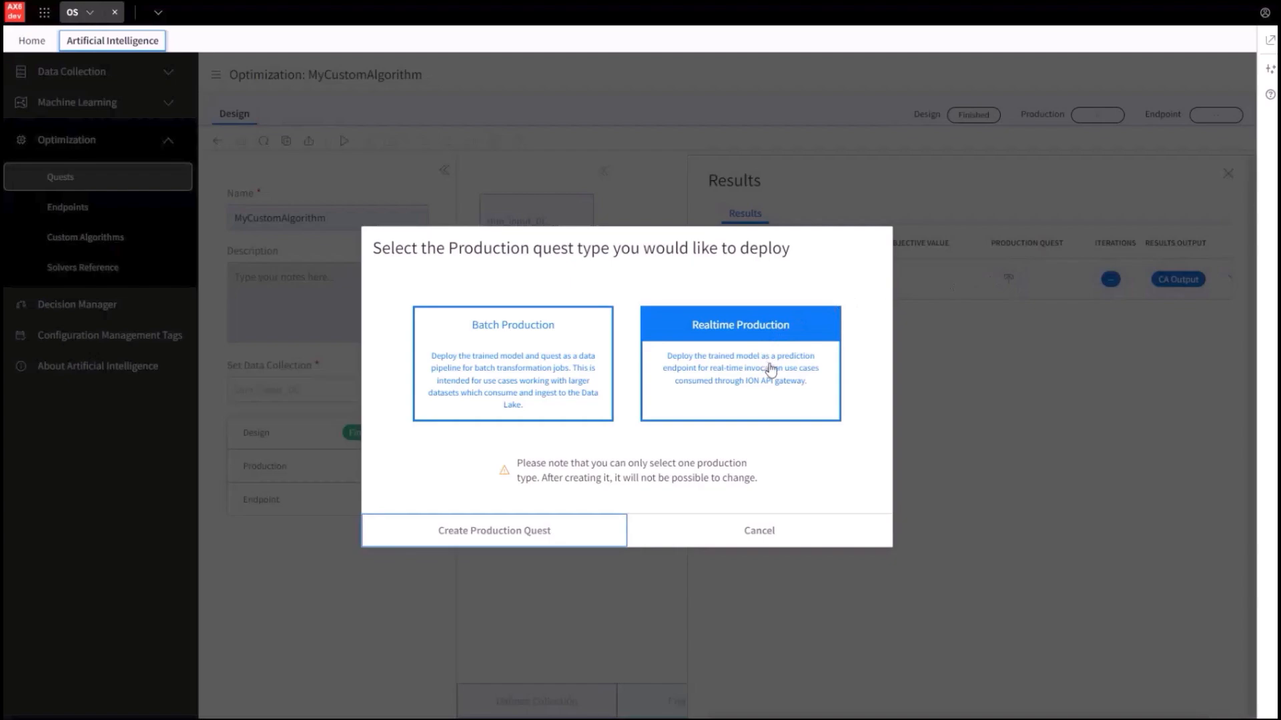
mouse_move(494, 530)
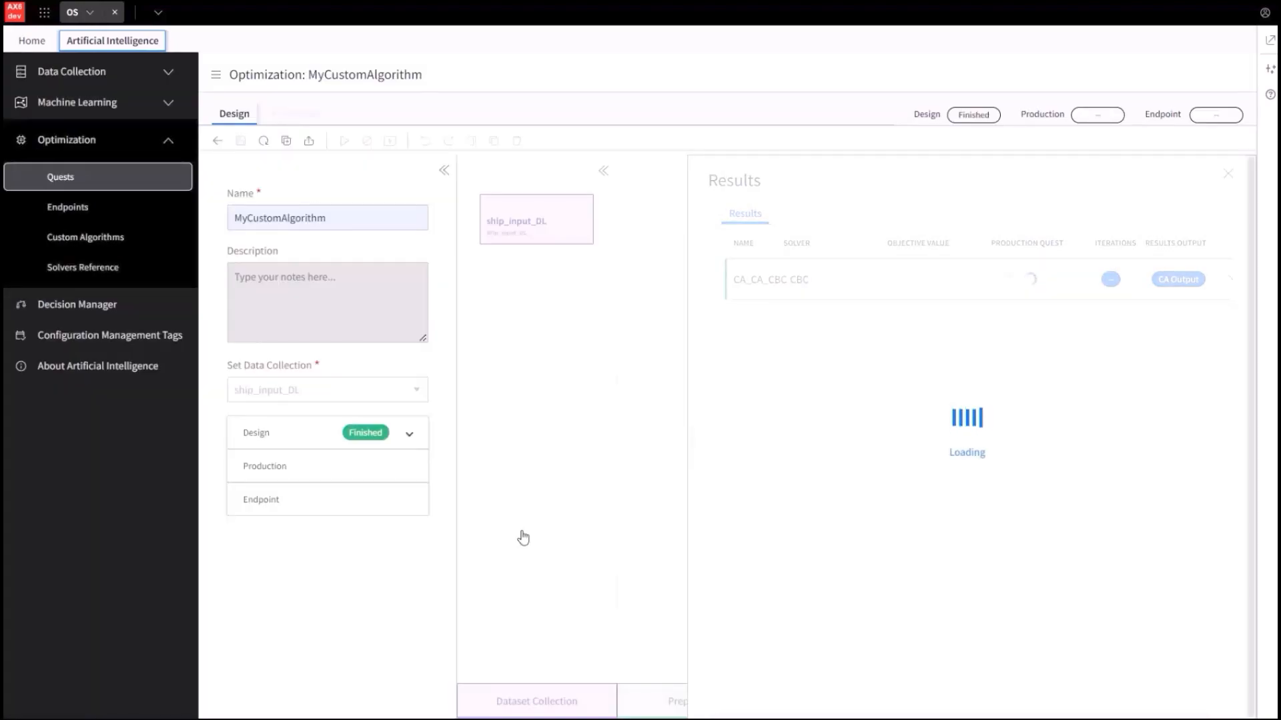
left_click(317, 114)
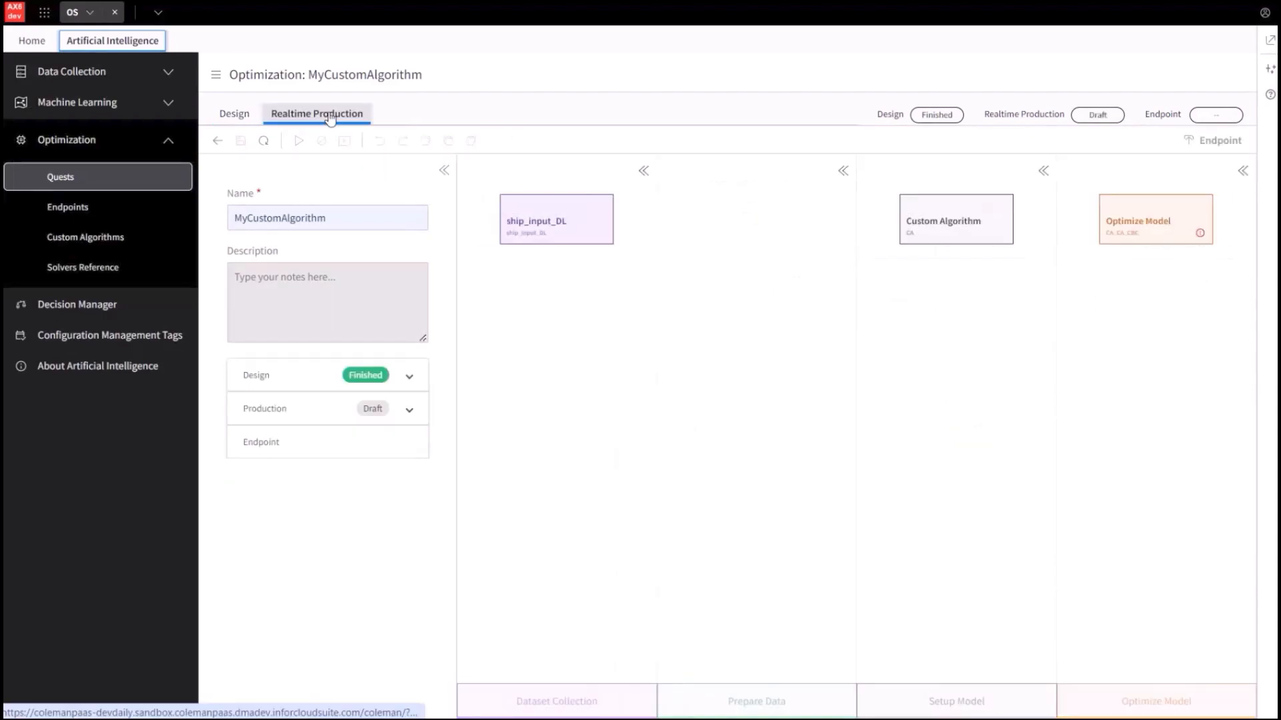
In the Optimize Model step, add all ship_input_DL parameters (Line, Total, invamt) to the endpoint schema.
left_click(444, 169)
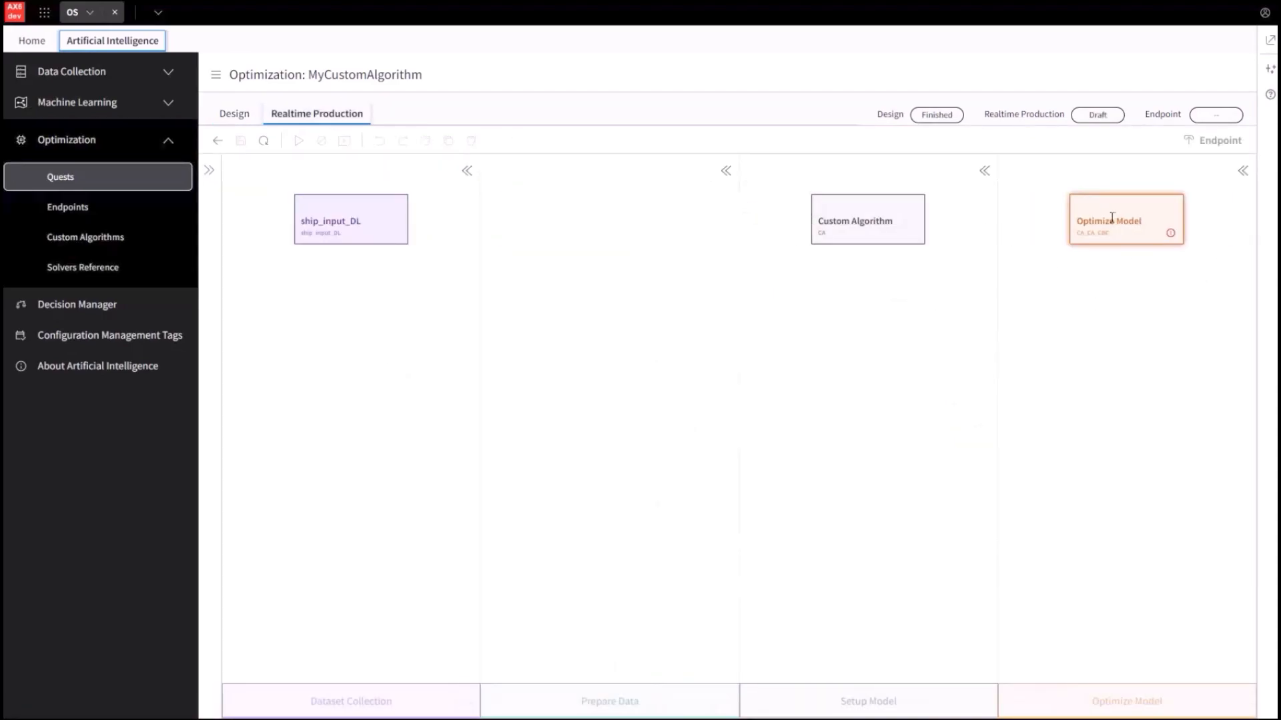
left_click(1127, 219)
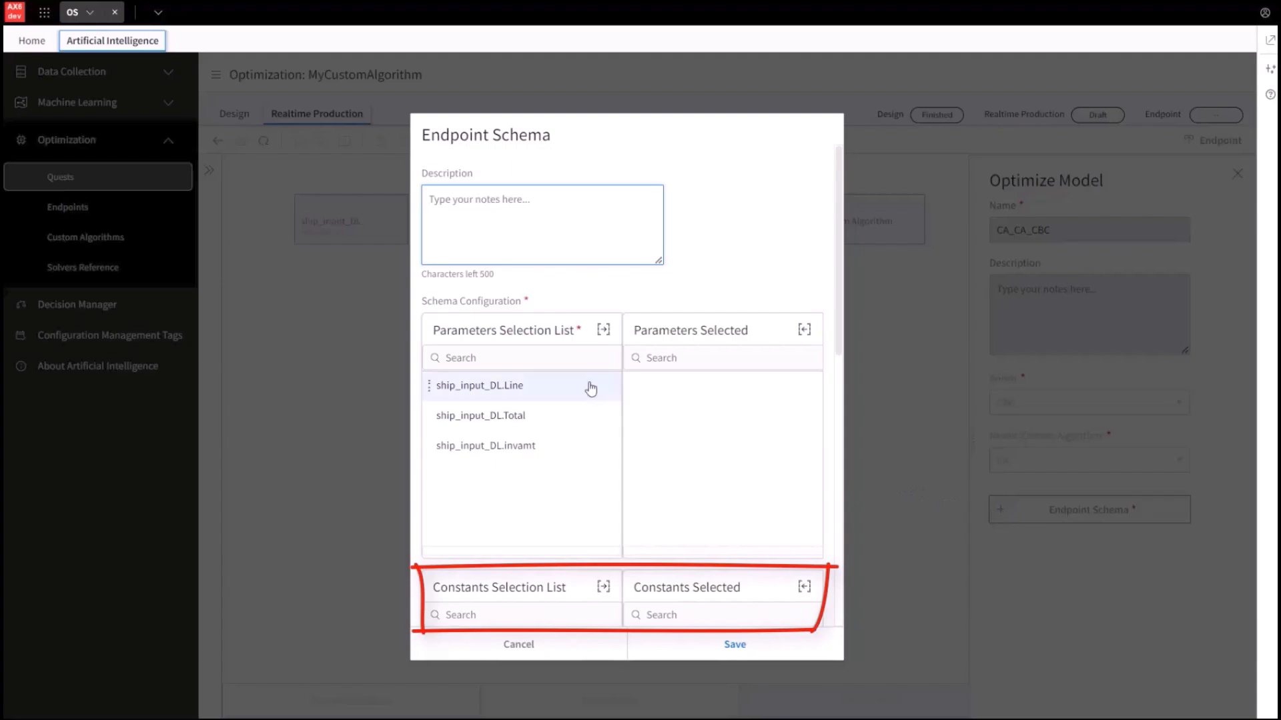
left_click(480, 385)
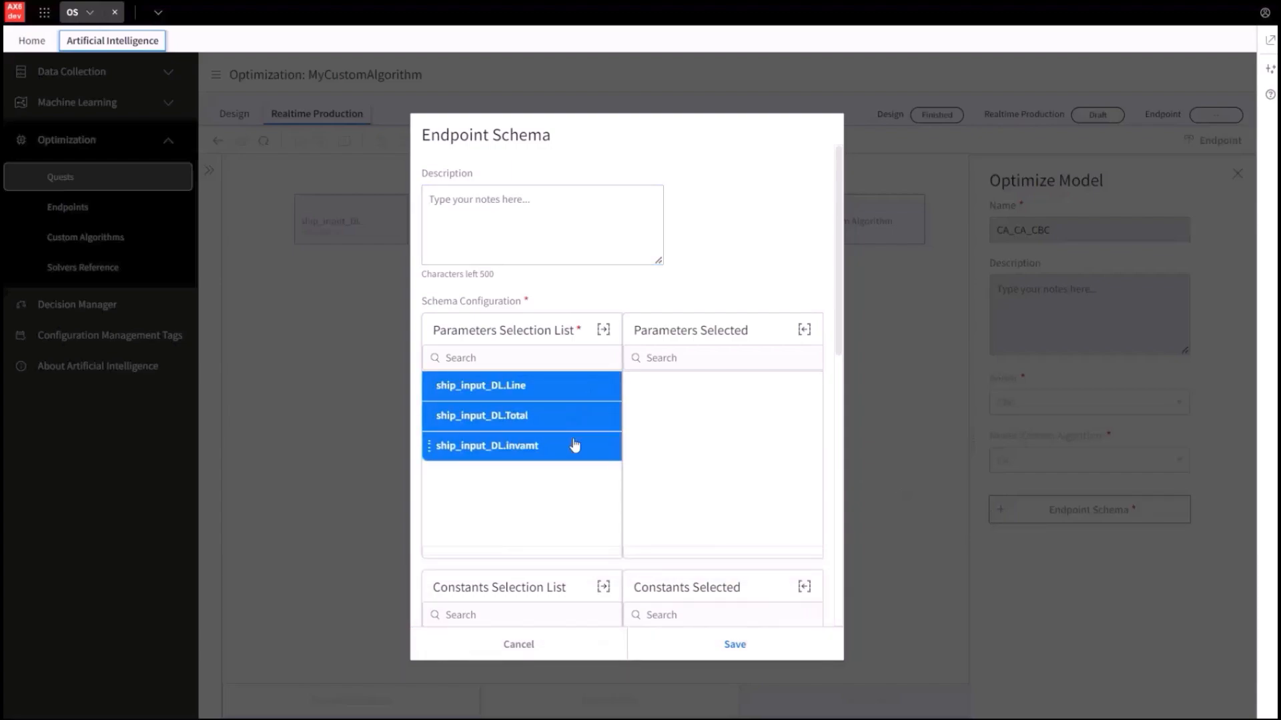
mouse_move(605, 333)
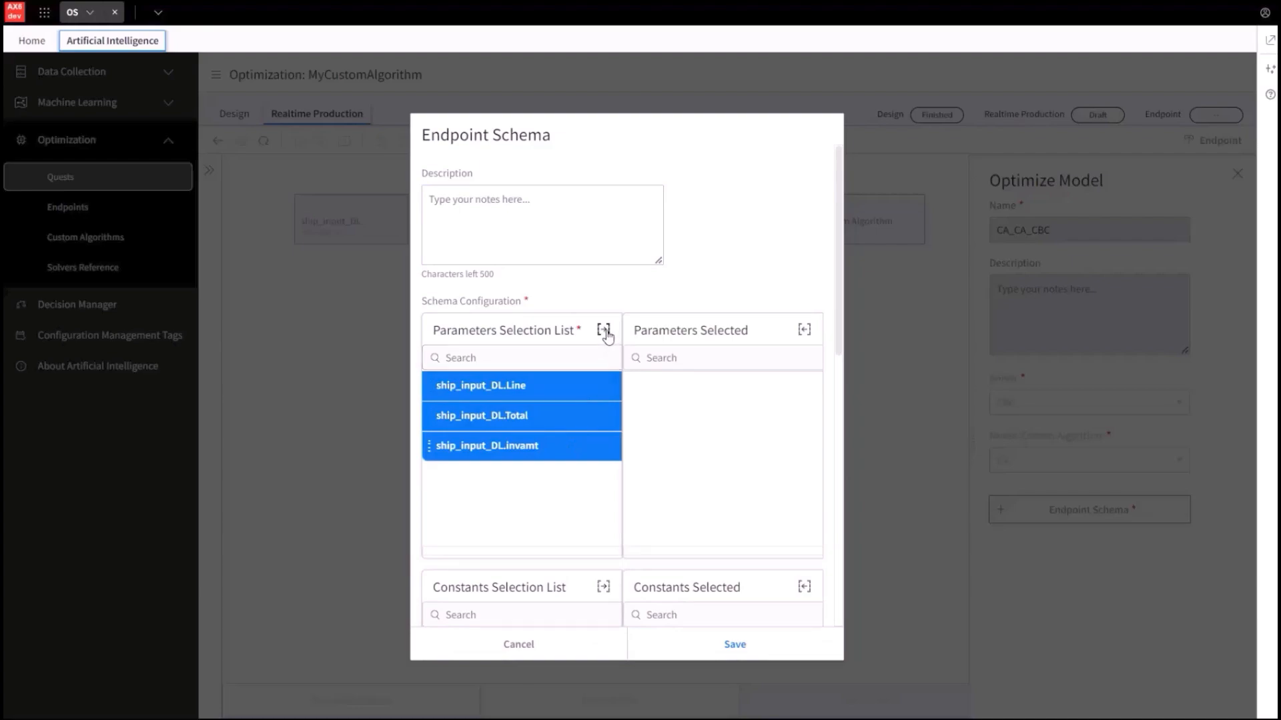
left_click(603, 329)
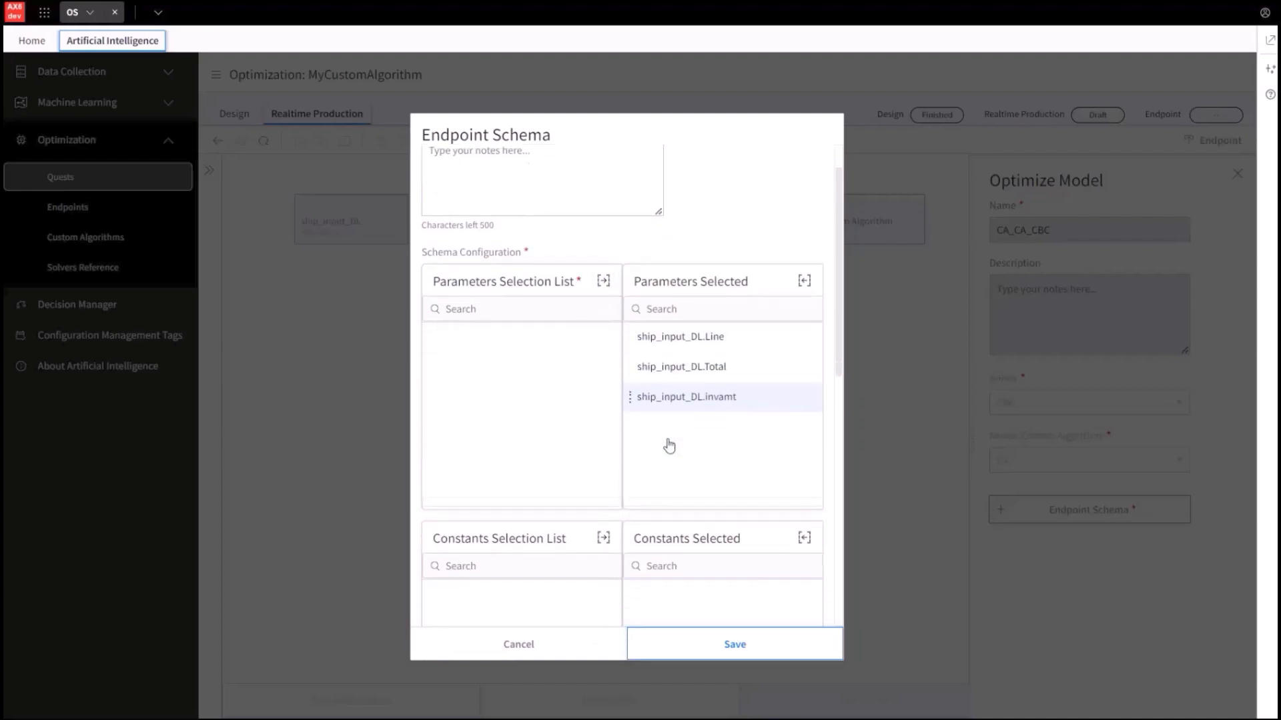
Generate the runtime input schema and save the endpoint schema.
scroll("down", 3)
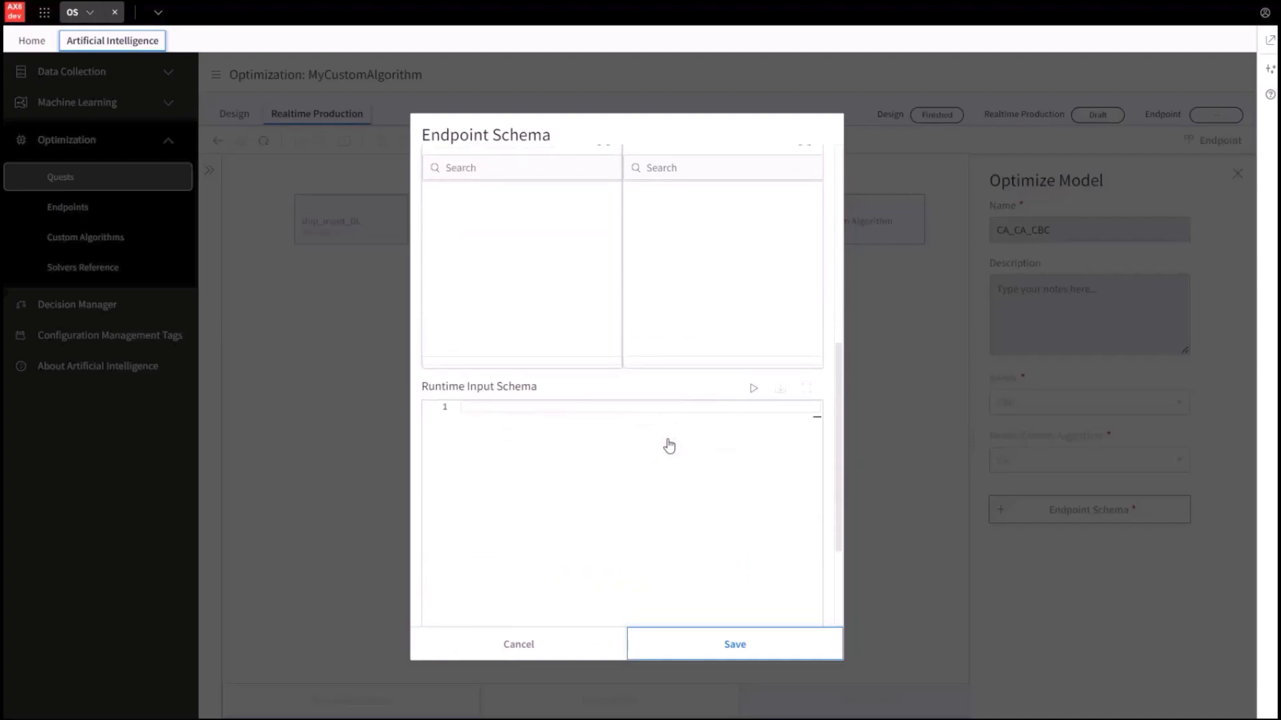
mouse_move(752, 390)
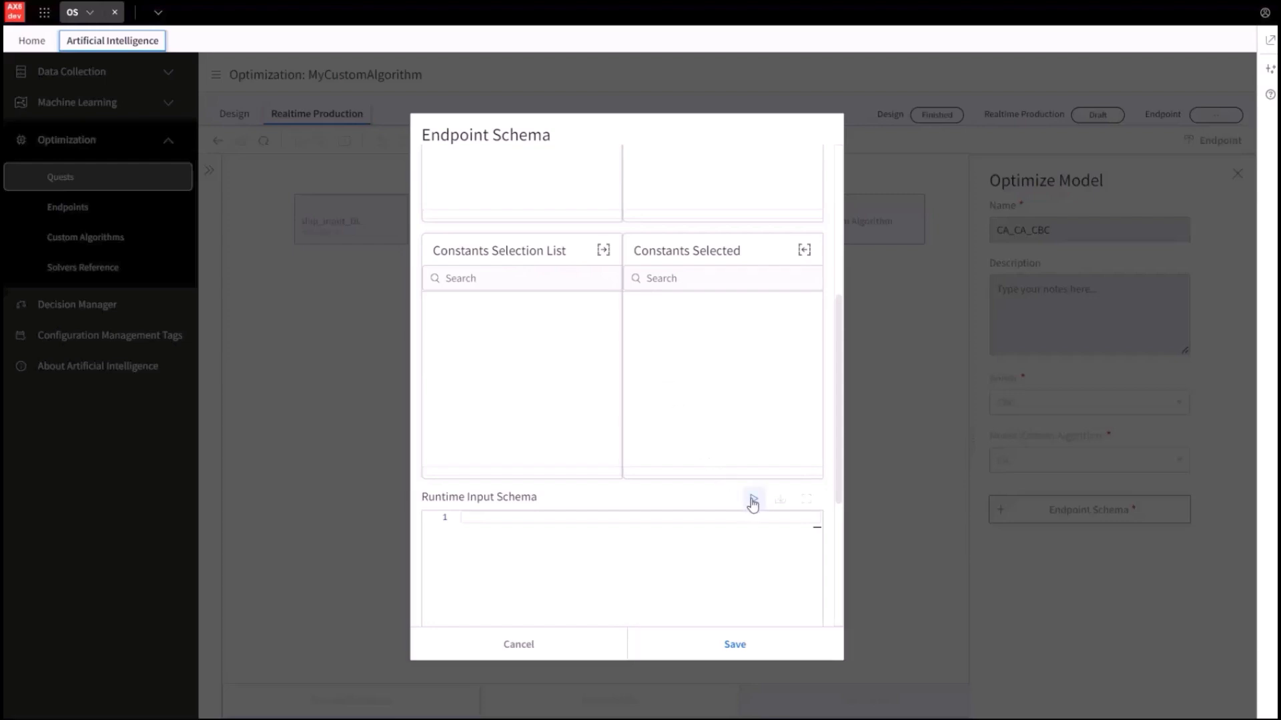
left_click(751, 500)
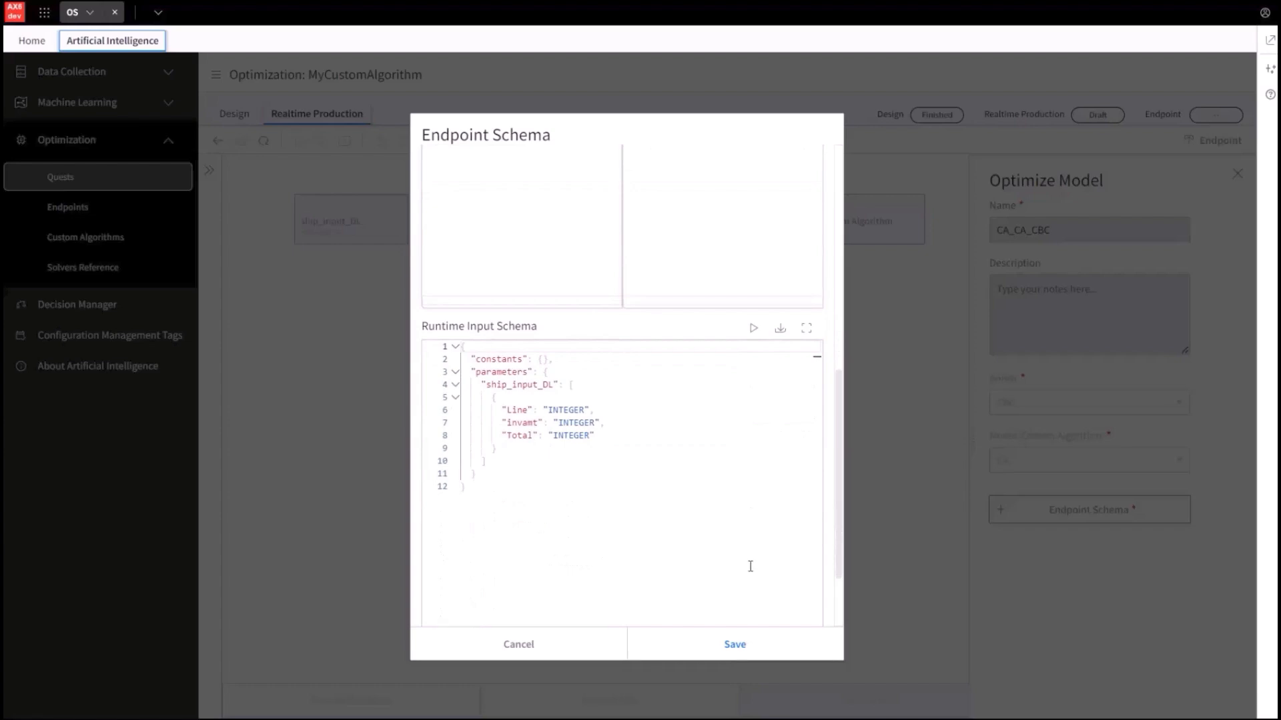
mouse_move(743, 650)
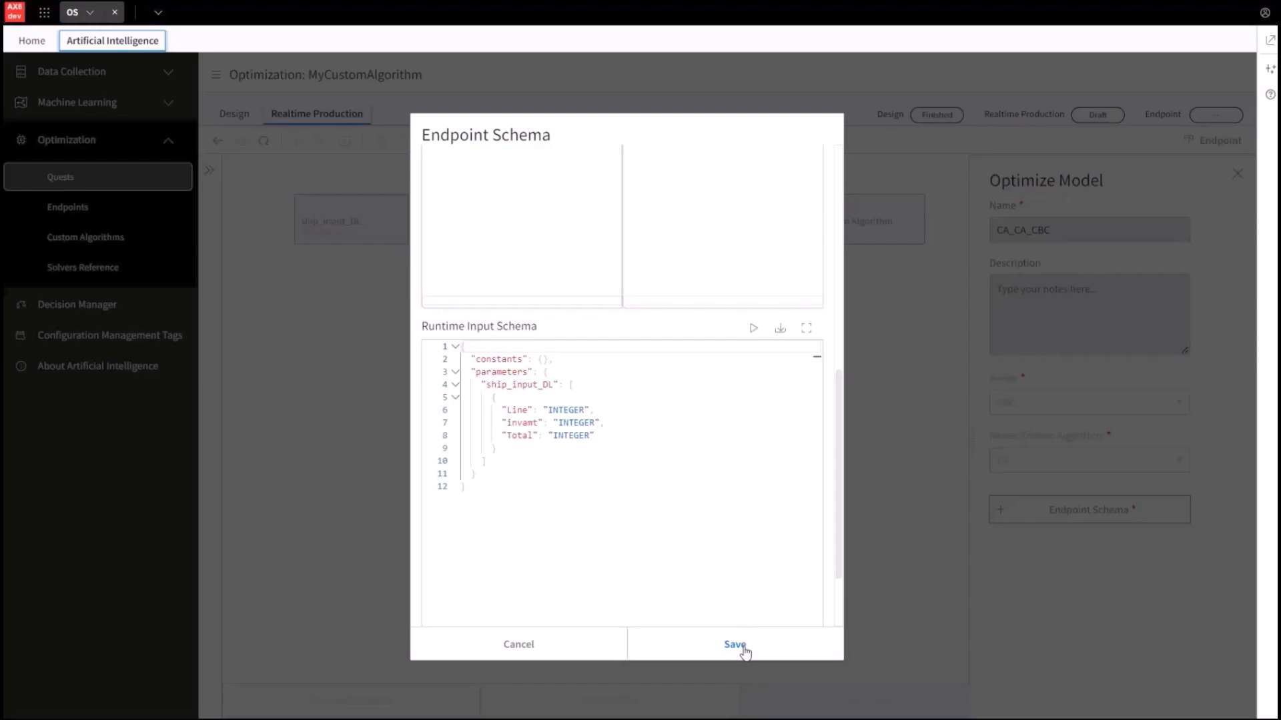
left_click(732, 644)
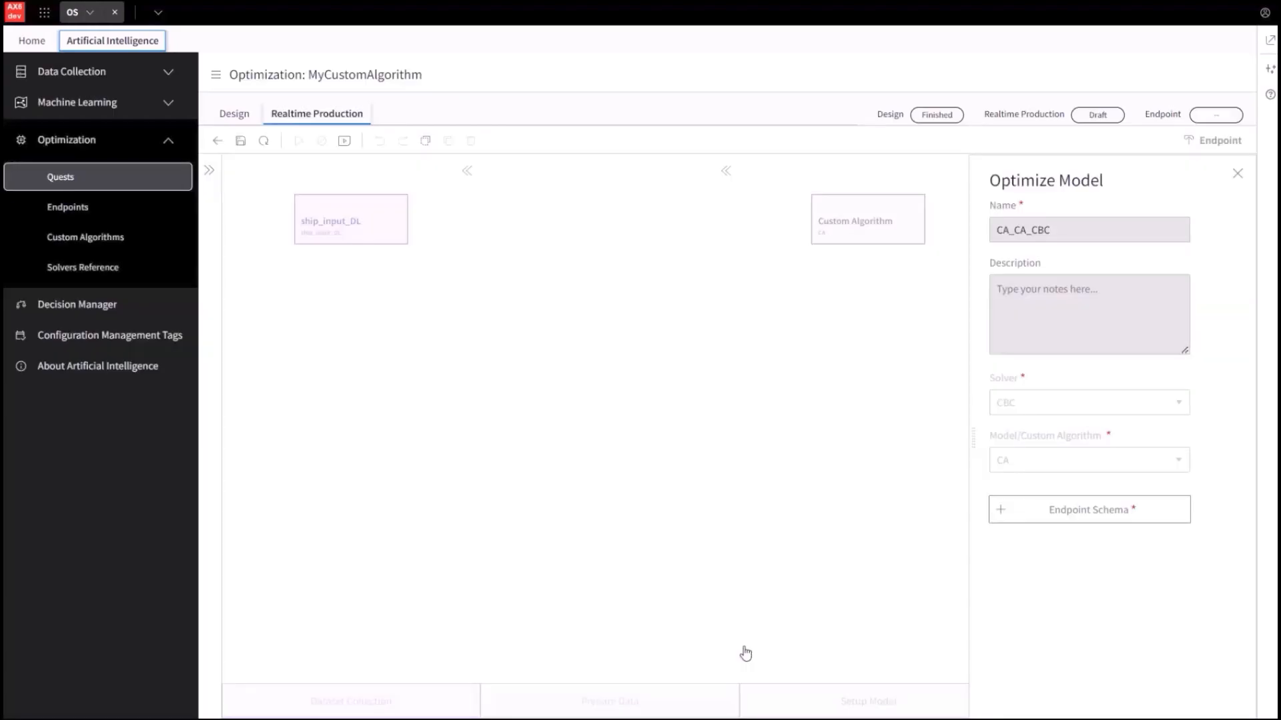
mouse_move(967, 410)
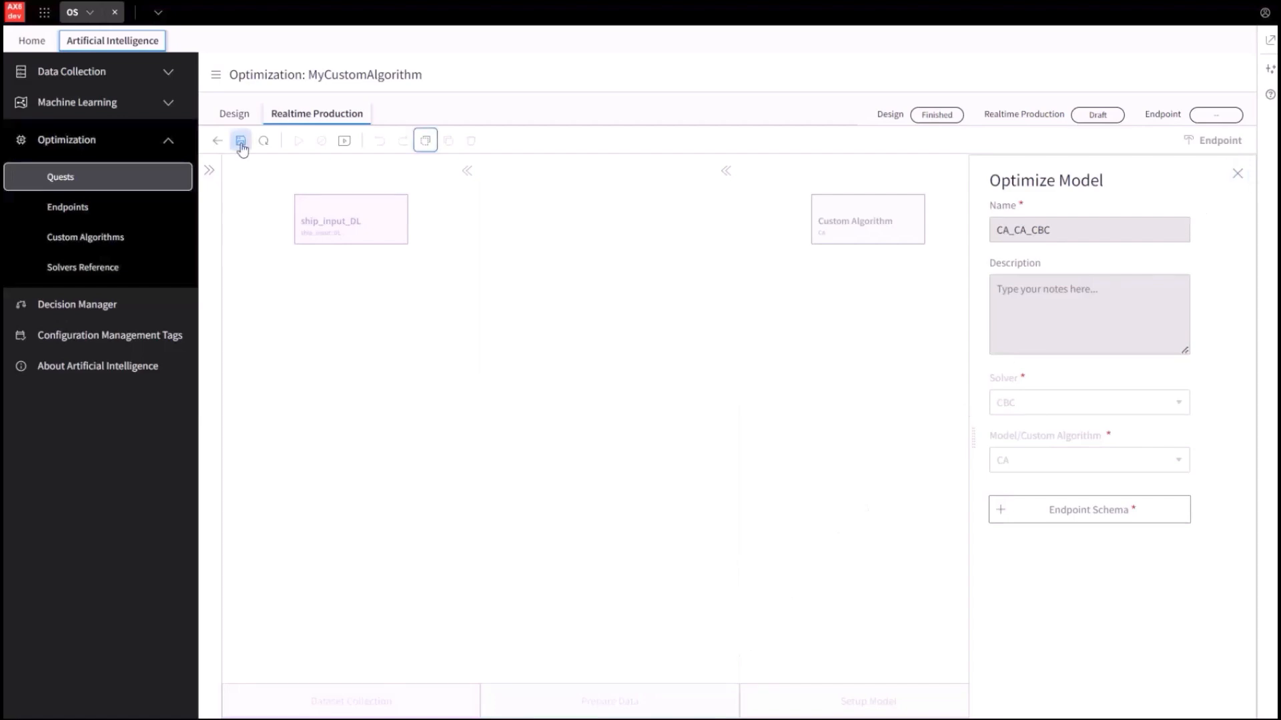
Save and run the production quest, then publish it as the MyCustomAlgorithm endpoint.
left_click(241, 140)
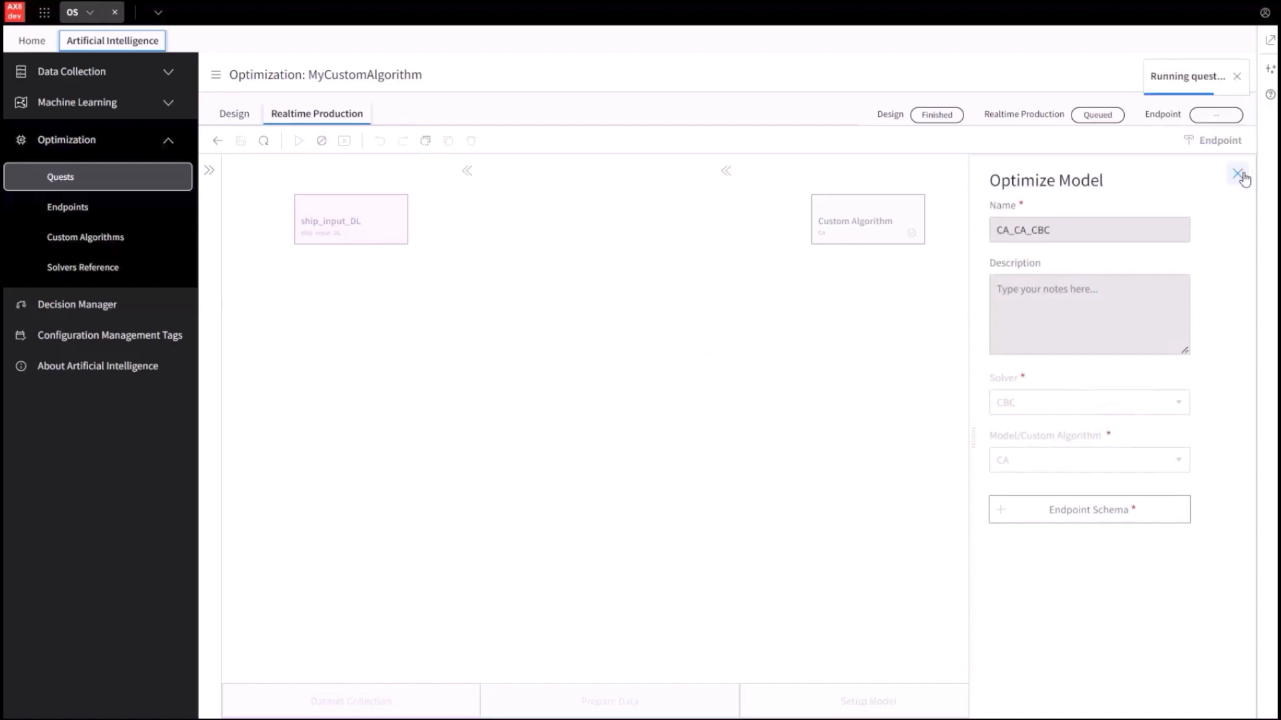
left_click(1239, 174)
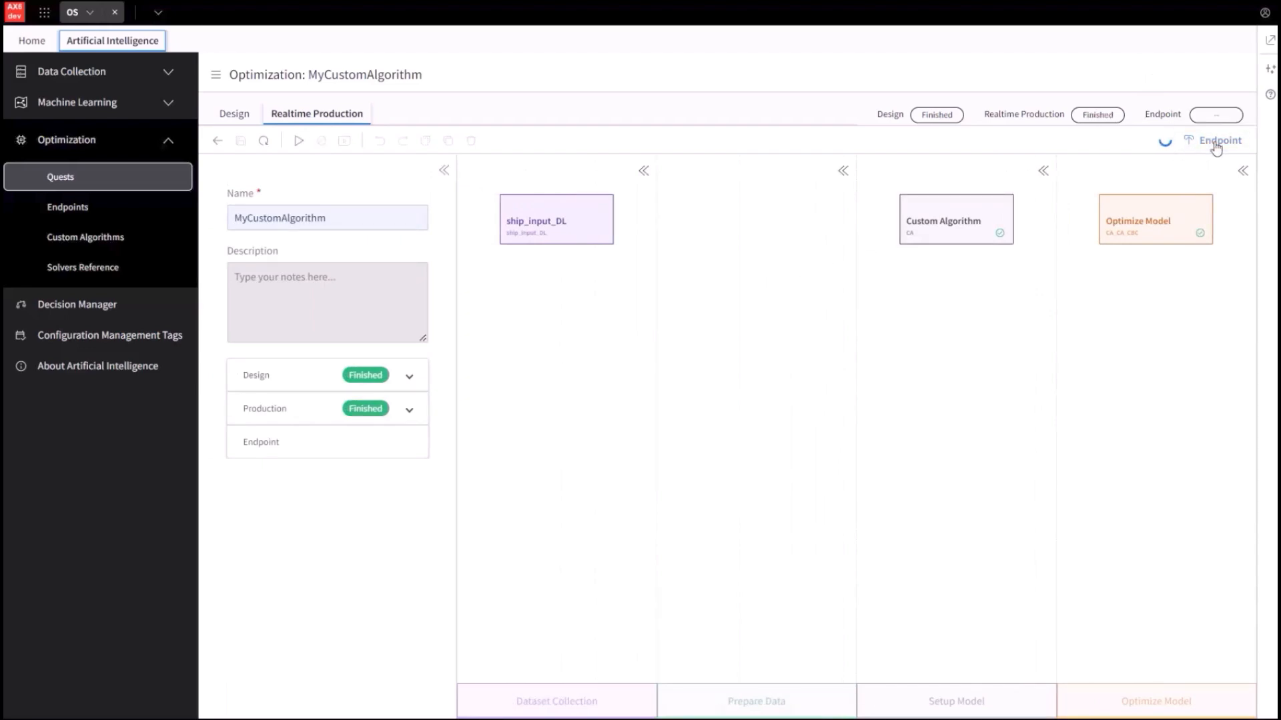
left_click(66, 207)
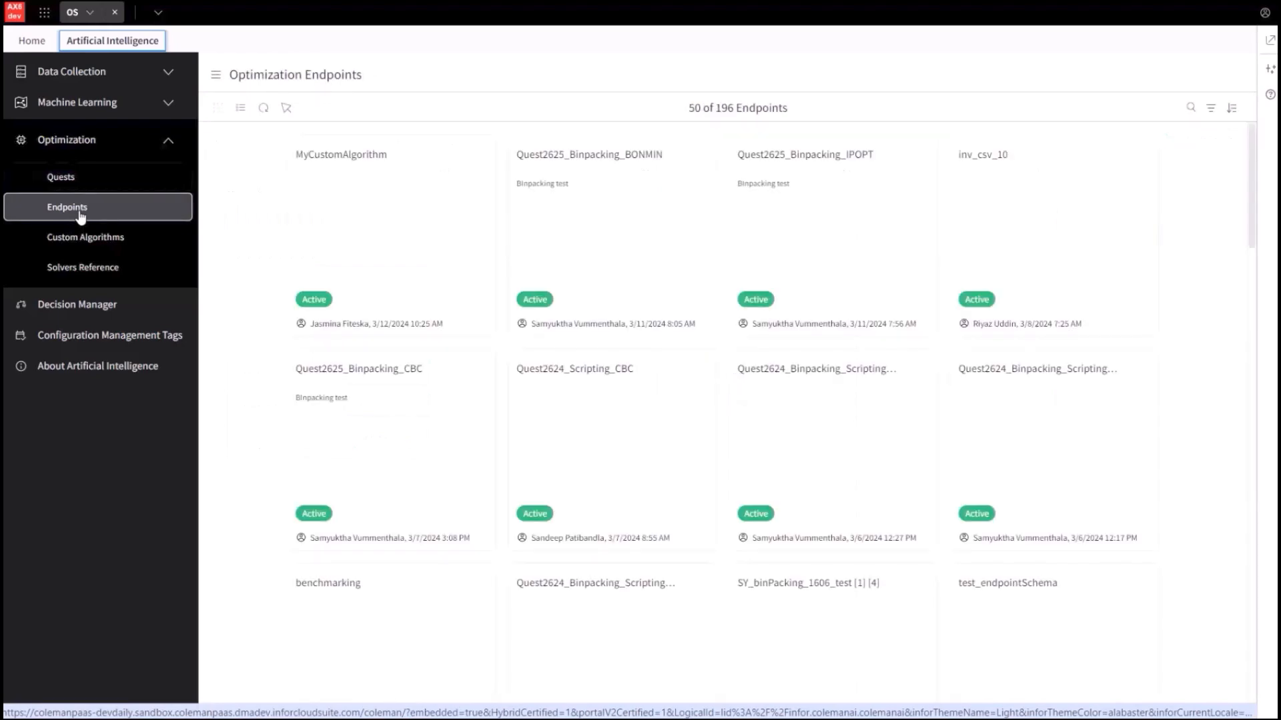
Test the MyCustomAlgorithm endpoint with a JSON message, then attach OptEndpoint Invoice matching test.csv for a file test.
left_click(340, 155)
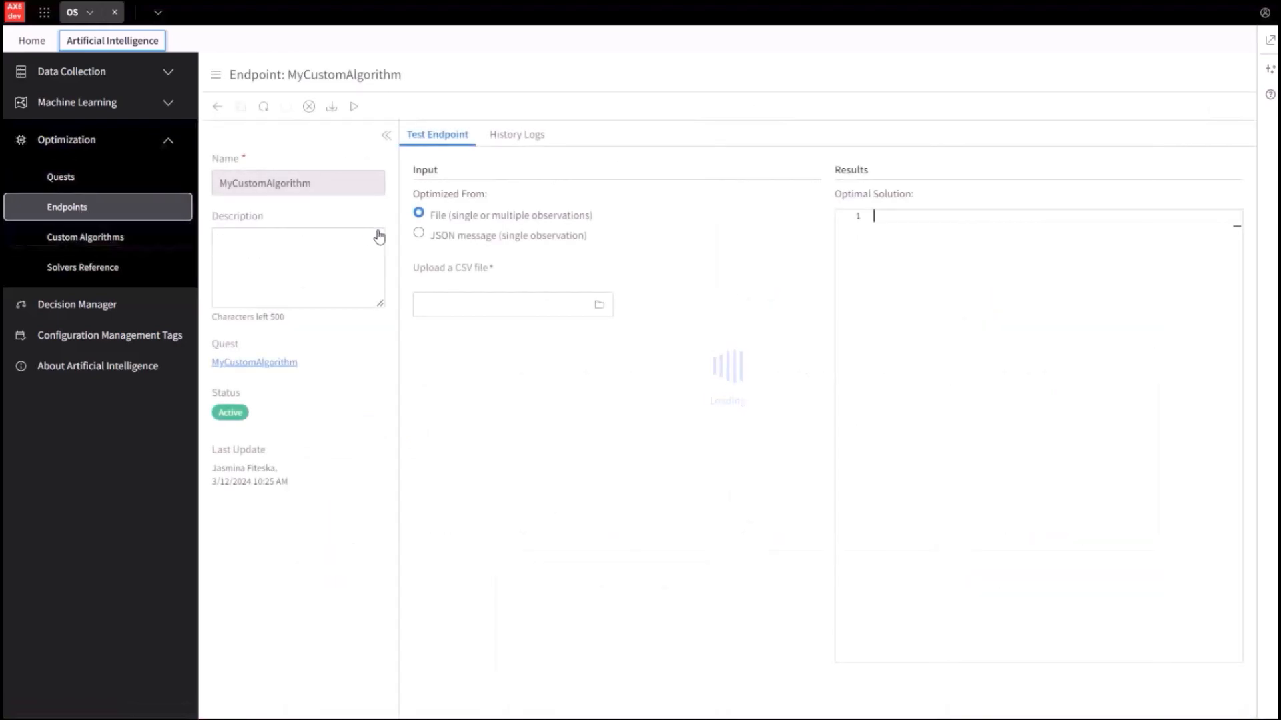
left_click(419, 235)
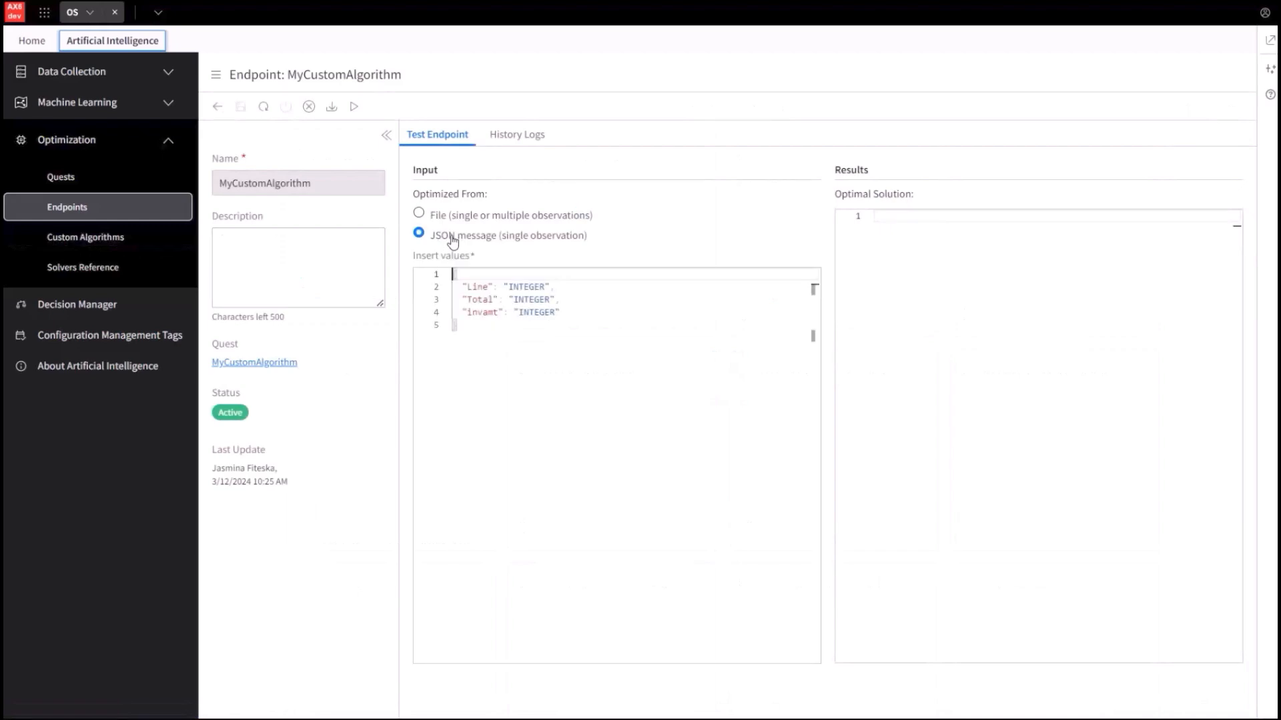
left_click(419, 214)
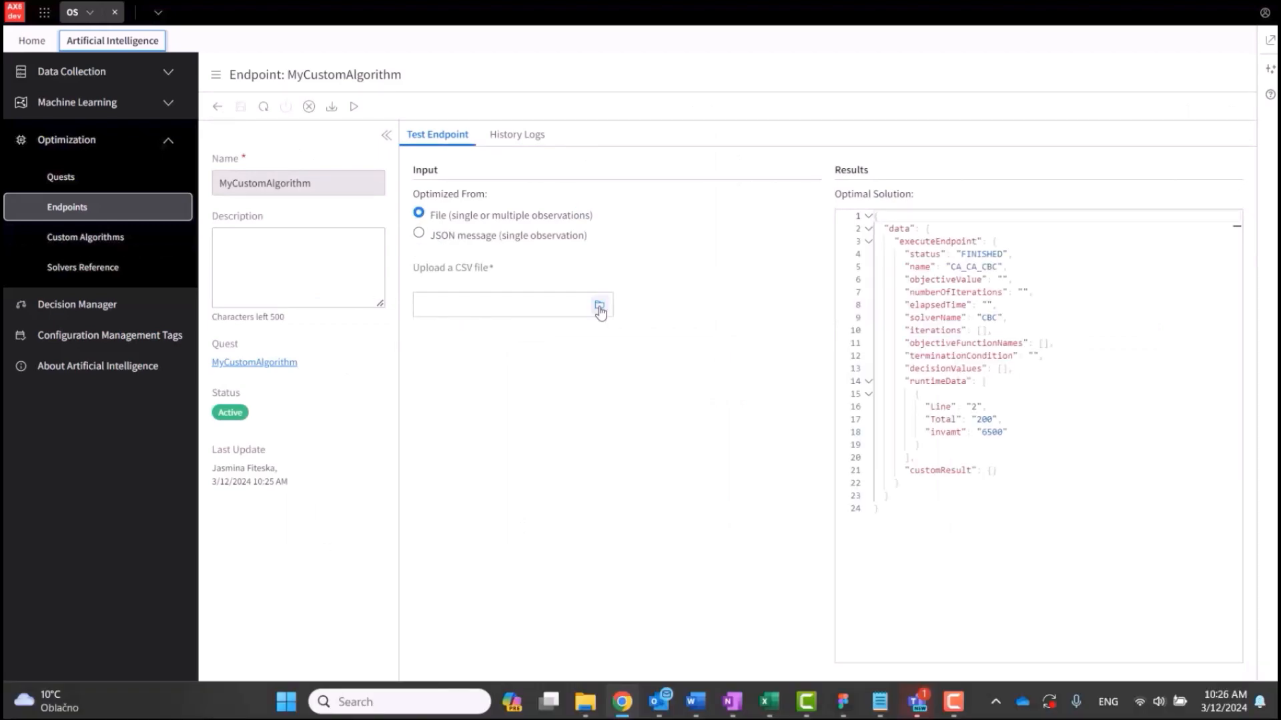
left_click(599, 306)
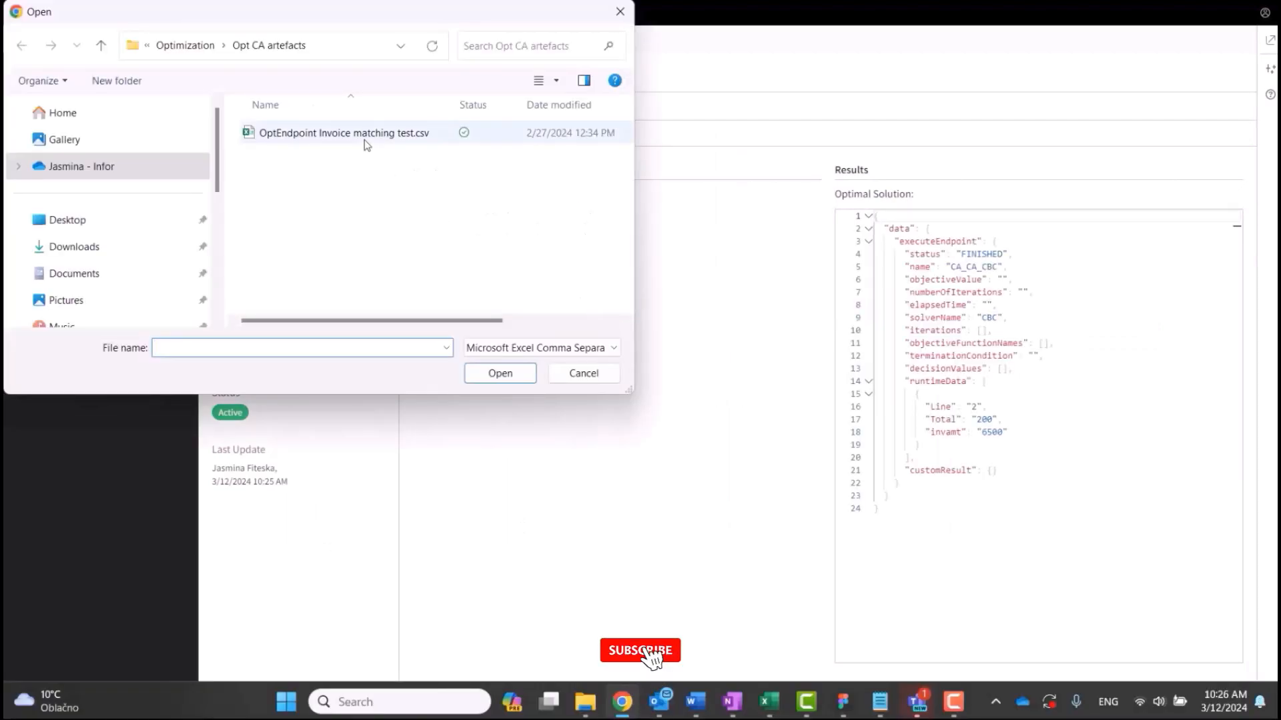
left_click(499, 374)
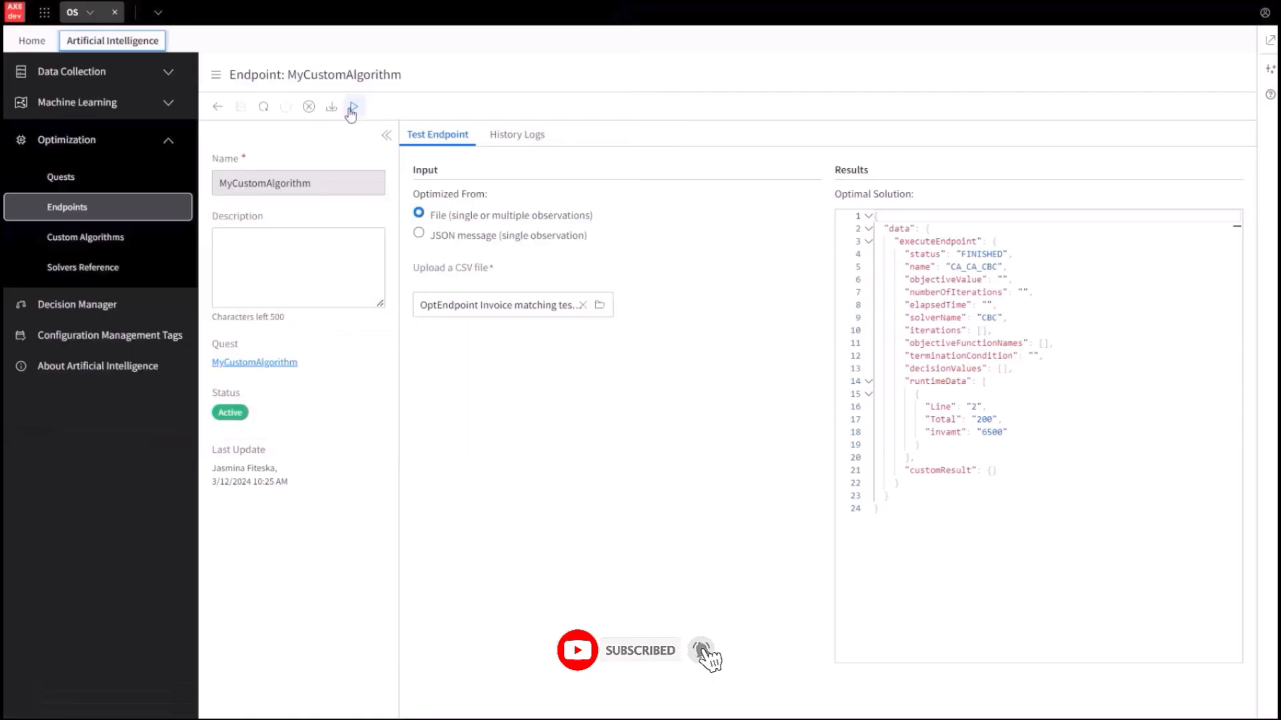